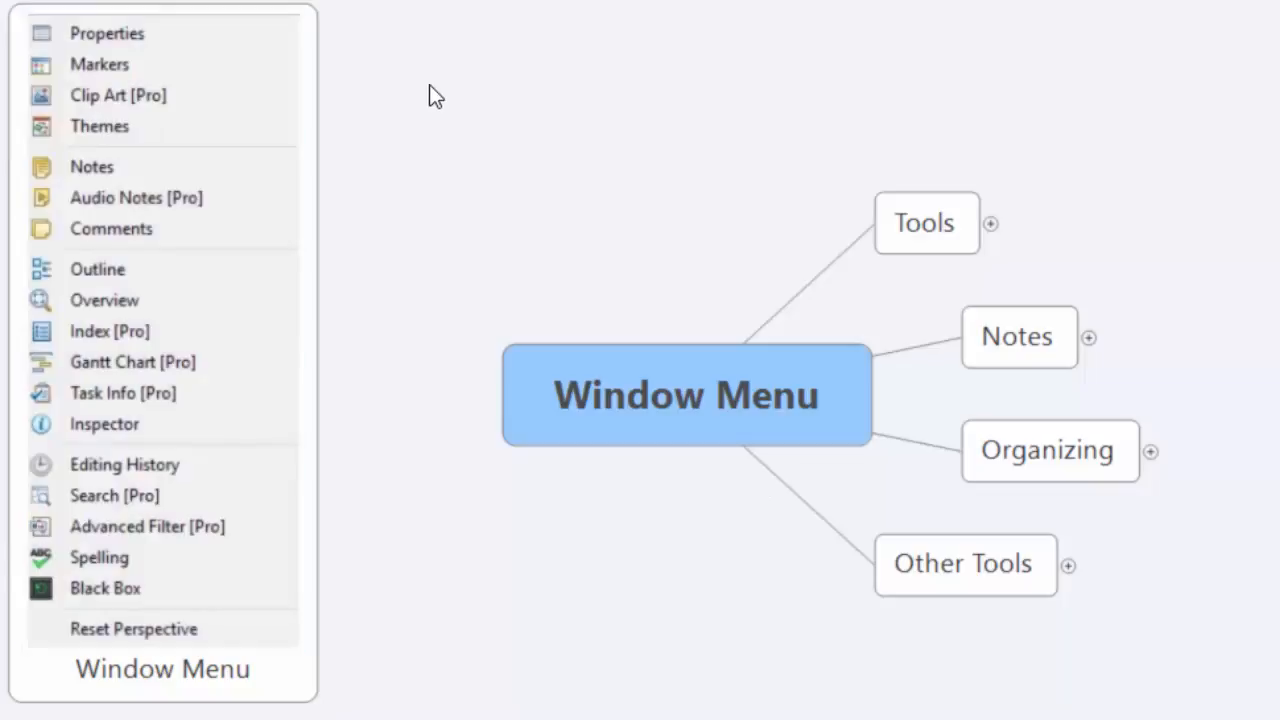
{"action": "mouse_move", "coordinate": [378, 208]}
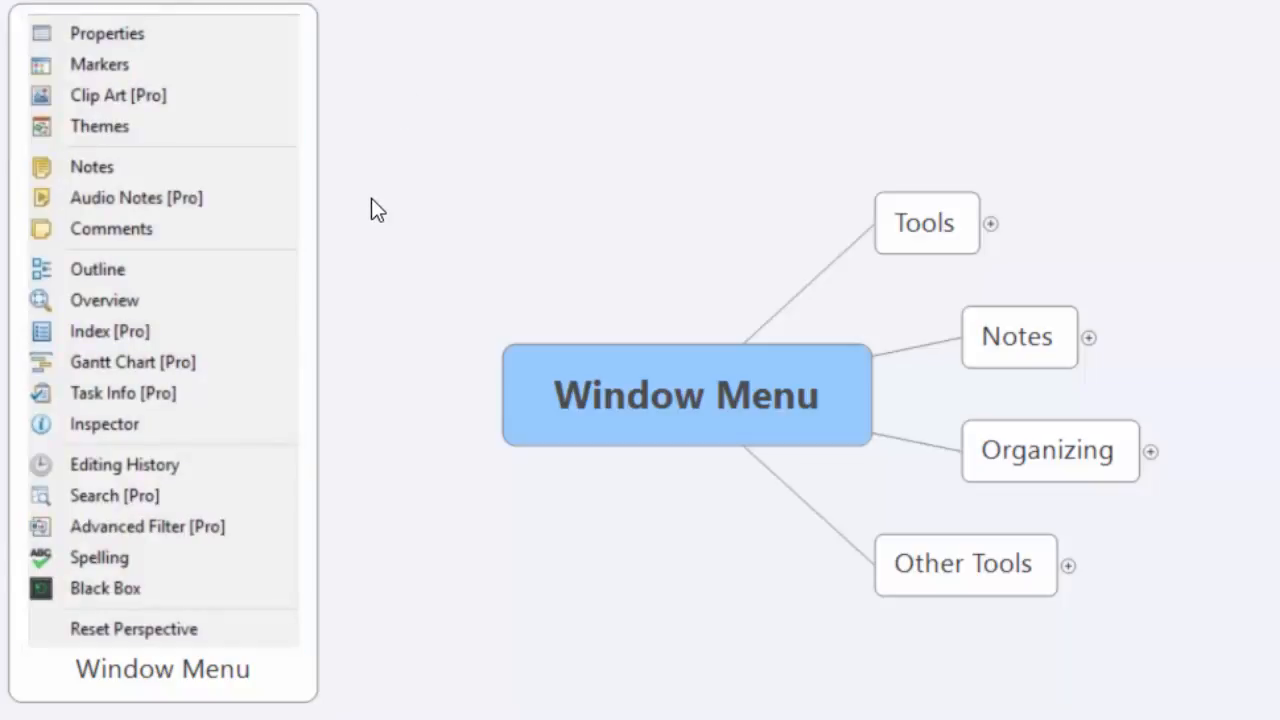
{"action": "mouse_move", "coordinate": [403, 176]}
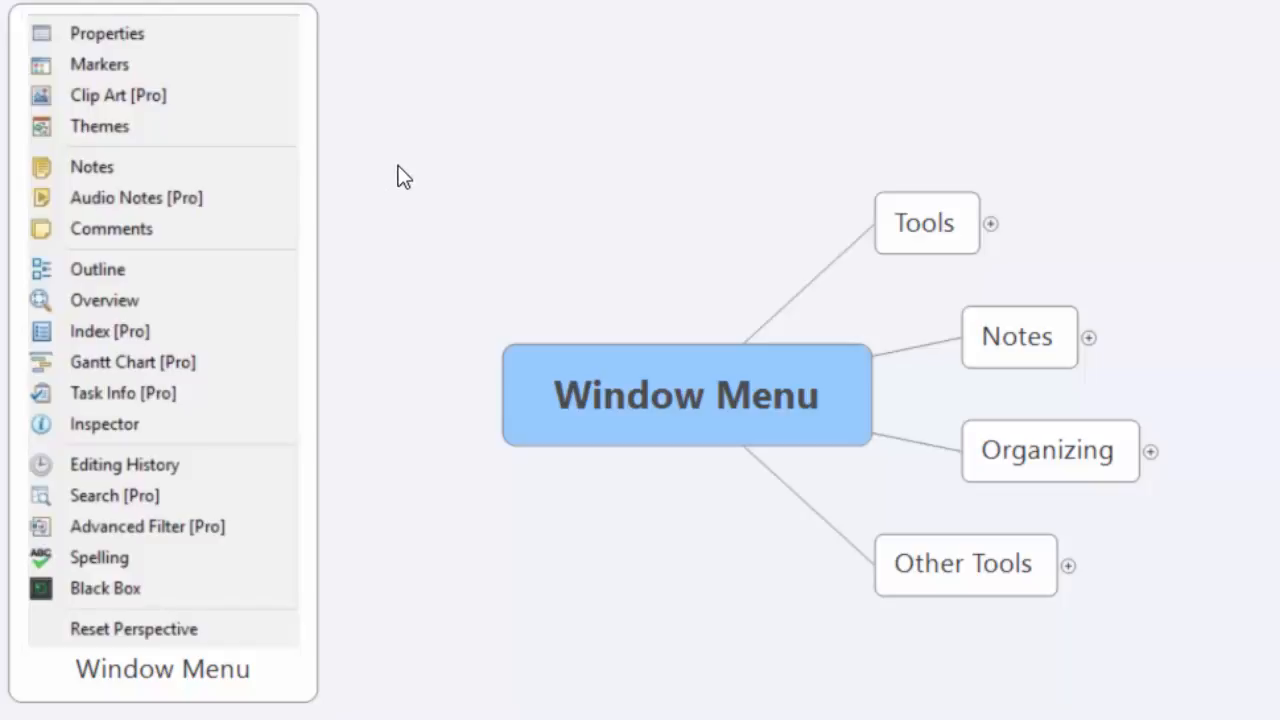
{"action": "mouse_move", "coordinate": [424, 184]}
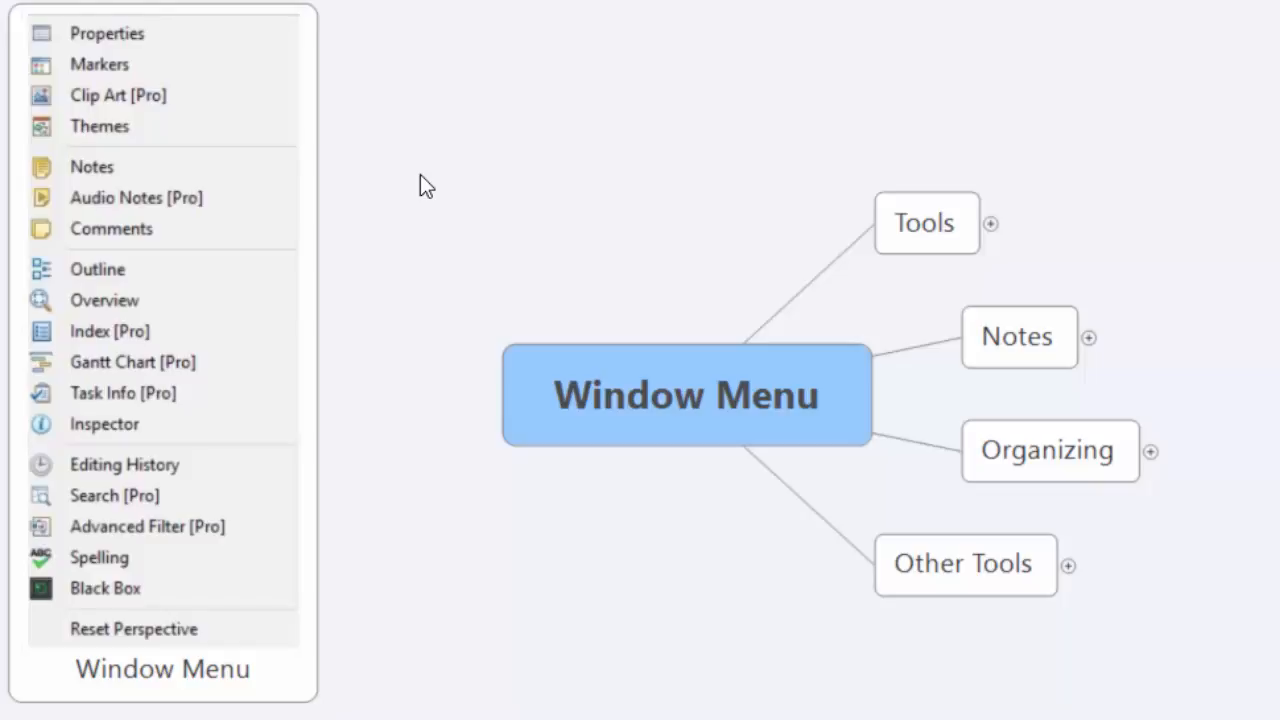
{"action": "mouse_move", "coordinate": [712, 293]}
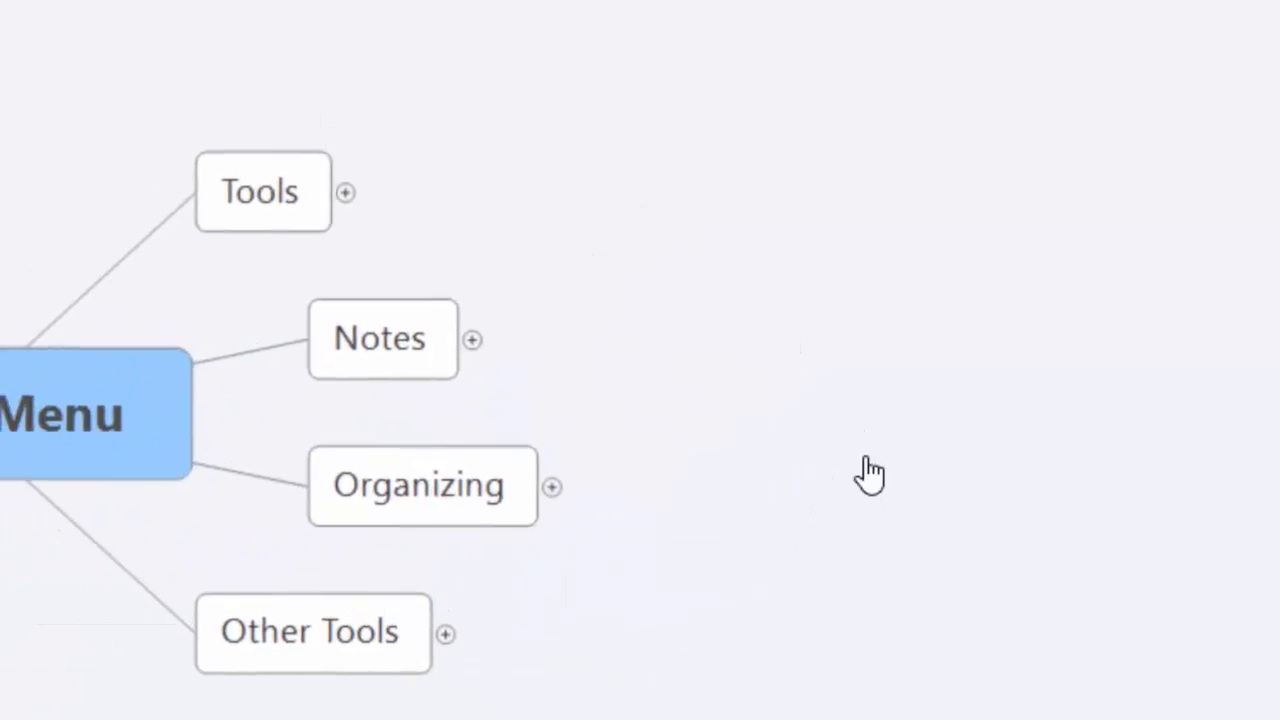
Step: Expand the Tools branch and select its Properties subtopic
{"action": "left_click", "coordinate": [262, 191]}
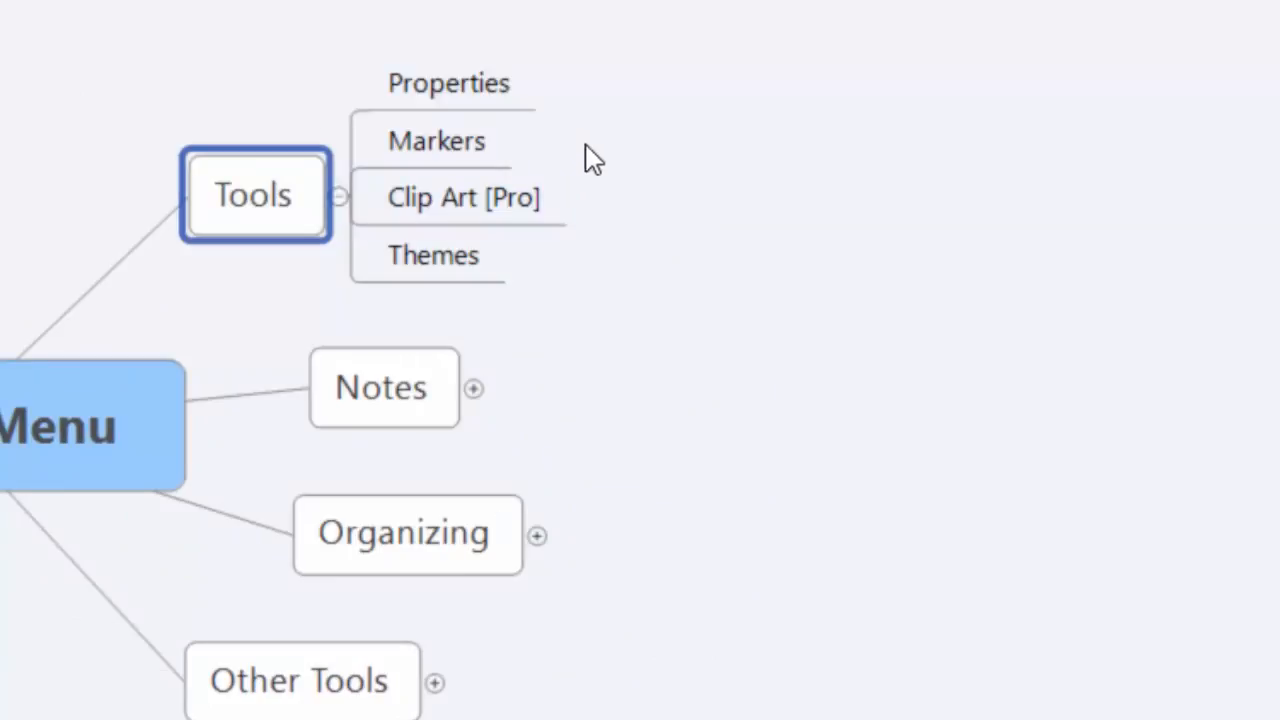
{"action": "left_click", "coordinate": [449, 83]}
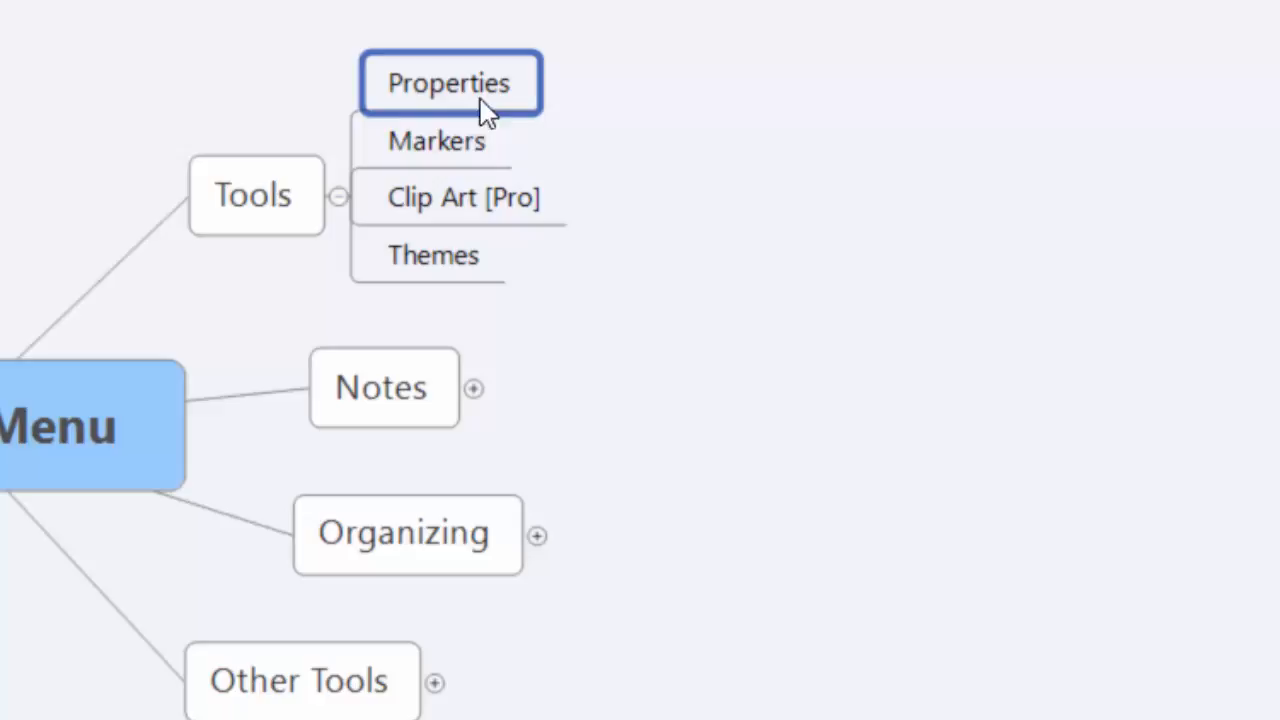
{"action": "mouse_move", "coordinate": [456, 150]}
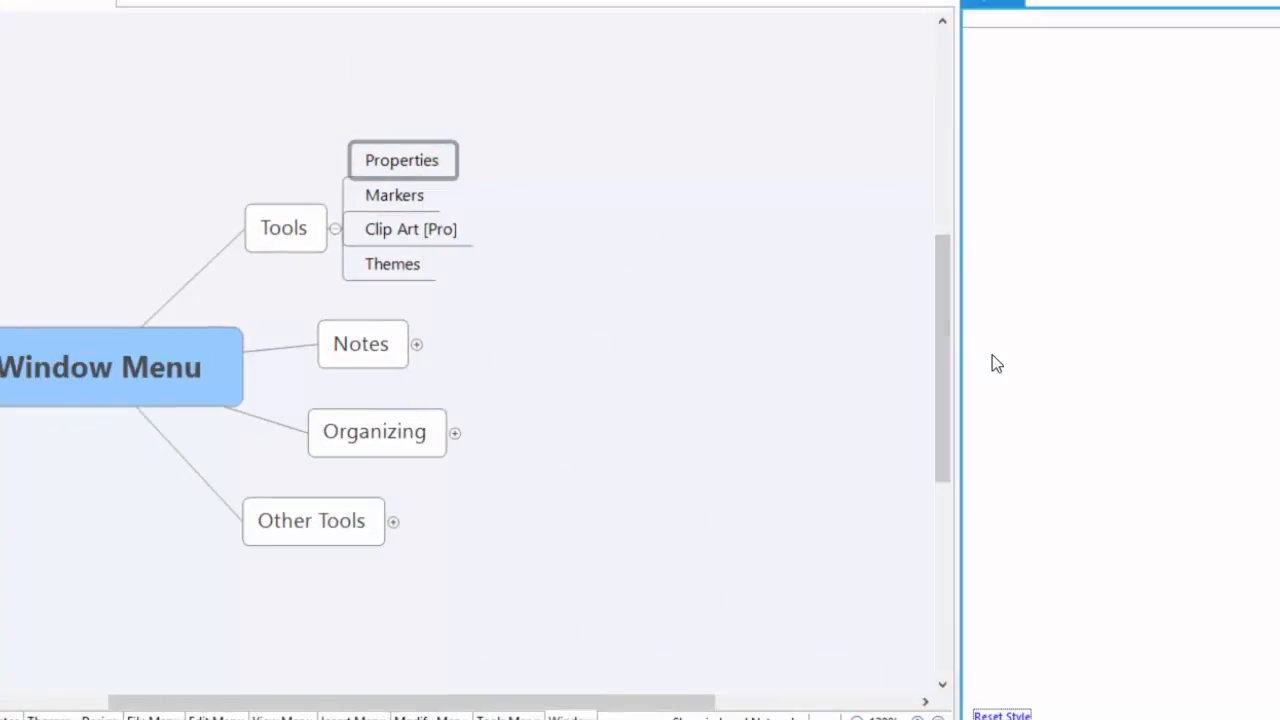
Step: Show the Properties subtopic's structure, text, border and line settings in the Properties view
{"action": "left_click", "coordinate": [401, 160]}
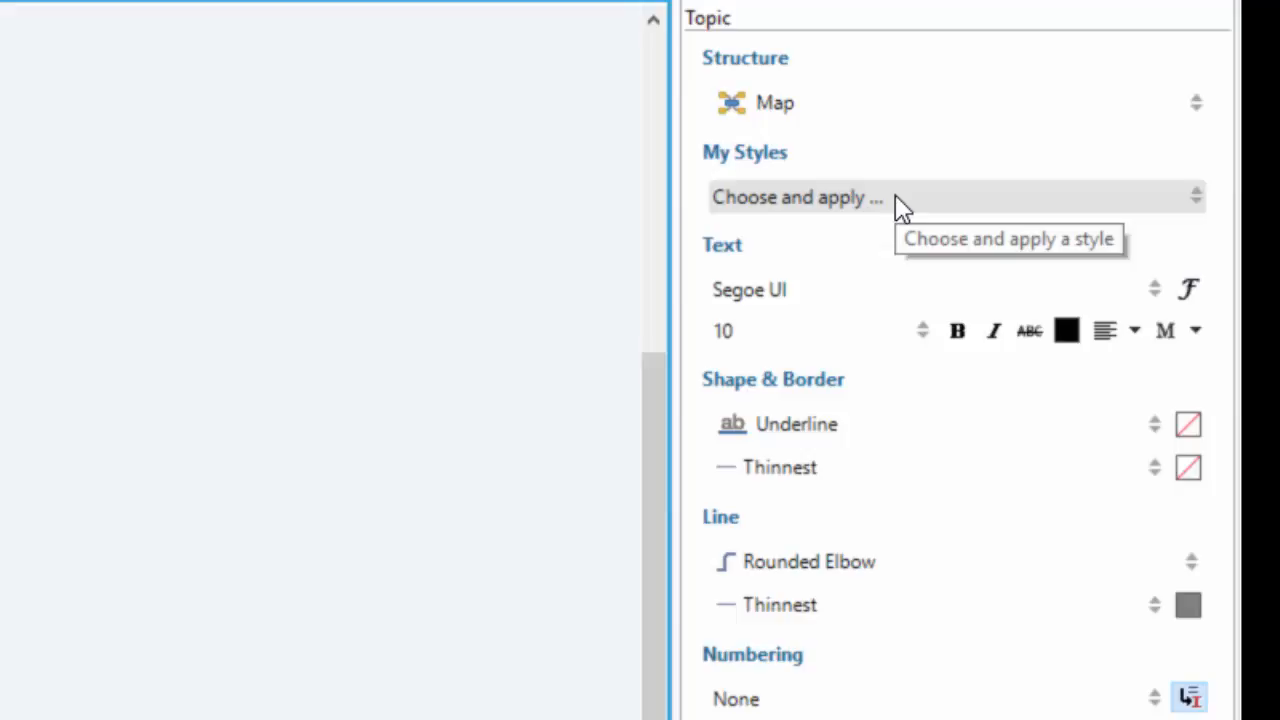
{"action": "mouse_move", "coordinate": [895, 205]}
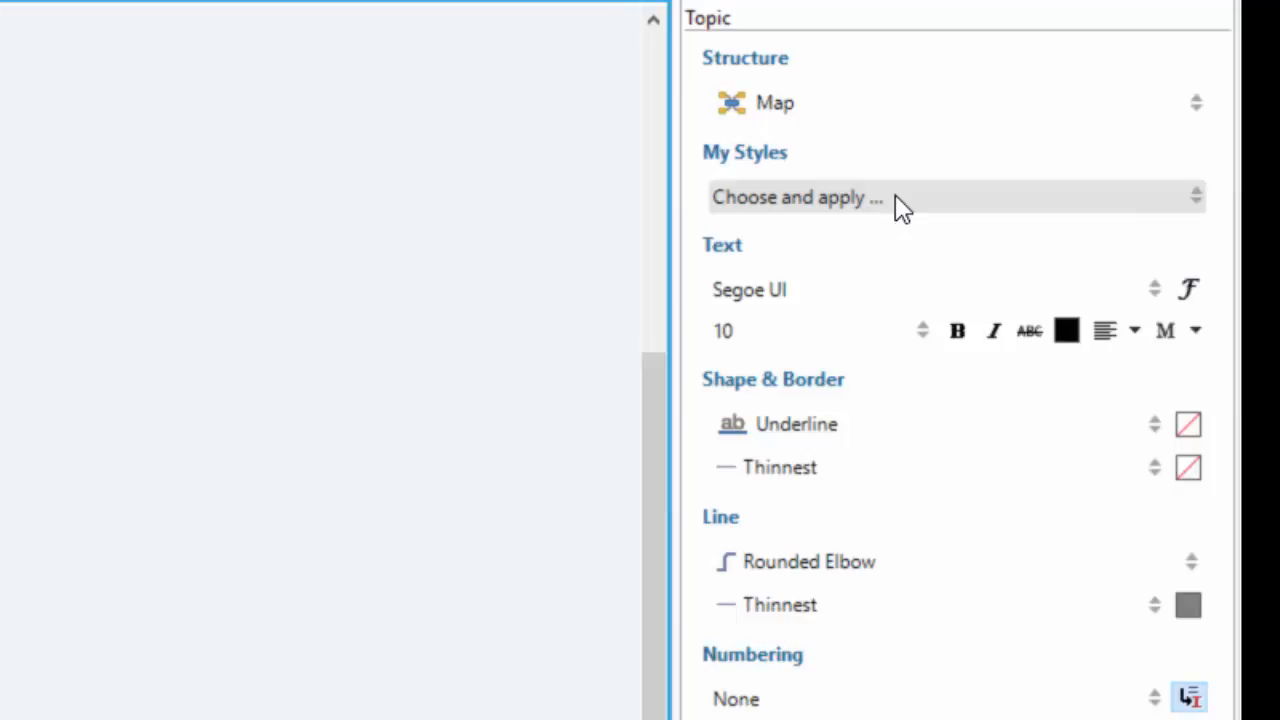
{"action": "mouse_move", "coordinate": [1045, 252]}
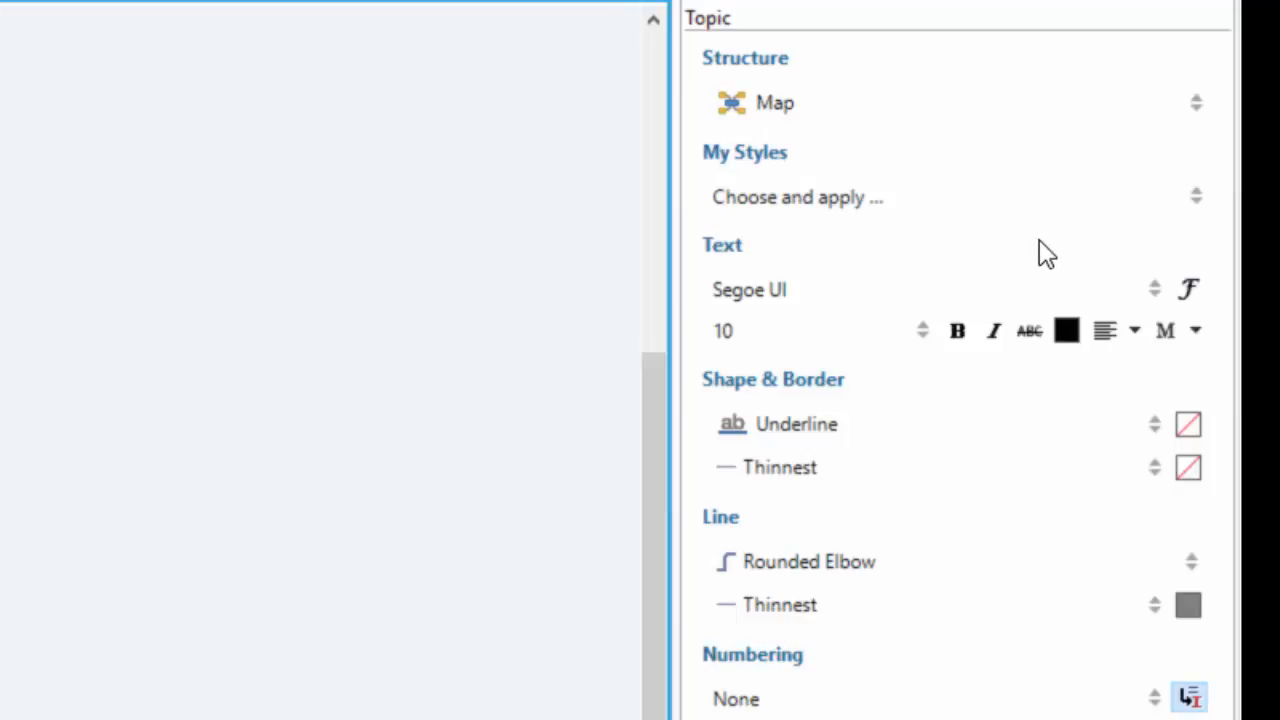
{"action": "mouse_move", "coordinate": [795, 270]}
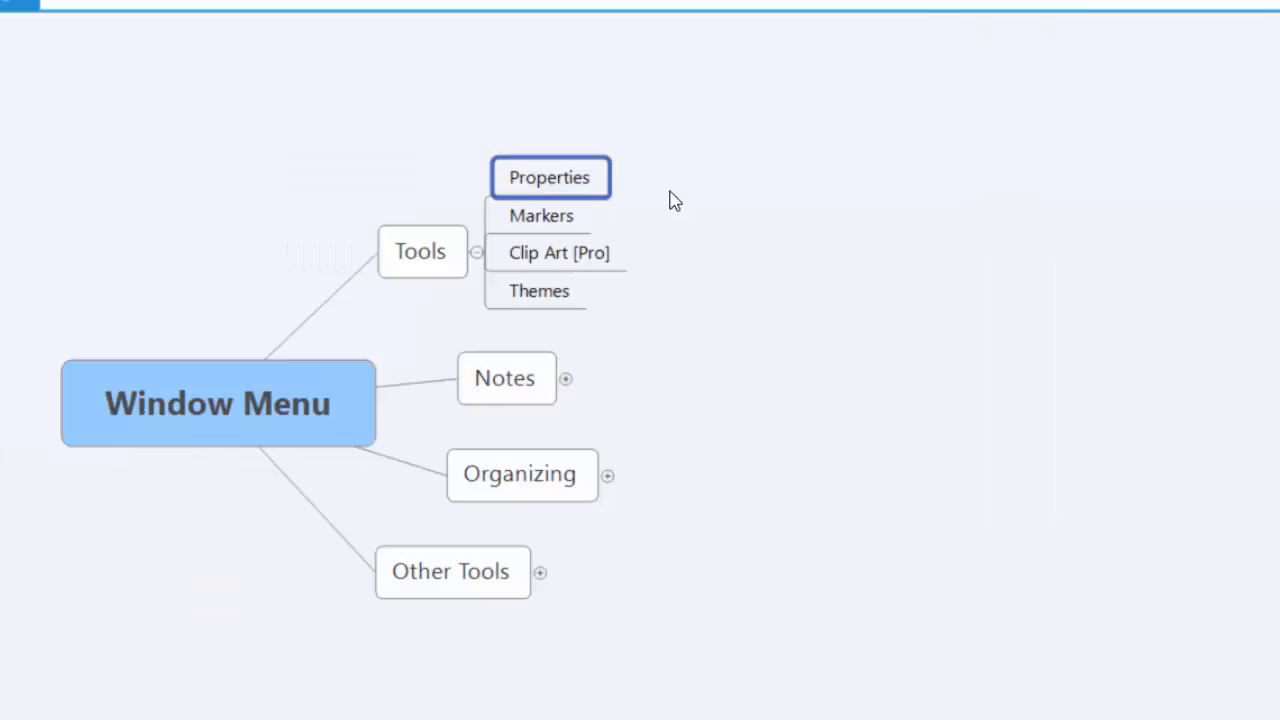
{"action": "mouse_move", "coordinate": [541, 216]}
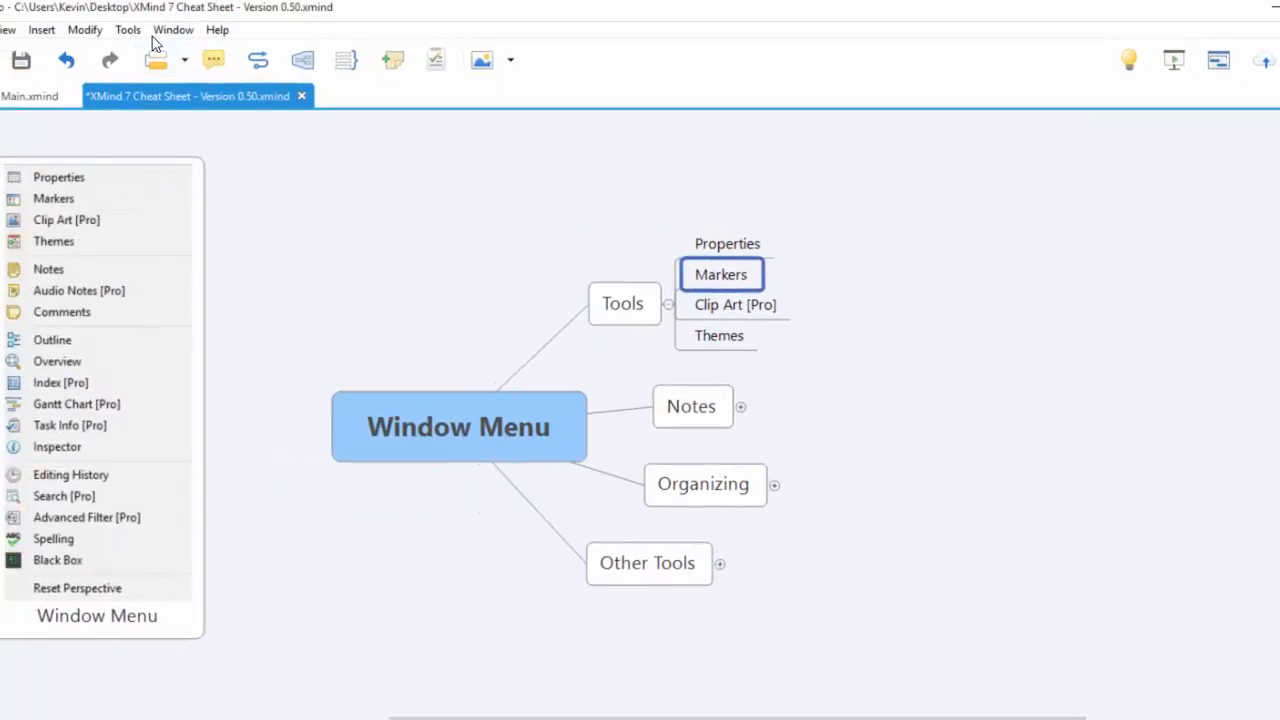
Step: Open the Markers panel and show the Markers topic's context menu
{"action": "left_click", "coordinate": [172, 29]}
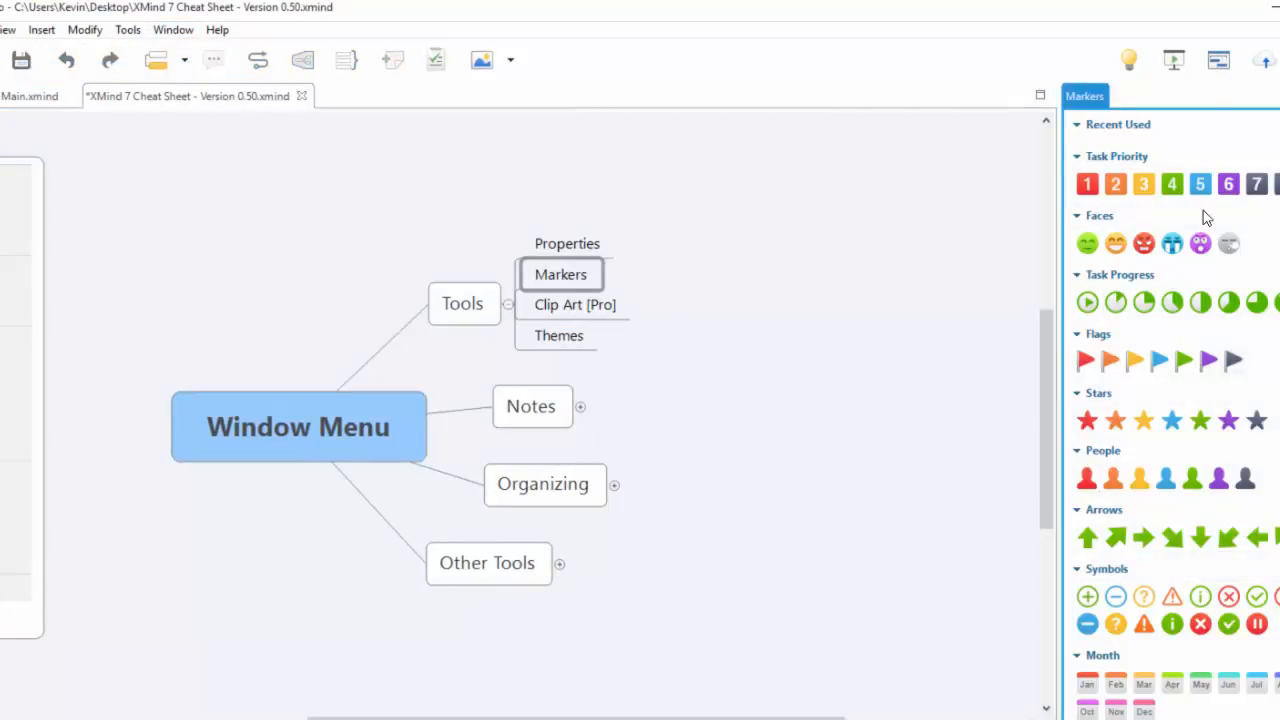
{"action": "mouse_move", "coordinate": [562, 278]}
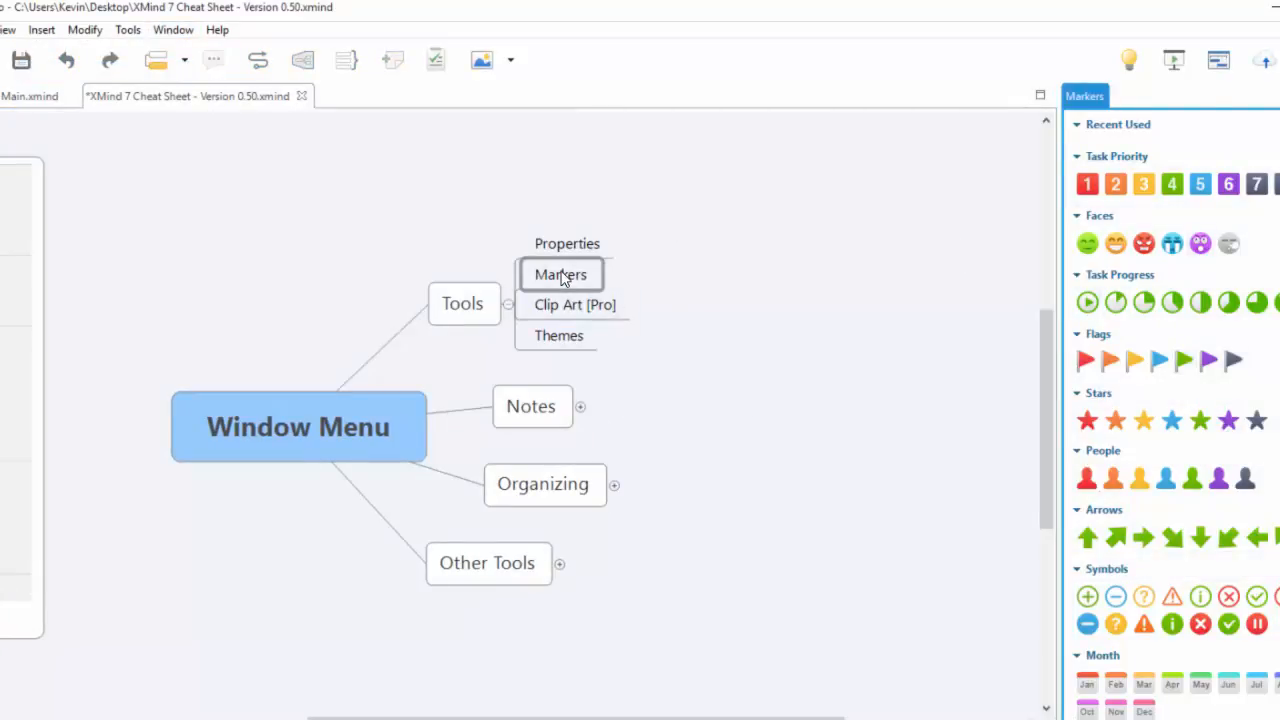
{"action": "right_click", "coordinate": [561, 274]}
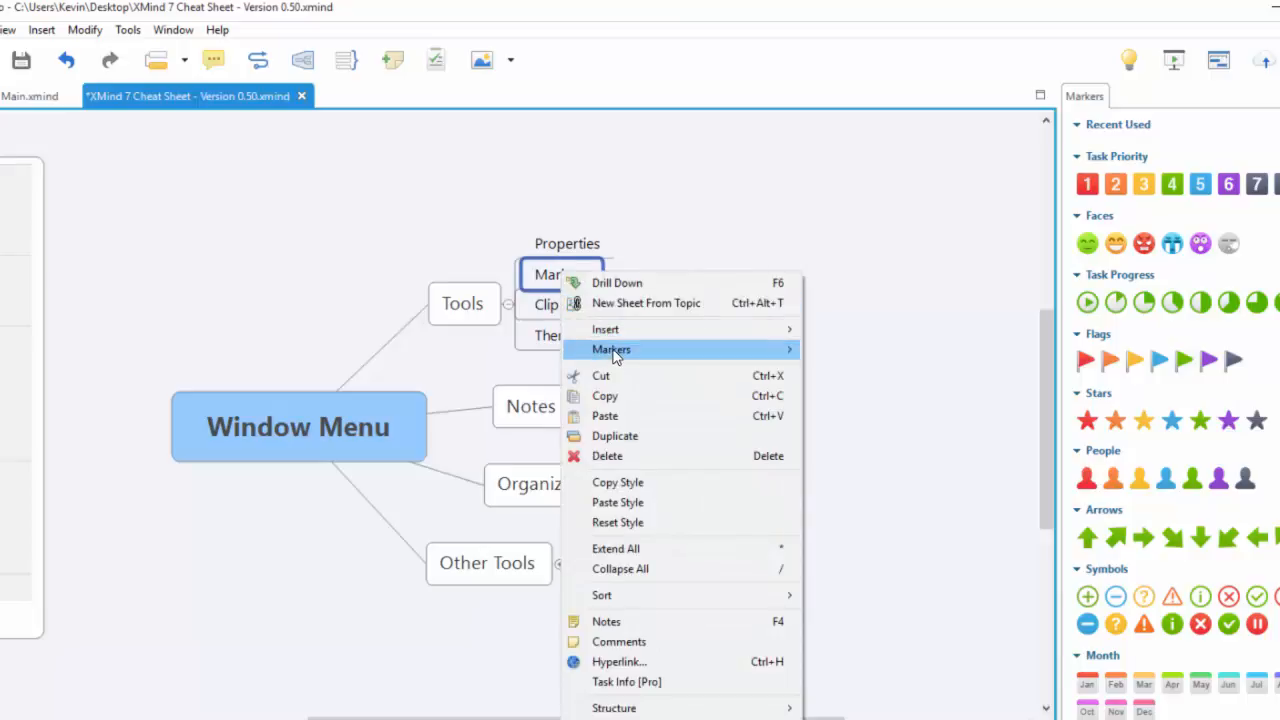
{"action": "mouse_move", "coordinate": [611, 349]}
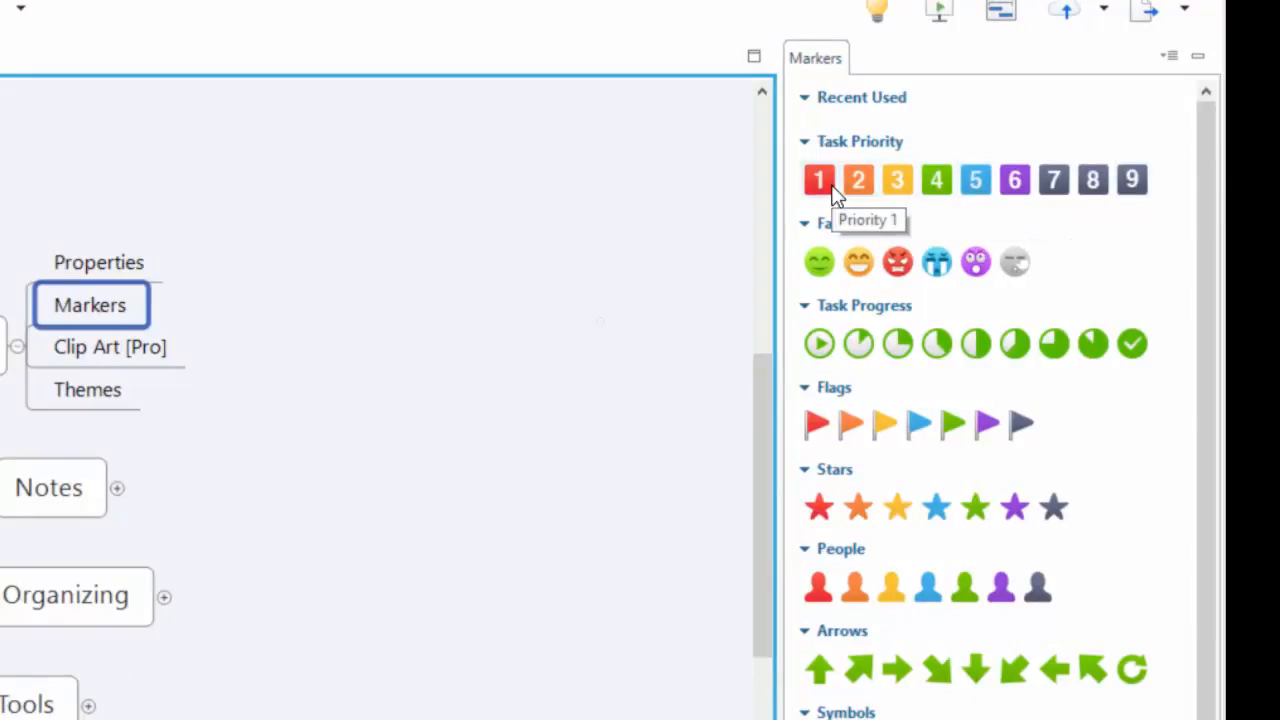
{"action": "mouse_move", "coordinate": [940, 265]}
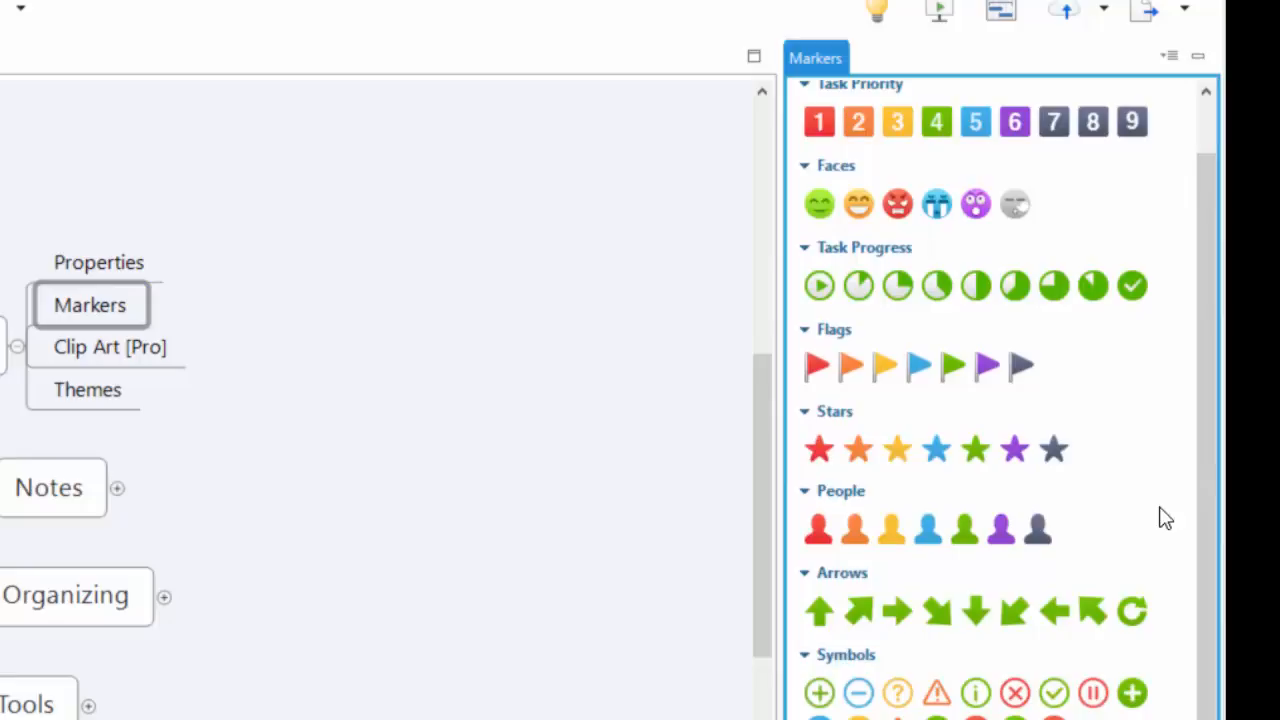
{"action": "mouse_move", "coordinate": [1082, 468]}
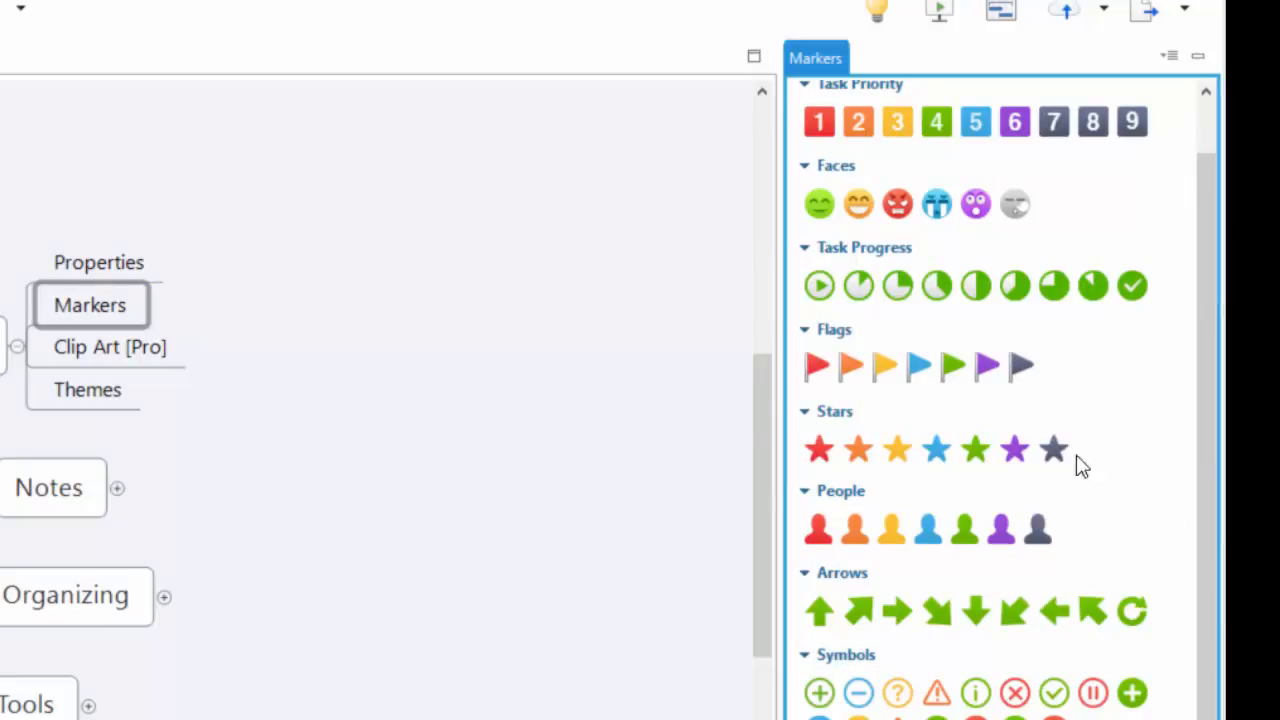
{"action": "mouse_move", "coordinate": [109, 346]}
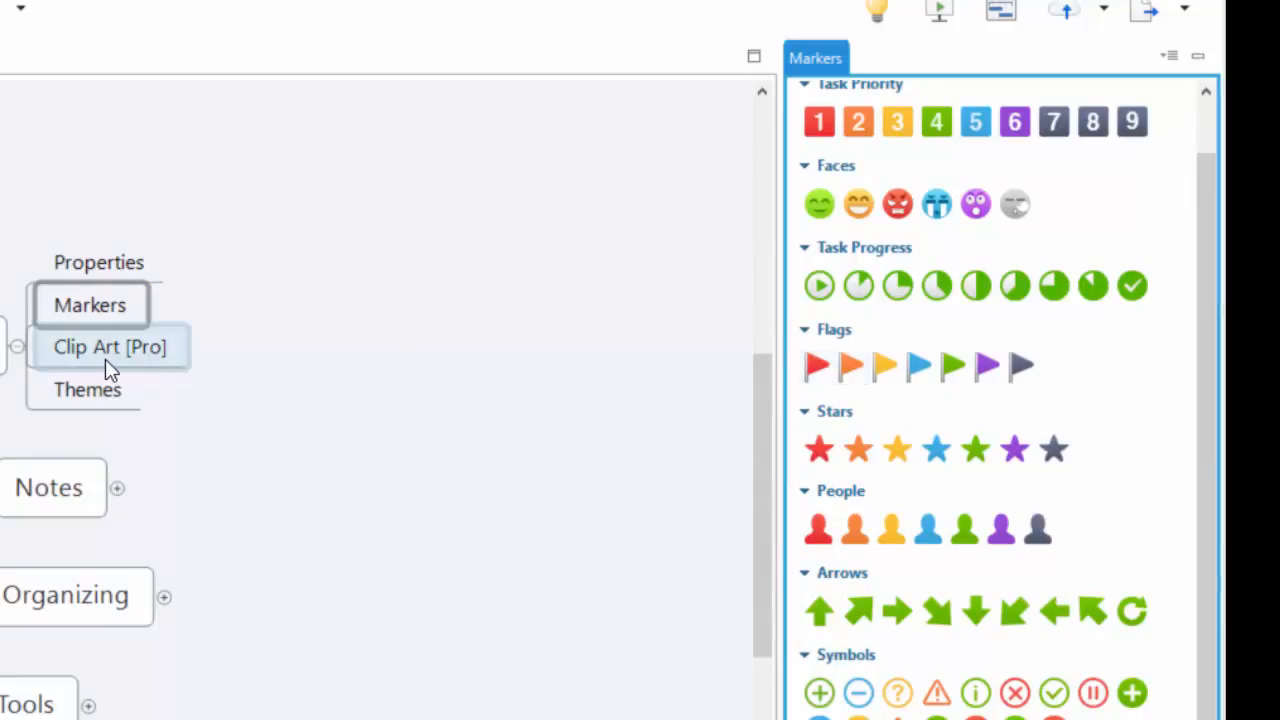
Step: Add the Weather rainbow-and-cloud clip art to Clip Art [Pro], then close the Clip Art view
{"action": "left_click", "coordinate": [110, 346]}
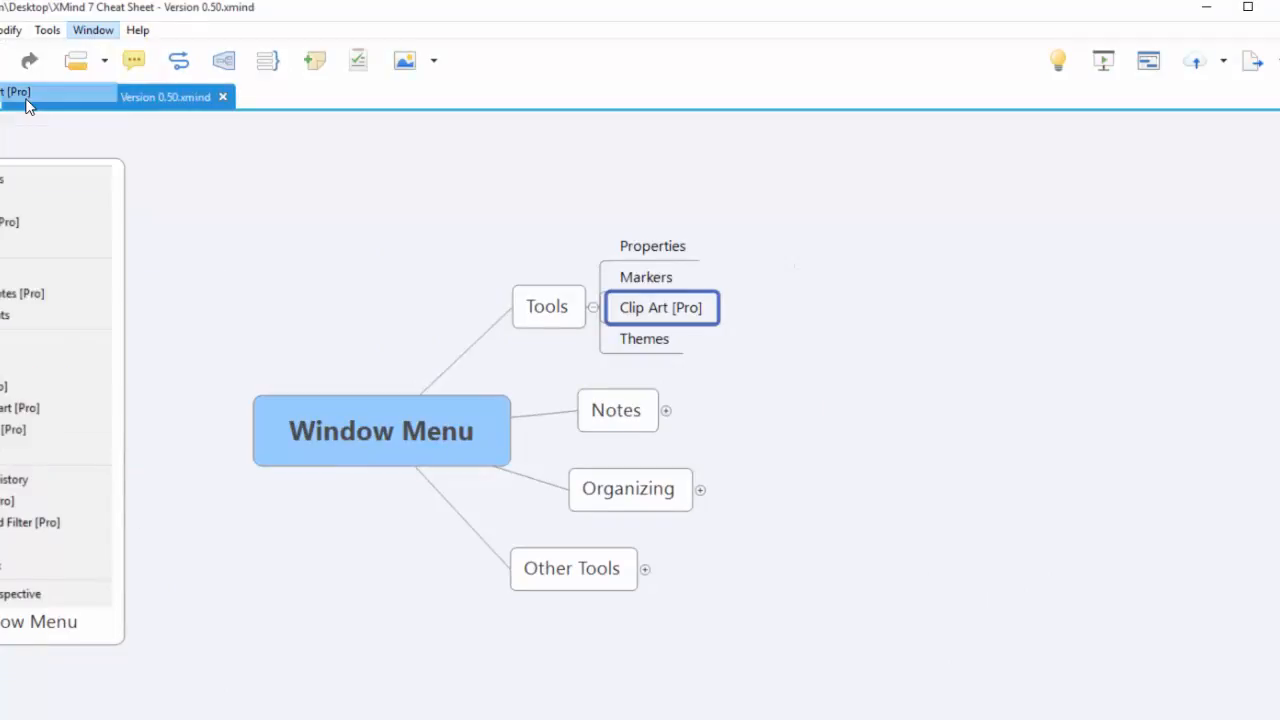
{"action": "left_click", "coordinate": [57, 96]}
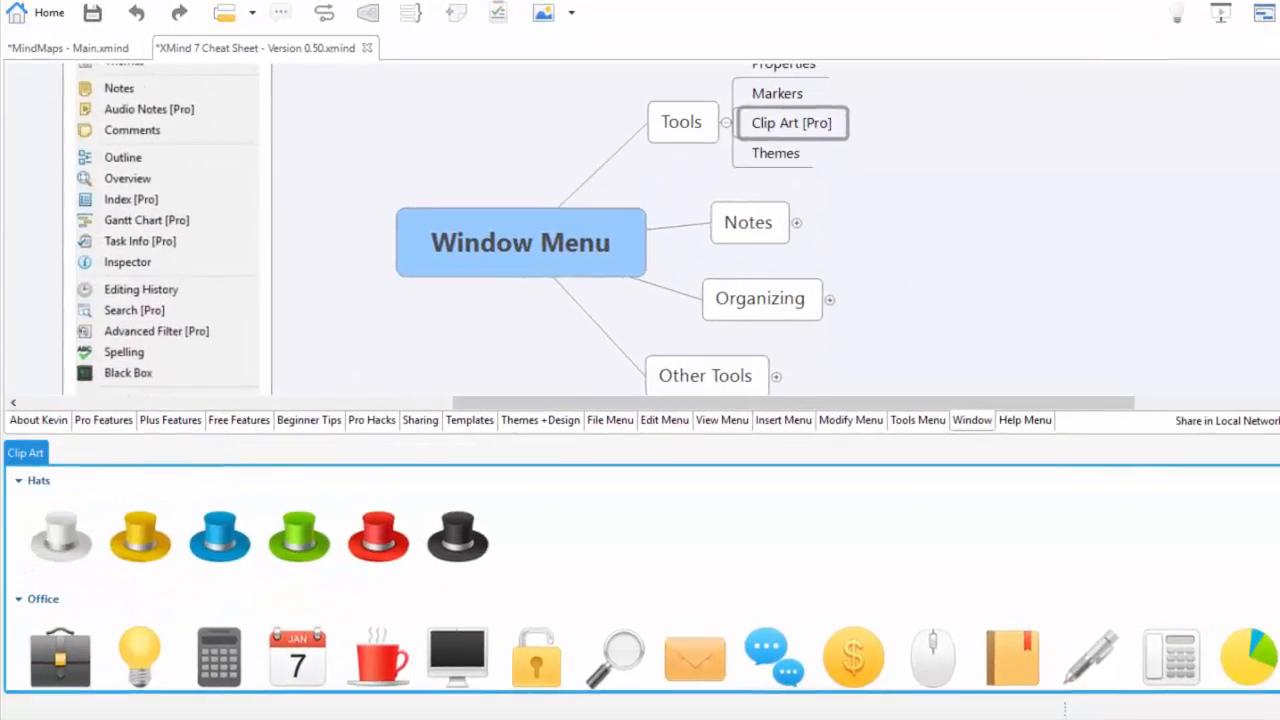
{"action": "scroll", "scroll_direction": "down", "scroll_amount": 3}
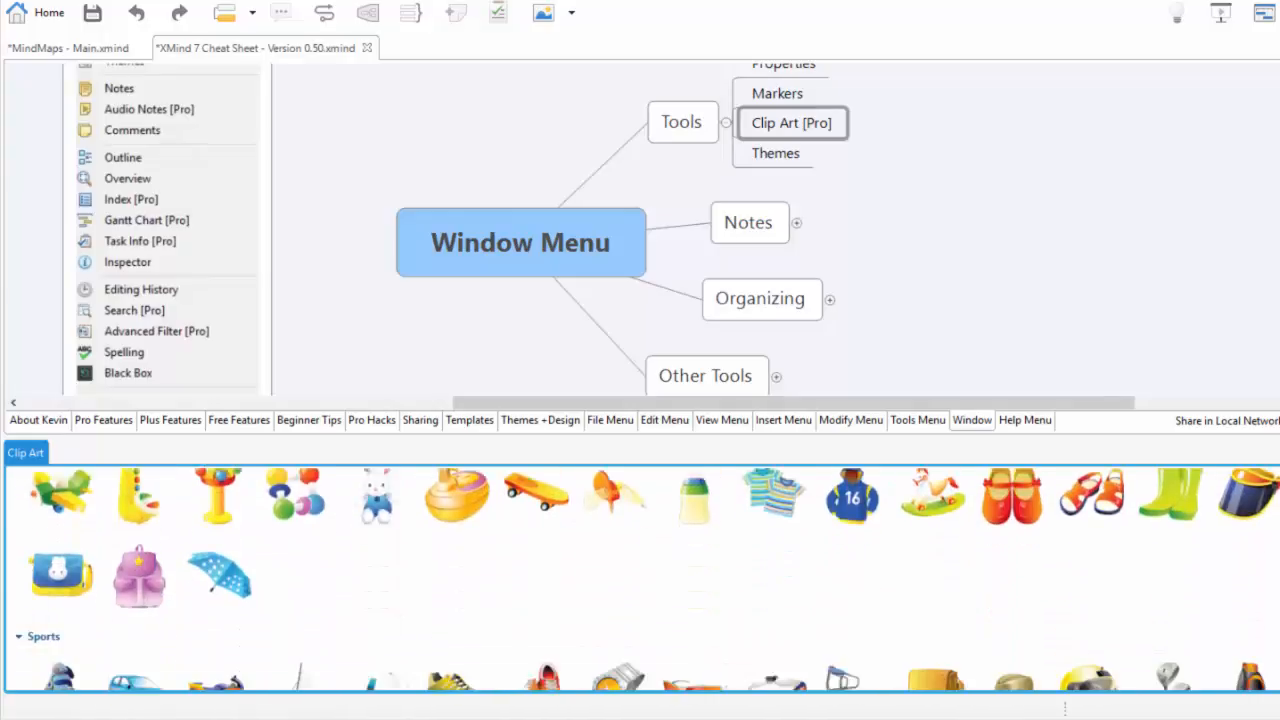
{"action": "scroll", "scroll_direction": "down", "scroll_amount": 3}
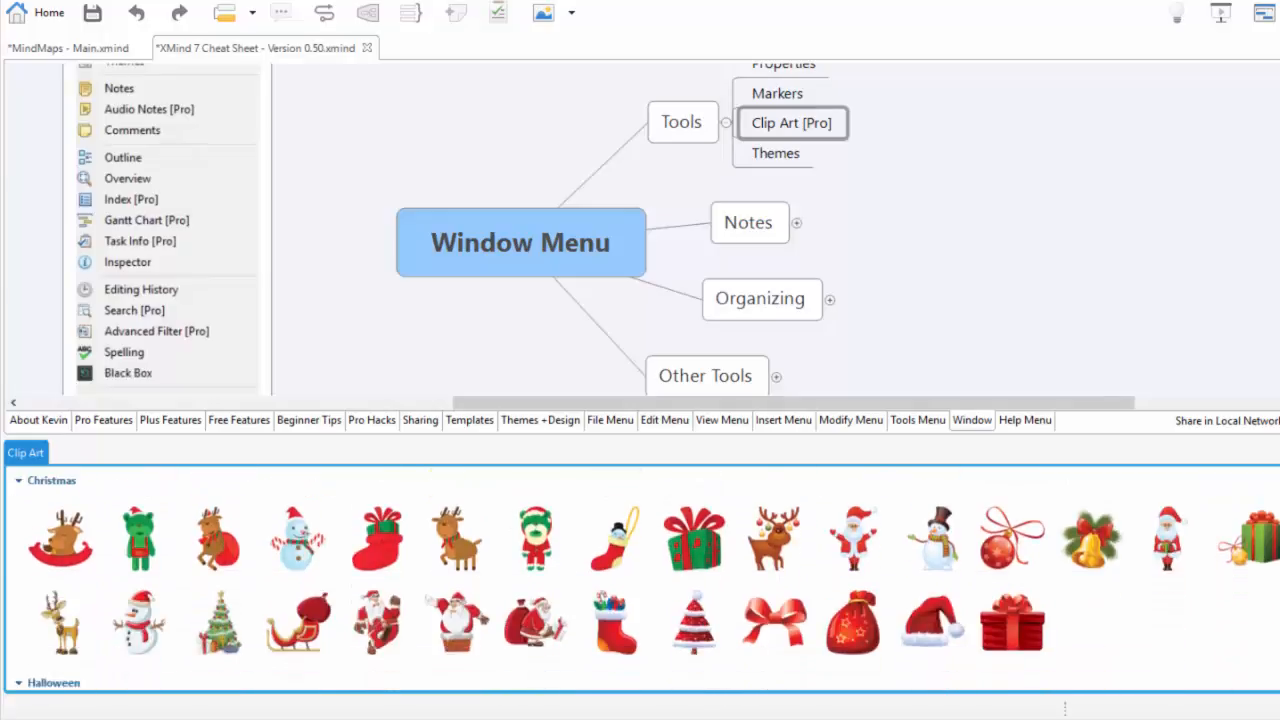
{"action": "scroll", "scroll_direction": "down", "scroll_amount": 3}
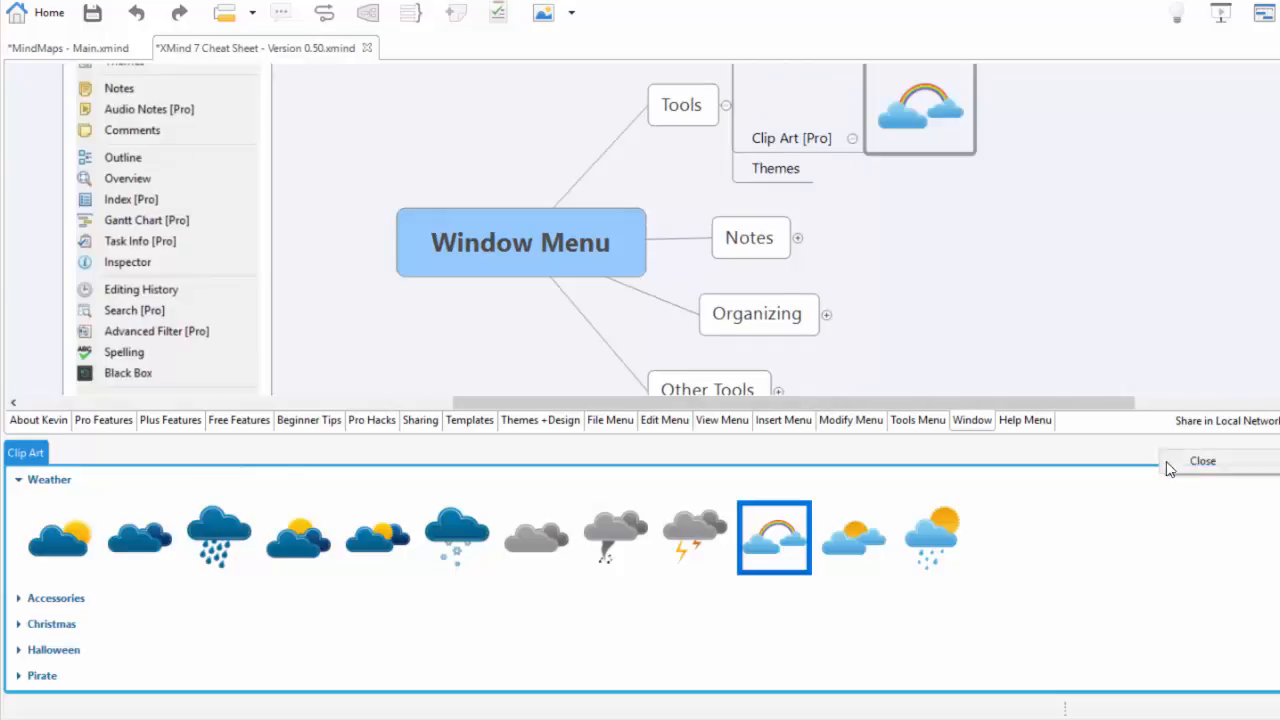
{"action": "left_click", "coordinate": [1203, 461]}
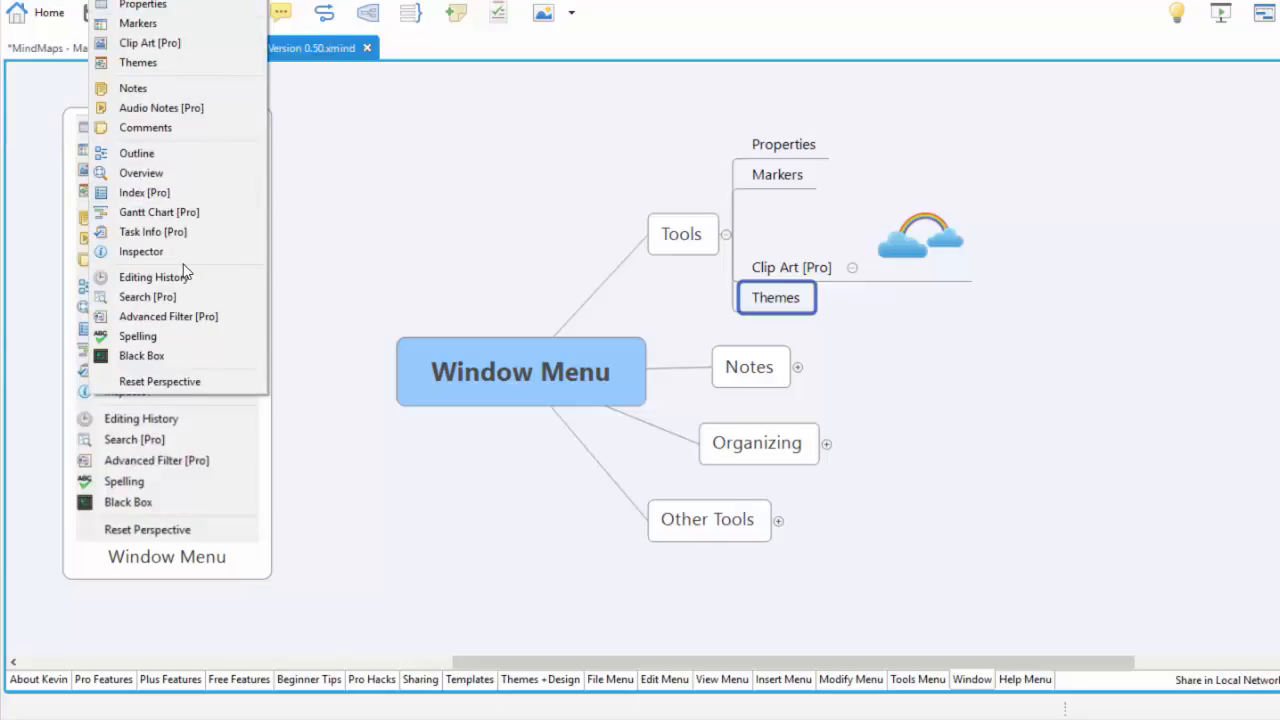
{"action": "mouse_move", "coordinate": [360, 188]}
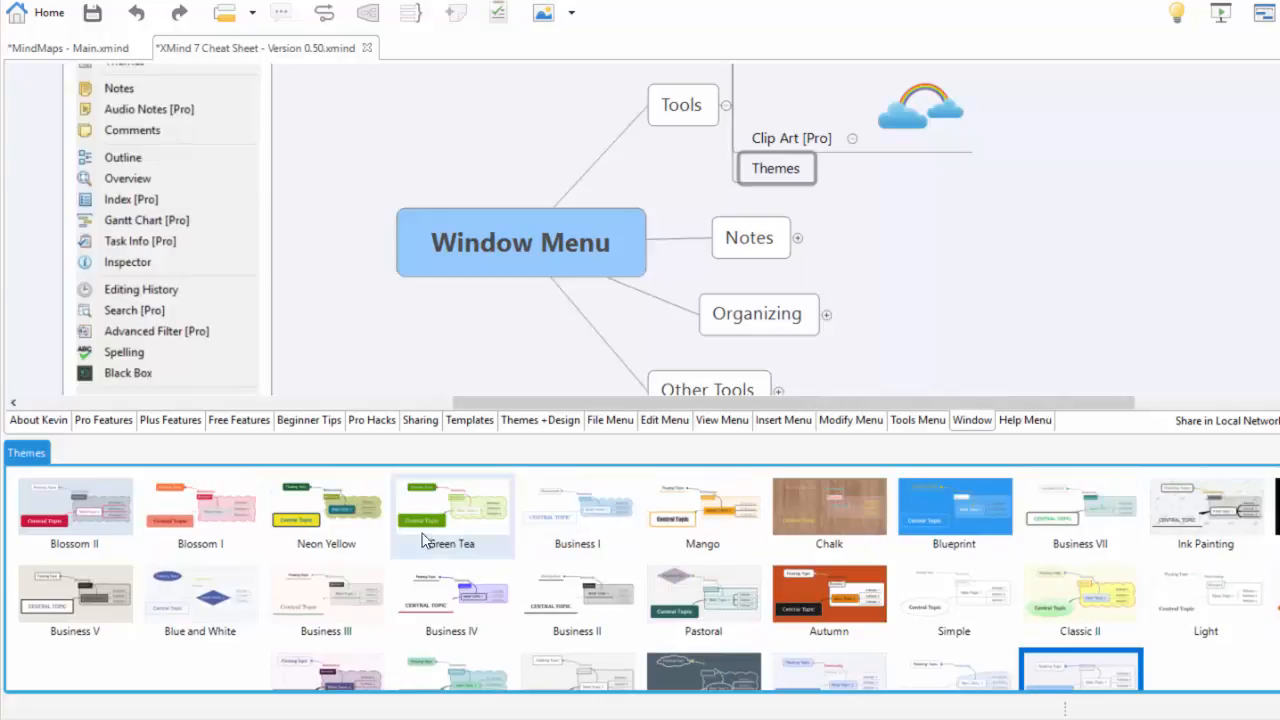
Step: Preview the Green Tea, Chalk, Blueprint and Business VII themes on the map
{"action": "left_click", "coordinate": [200, 507]}
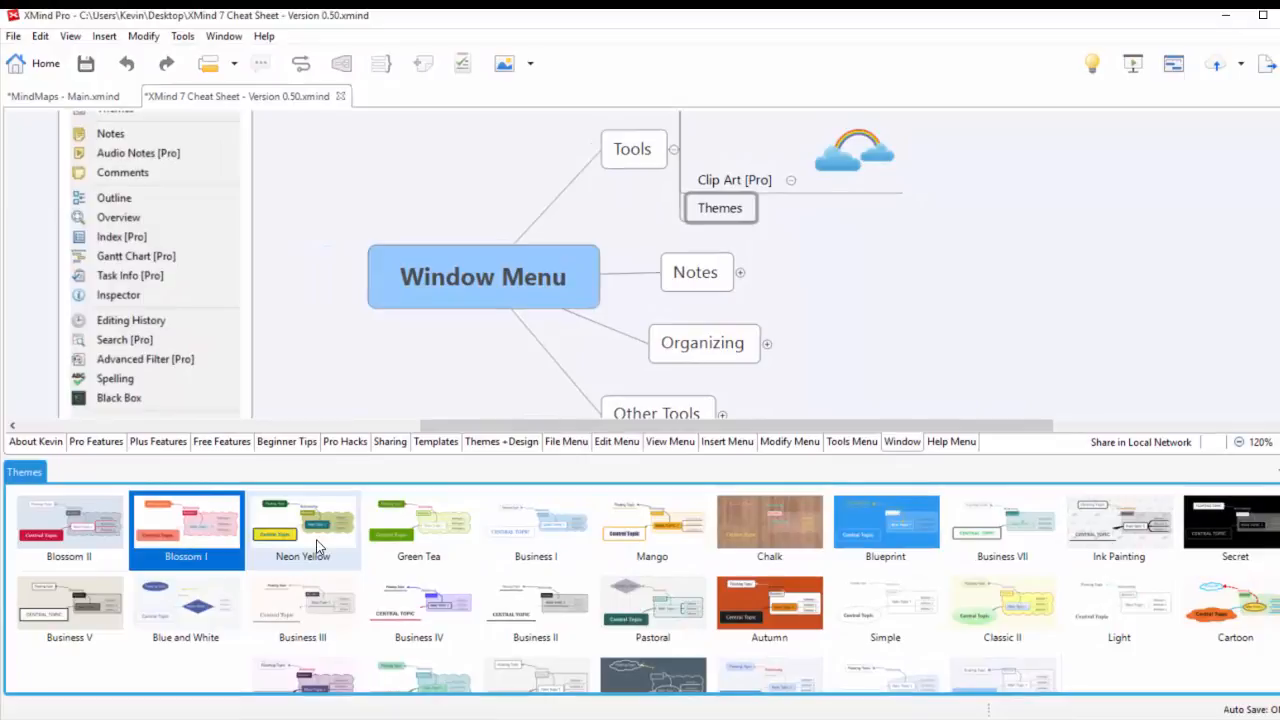
{"action": "mouse_move", "coordinate": [418, 530]}
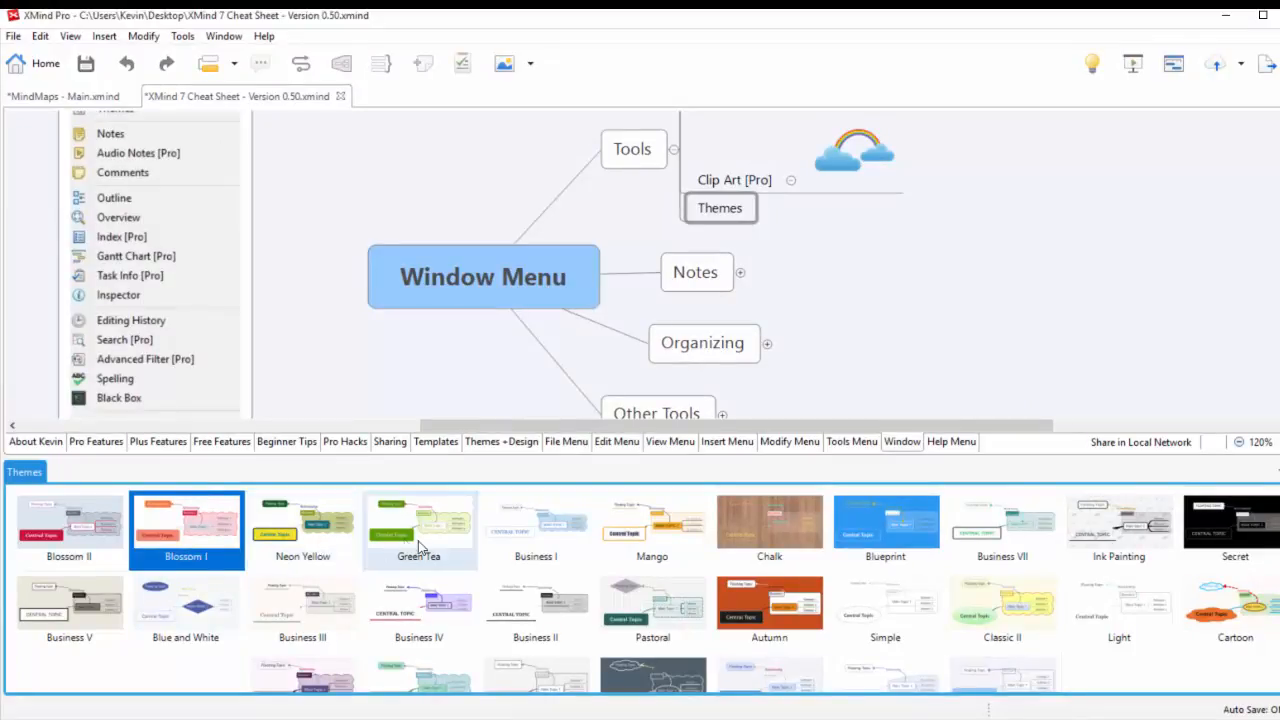
{"action": "left_click", "coordinate": [652, 521]}
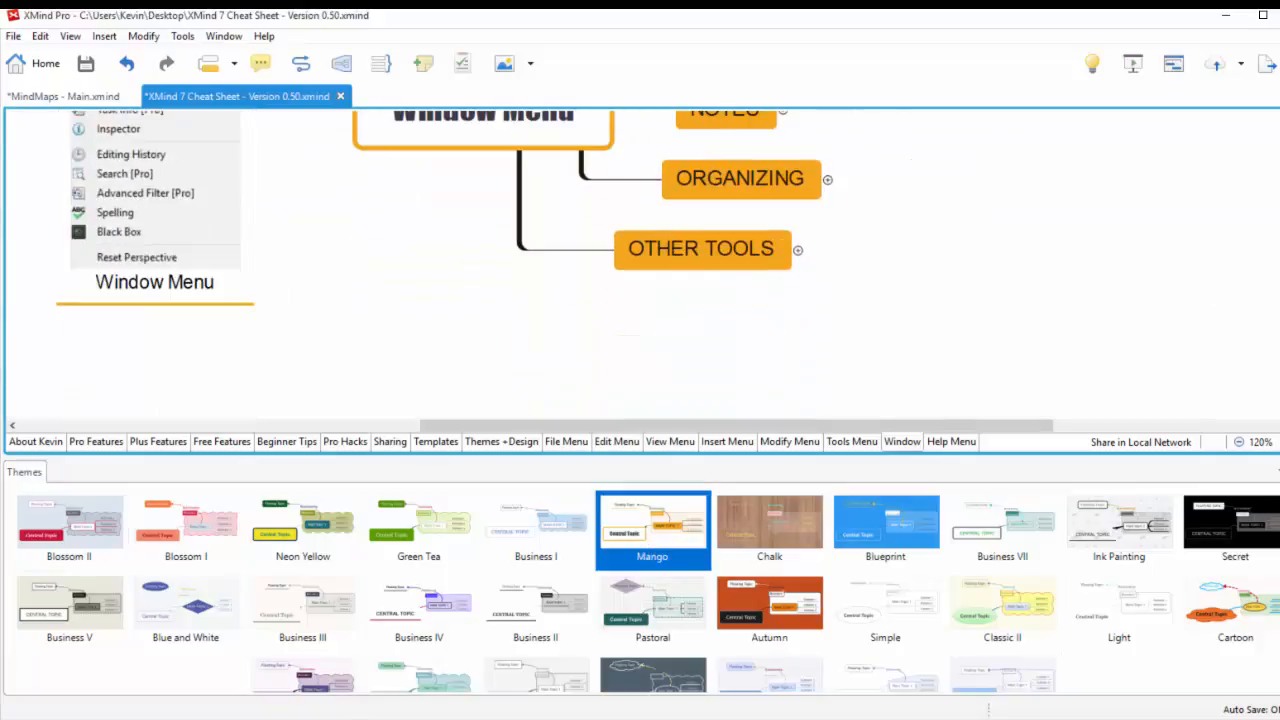
{"action": "left_click", "coordinate": [769, 521]}
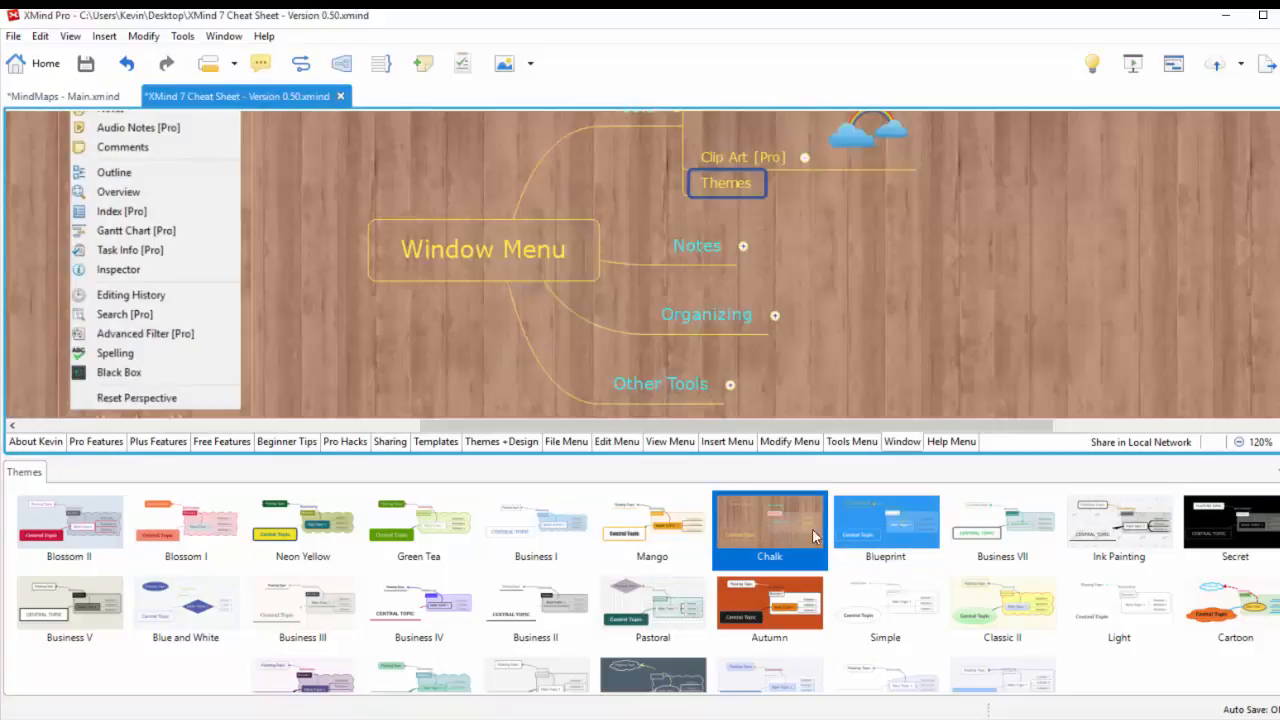
{"action": "left_click", "coordinate": [885, 522]}
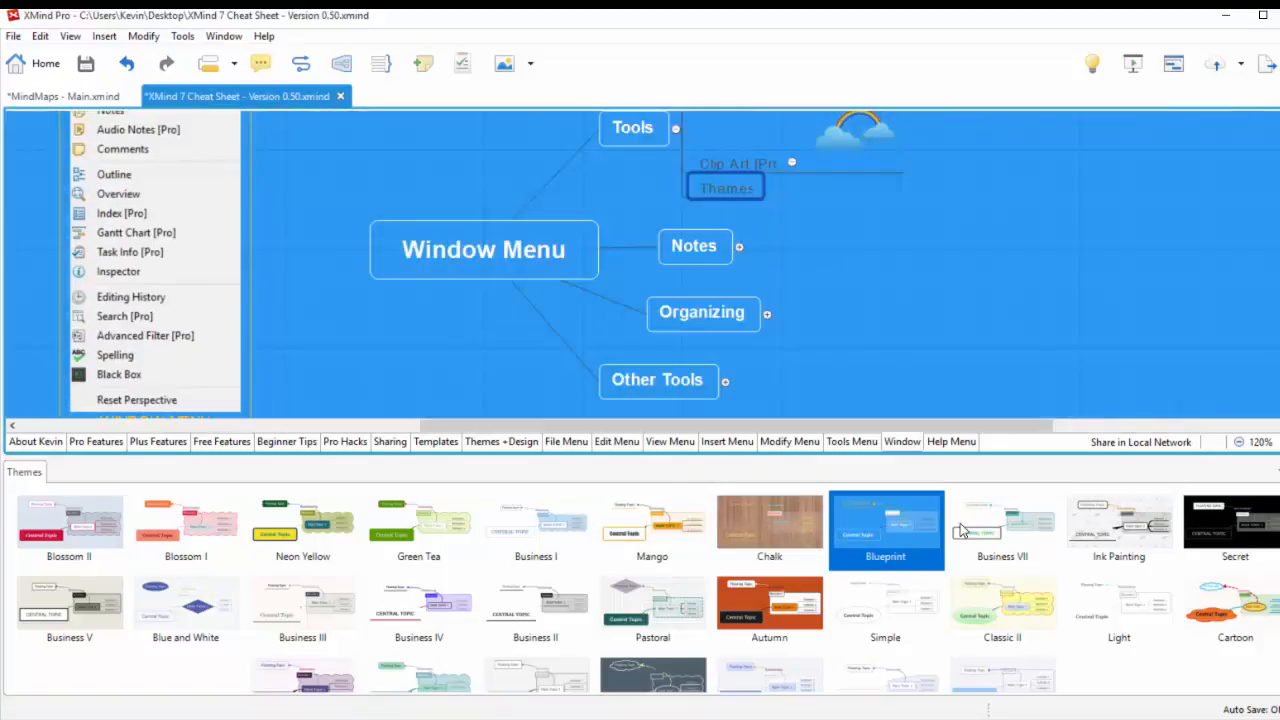
{"action": "left_click", "coordinate": [1002, 522]}
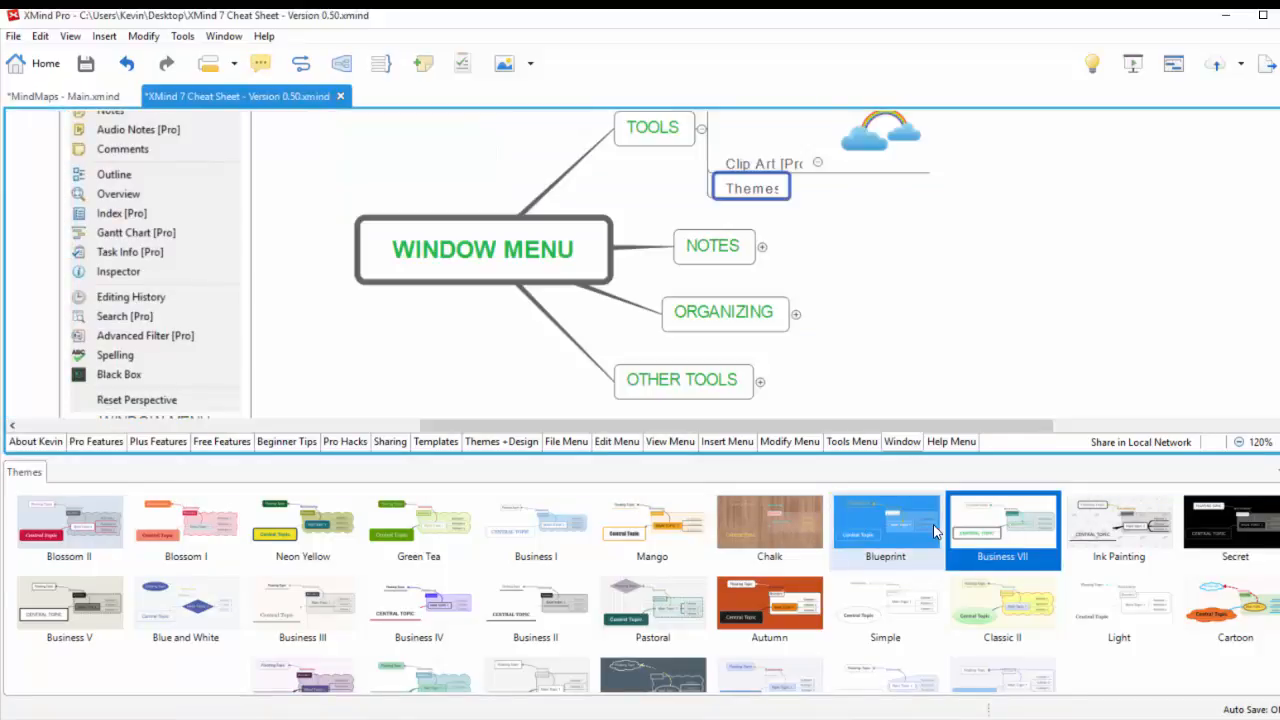
{"action": "mouse_move", "coordinate": [932, 542]}
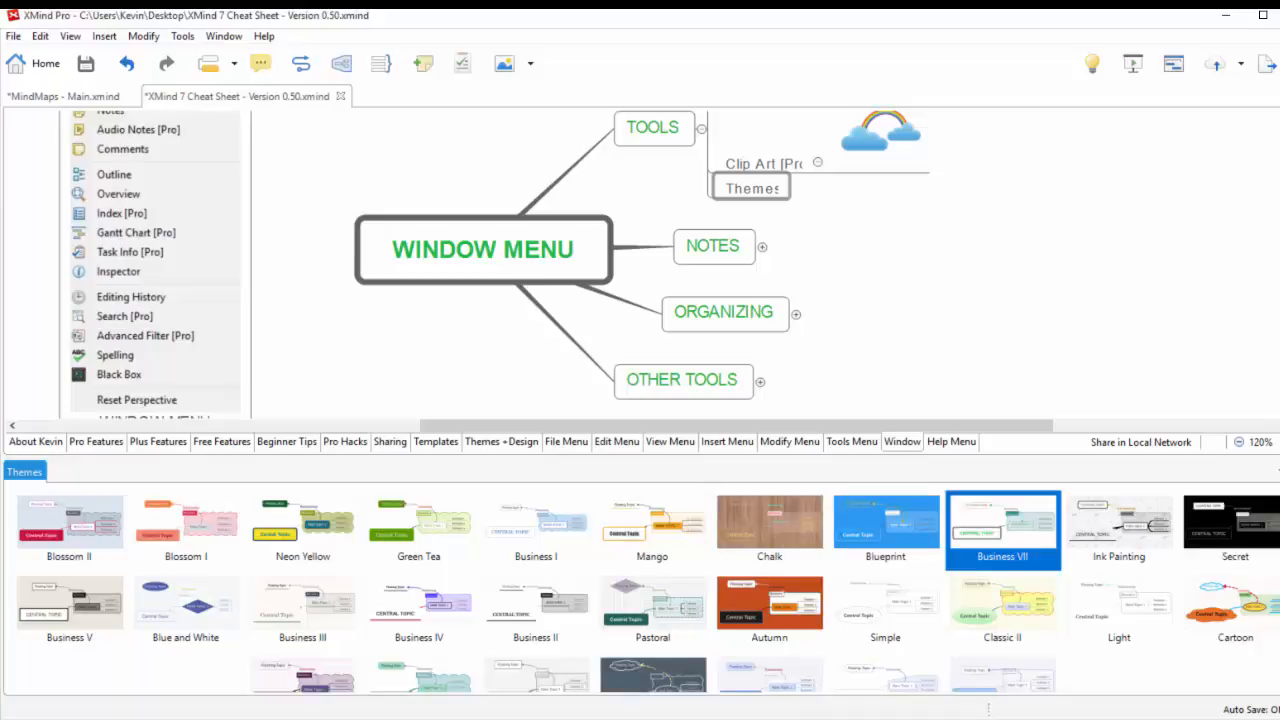
Step: Try Professional, apply the Base theme, and close the Themes panel
{"action": "scroll", "scroll_direction": "down", "scroll_amount": 3}
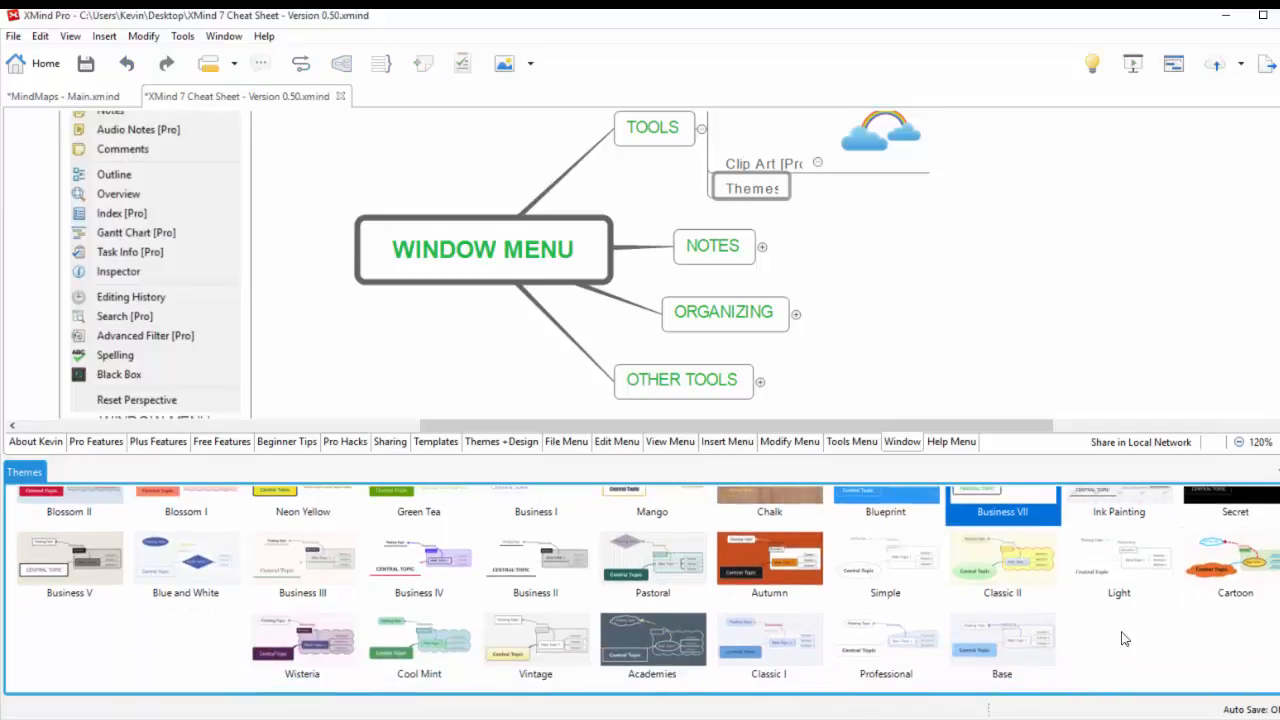
{"action": "left_click", "coordinate": [885, 645]}
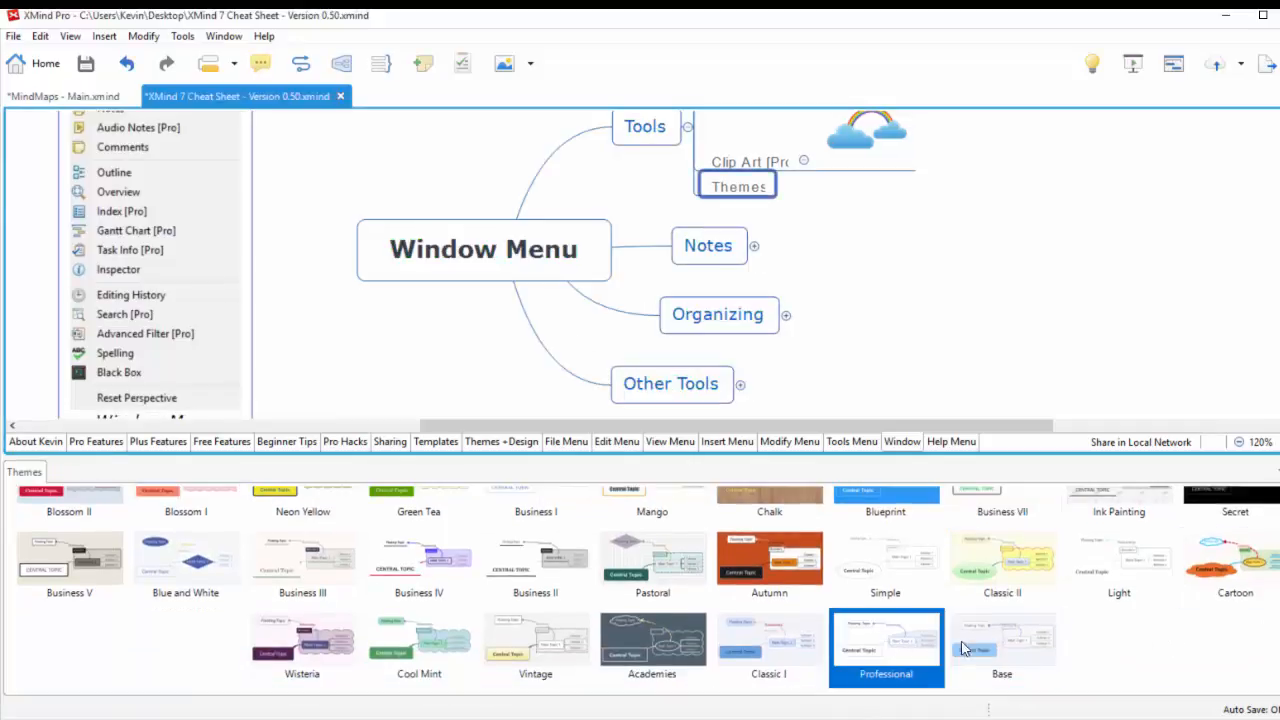
{"action": "left_click", "coordinate": [1001, 645]}
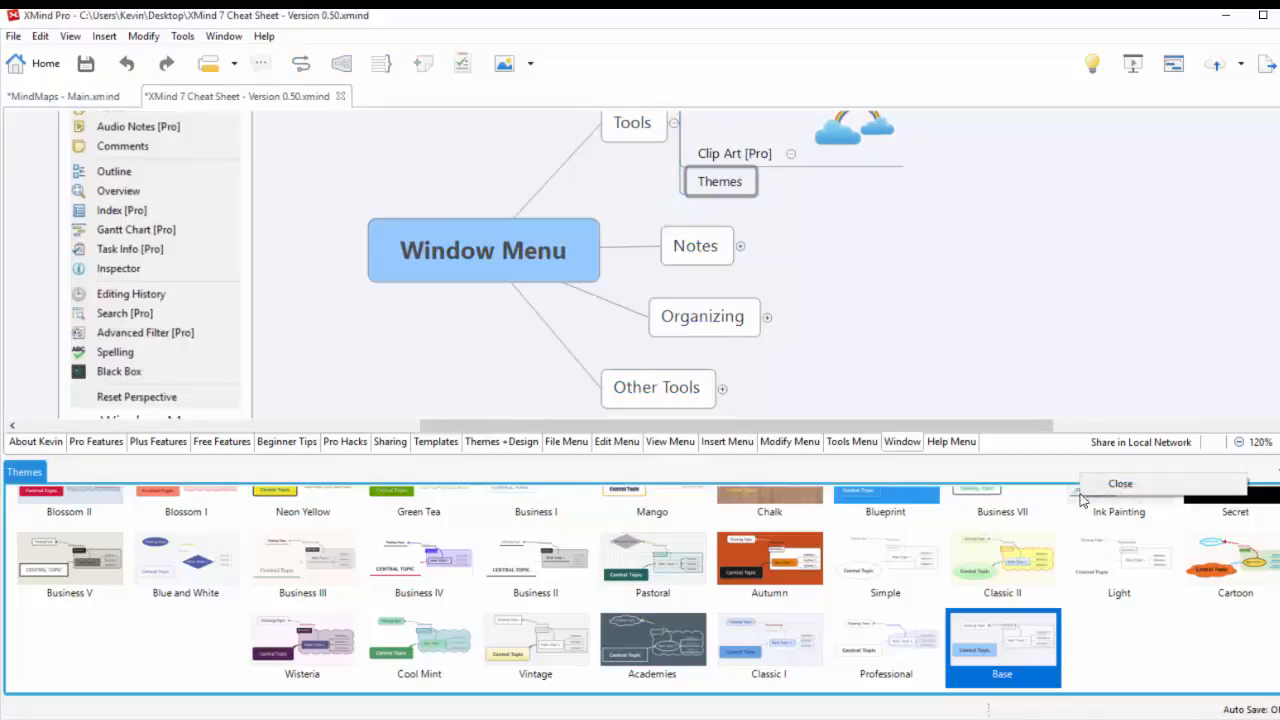
{"action": "left_click", "coordinate": [1119, 483]}
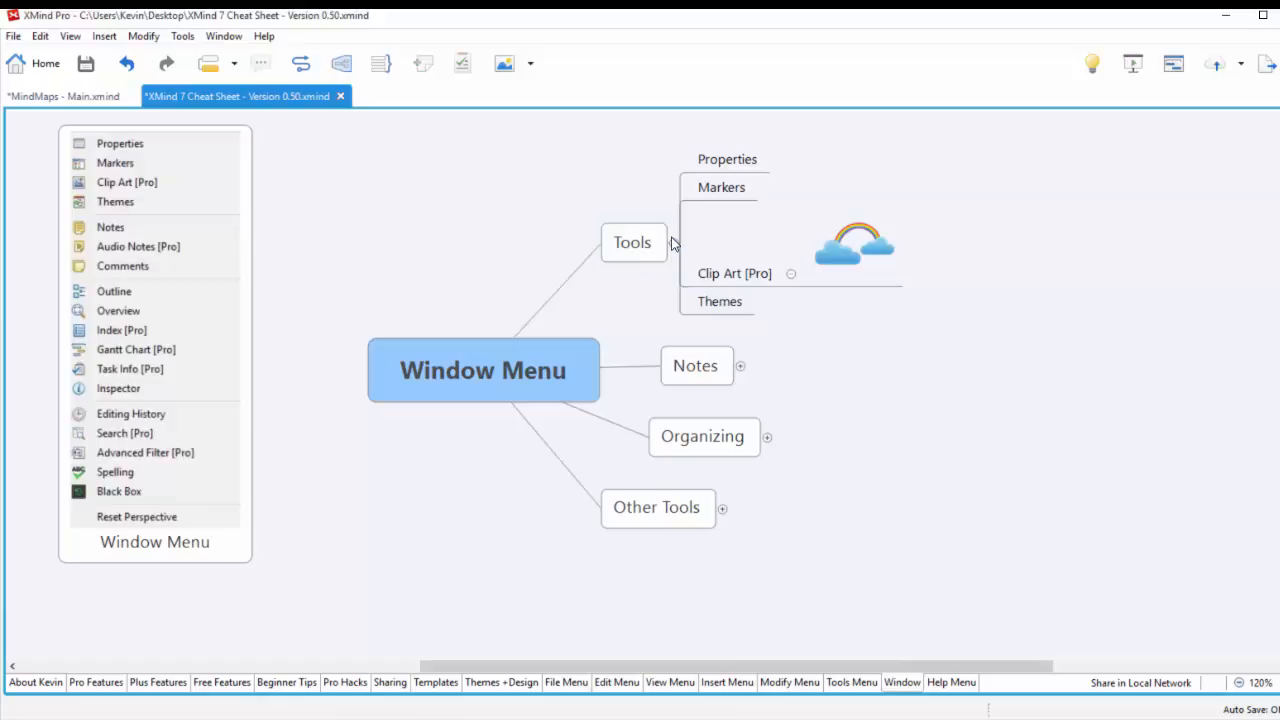
Step: Collapse Tools, expand Notes and open the notes editor for its Notes subtopic
{"action": "left_click", "coordinate": [632, 242]}
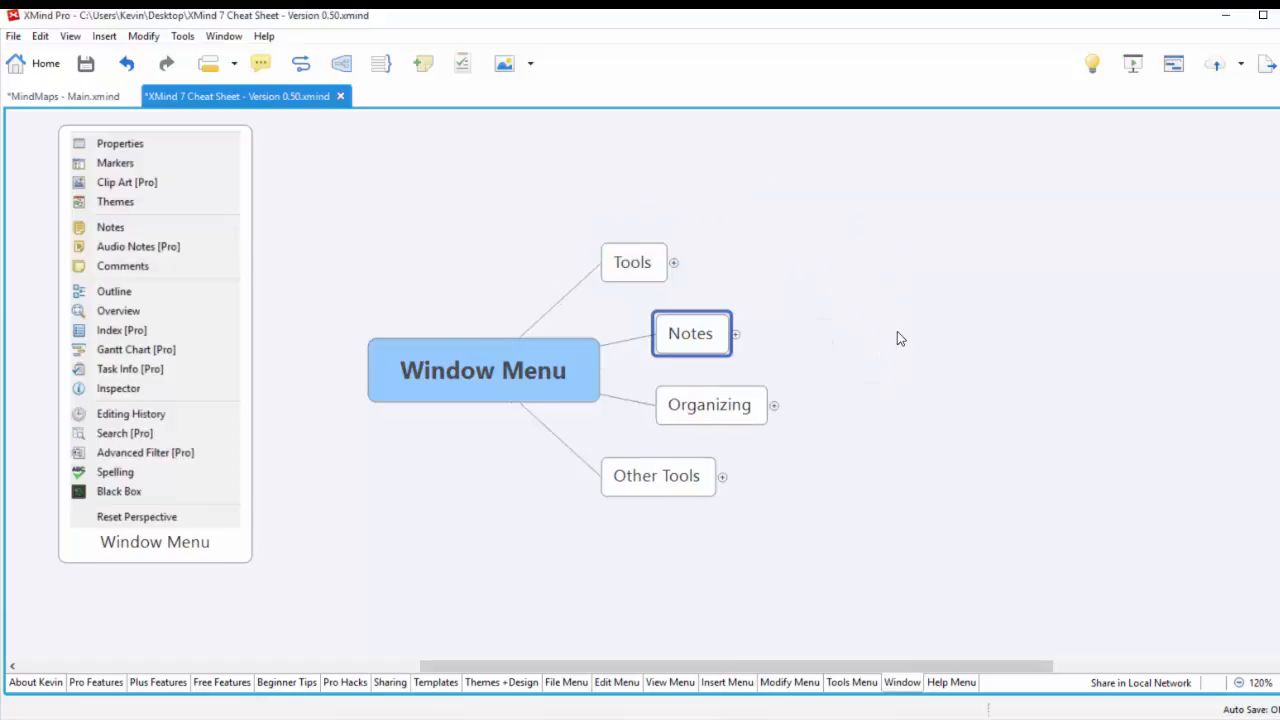
{"action": "mouse_move", "coordinate": [735, 340]}
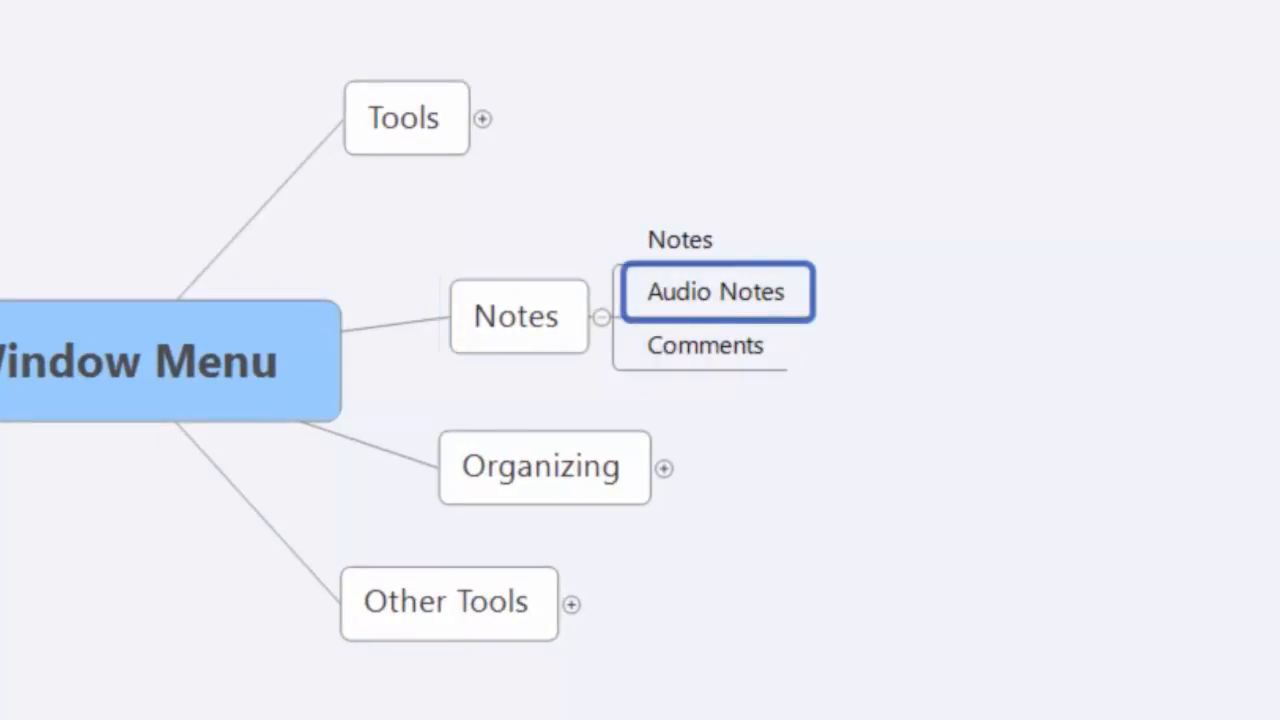
{"action": "left_click", "coordinate": [680, 239]}
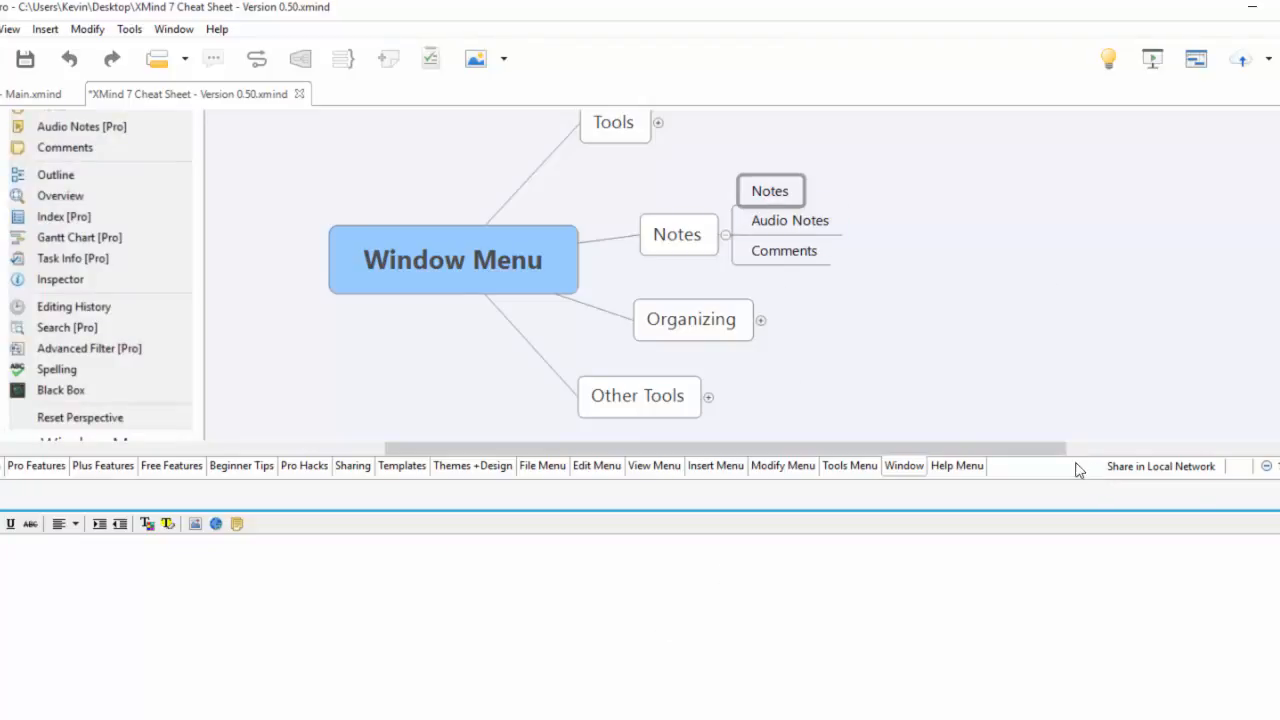
{"action": "left_click", "coordinate": [789, 220]}
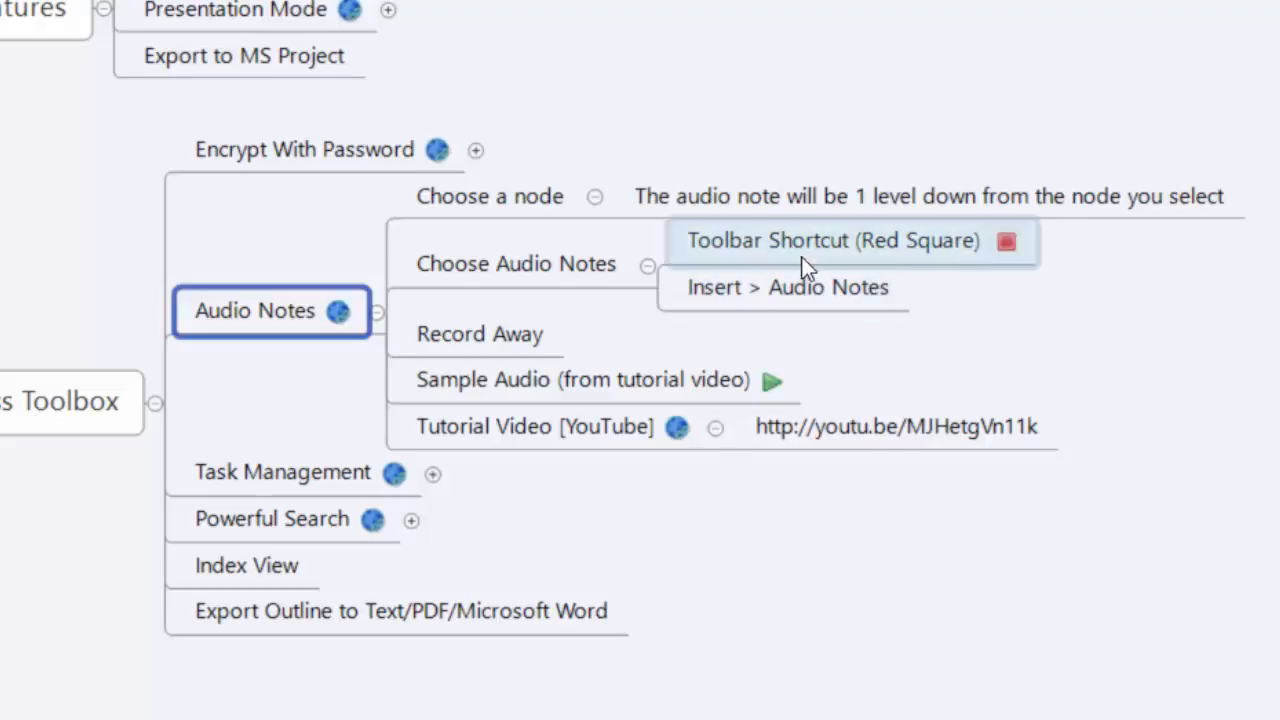
{"action": "mouse_move", "coordinate": [772, 381]}
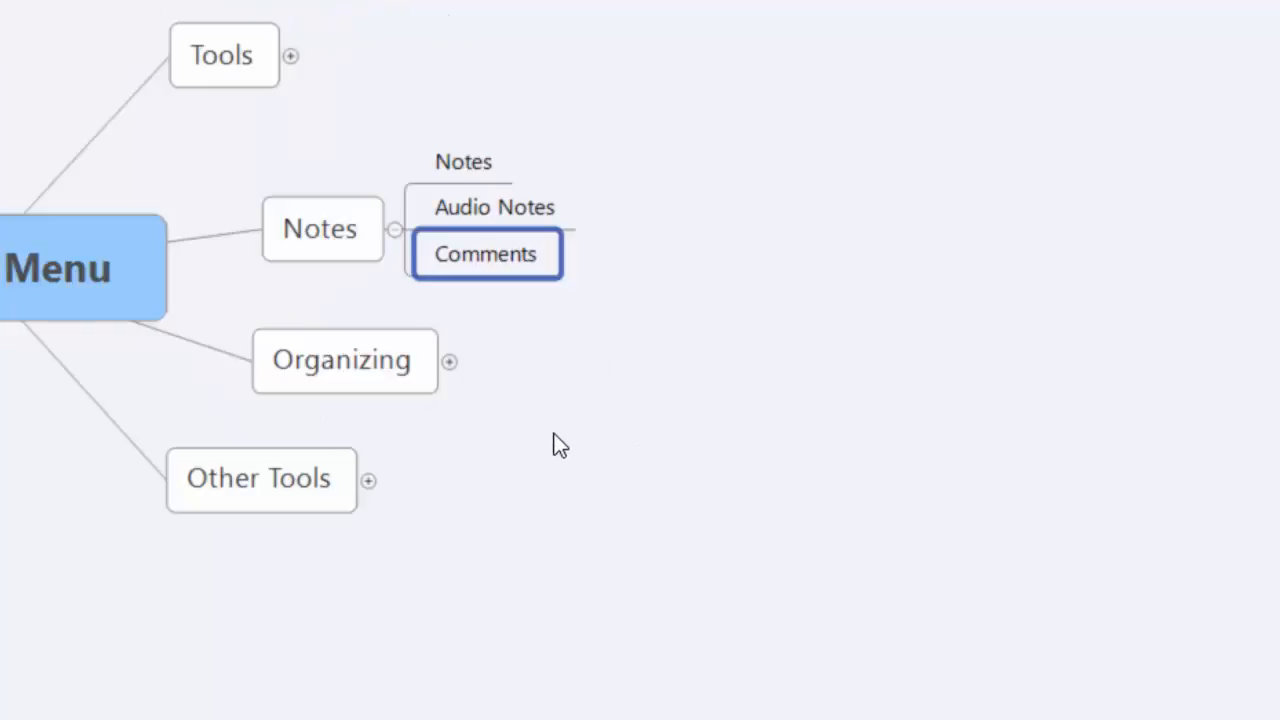
{"action": "mouse_move", "coordinate": [637, 281]}
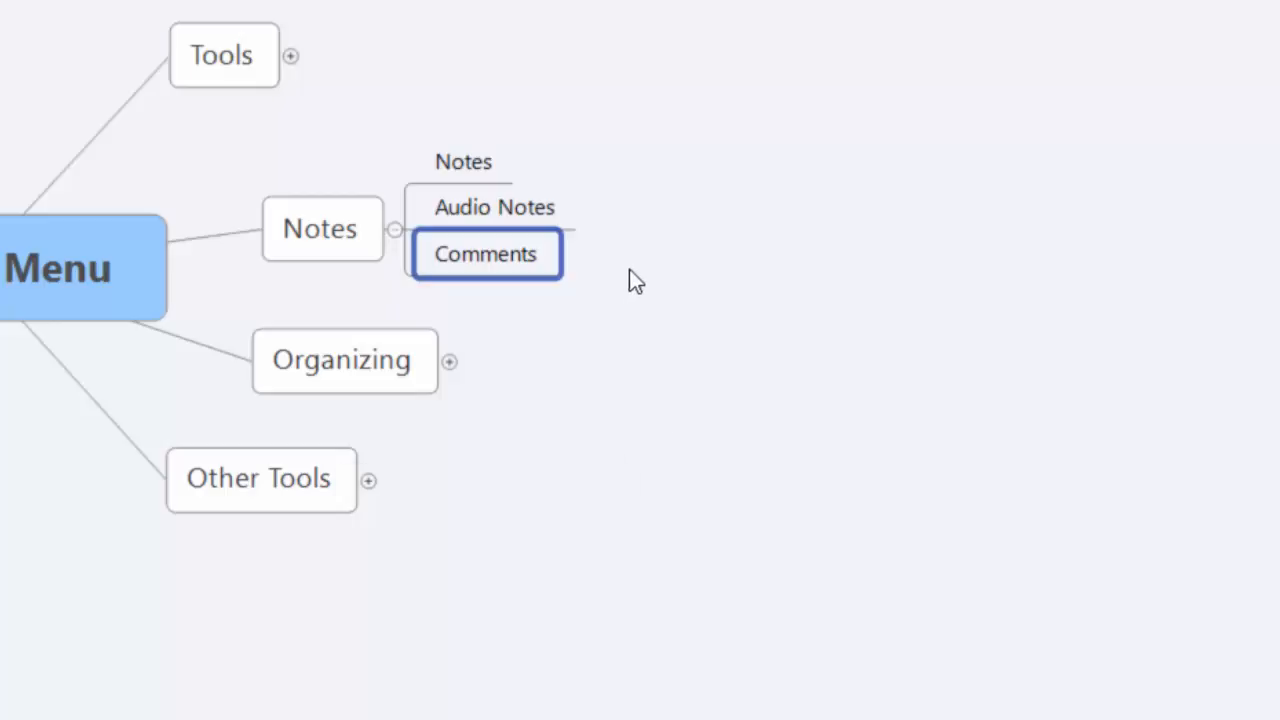
{"action": "mouse_move", "coordinate": [557, 268]}
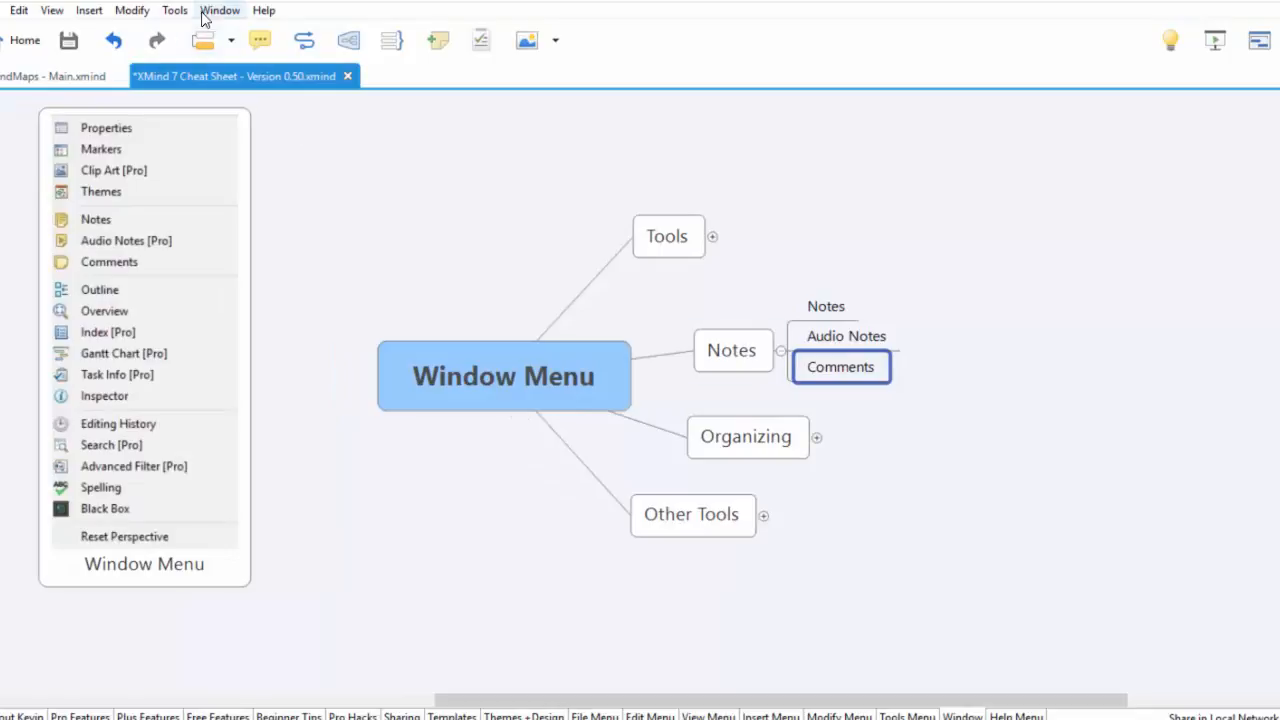
Step: On the Modify Menu sheet, select the Comments topic and view its two comments
{"action": "left_click", "coordinate": [219, 10]}
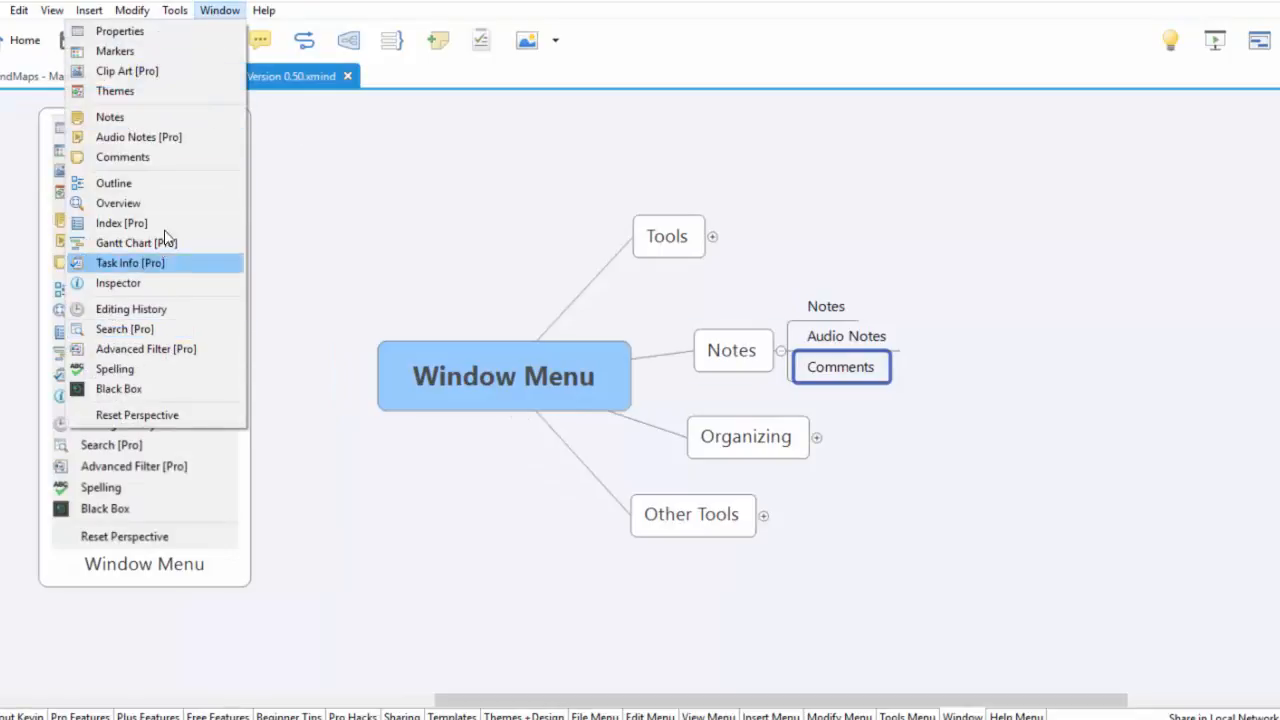
{"action": "left_click", "coordinate": [122, 157]}
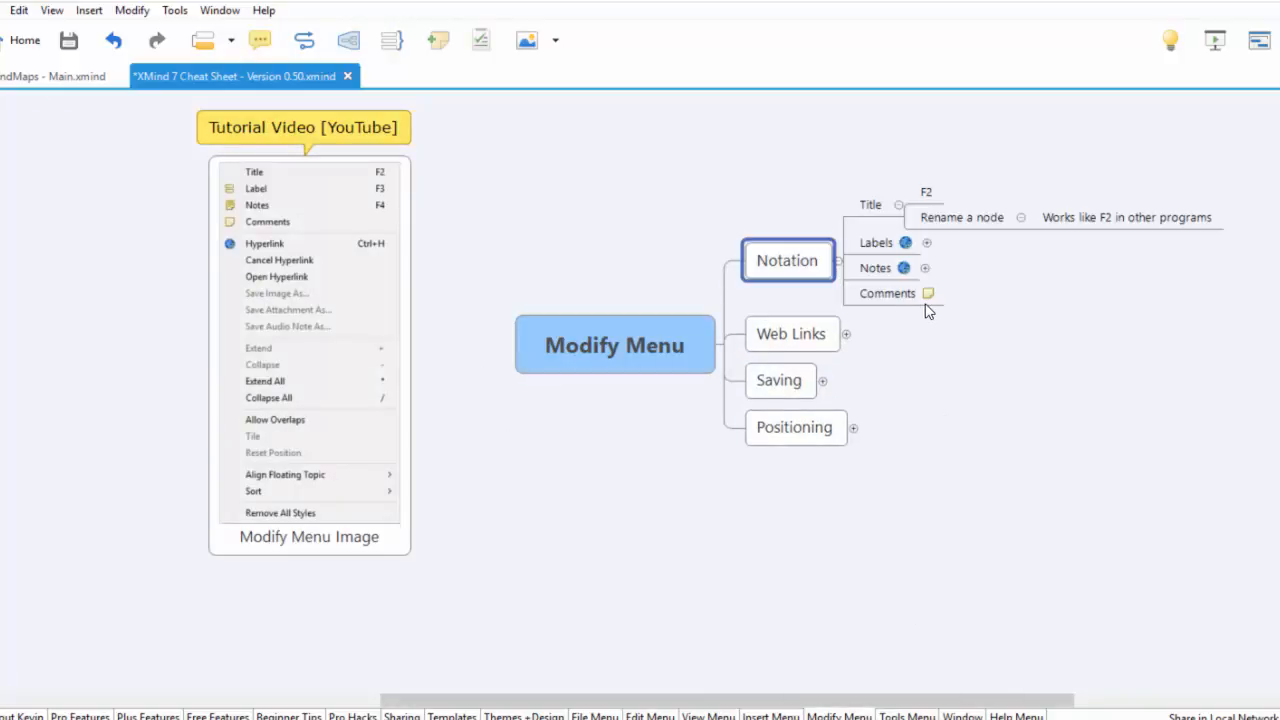
{"action": "left_click", "coordinate": [926, 293]}
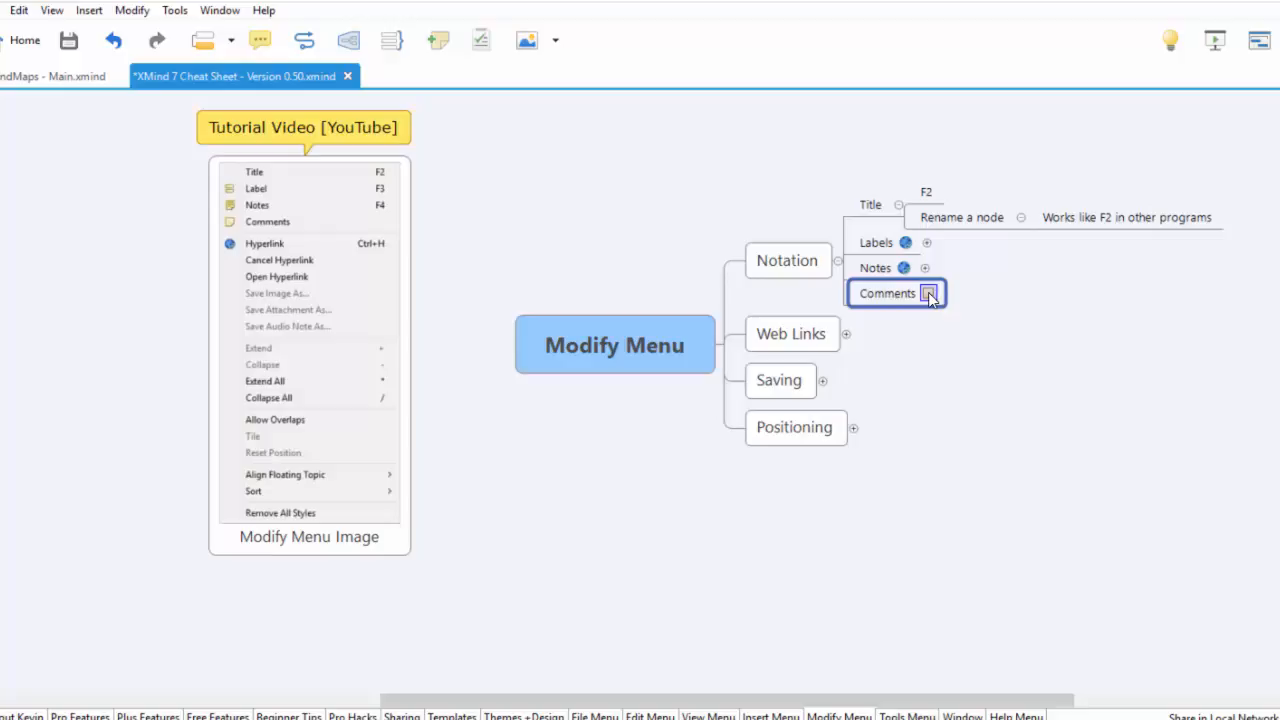
{"action": "left_click", "coordinate": [928, 293]}
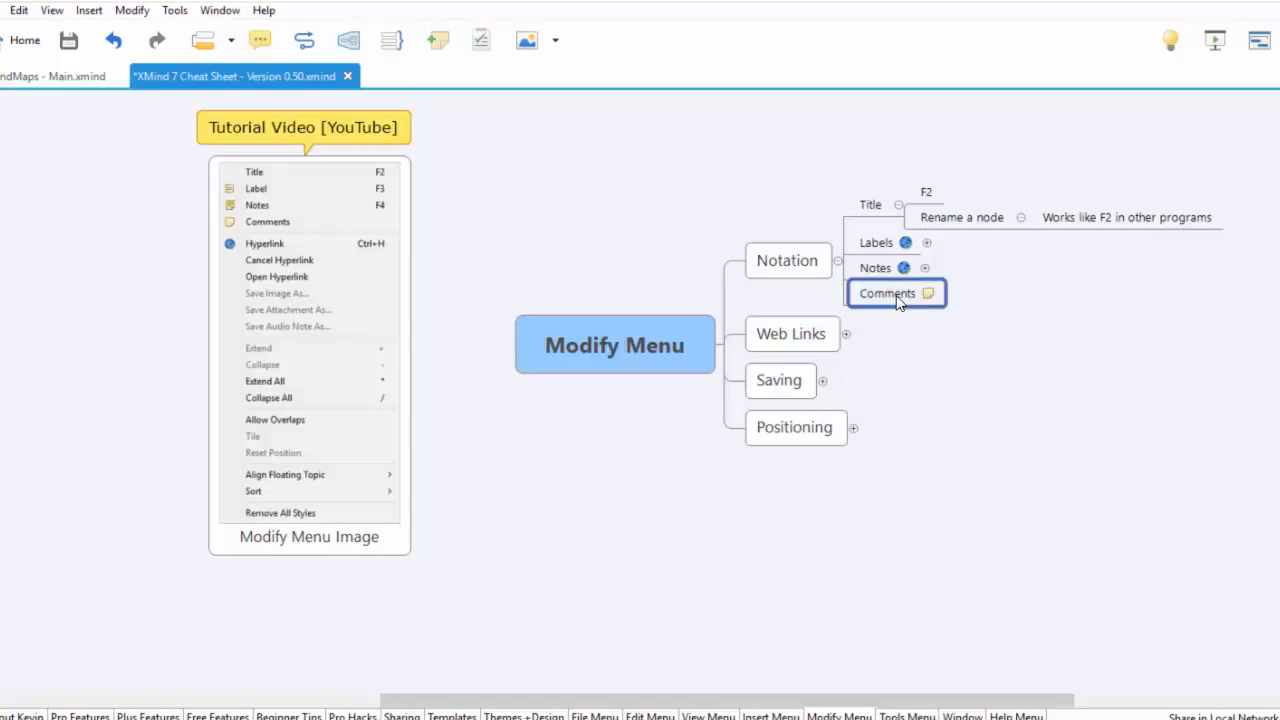
{"action": "mouse_move", "coordinate": [174, 10]}
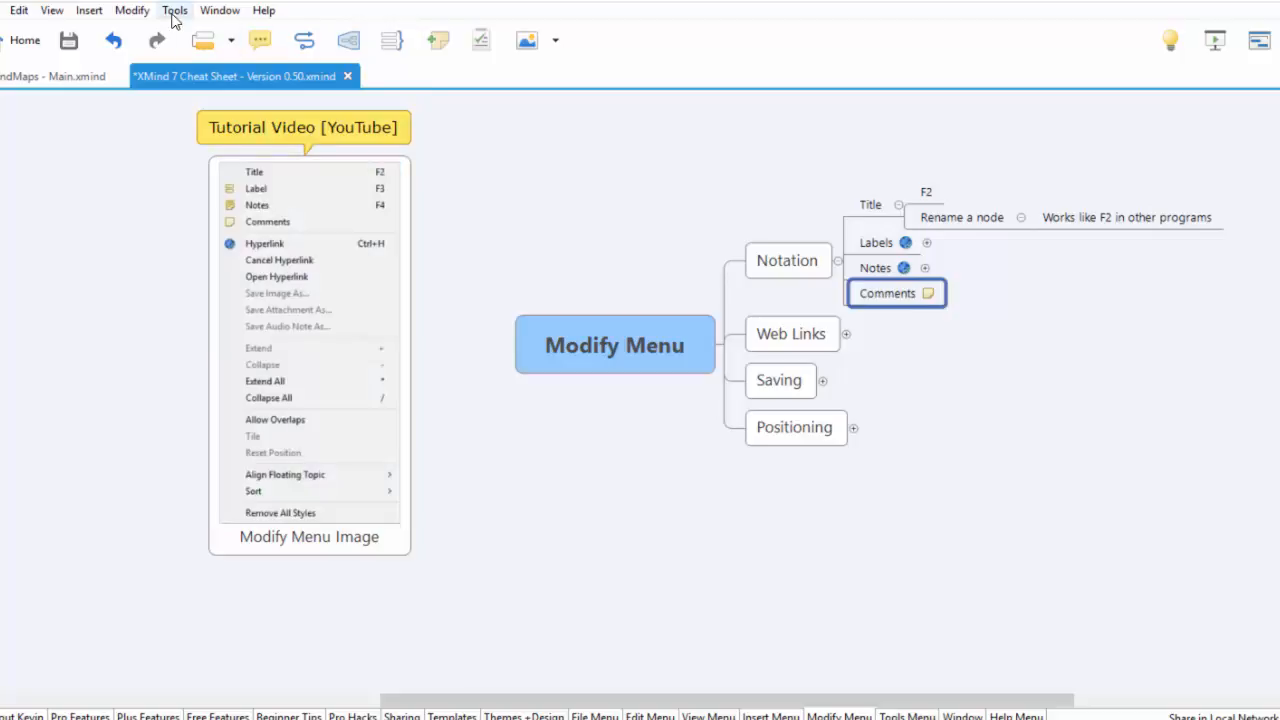
{"action": "left_click", "coordinate": [219, 10]}
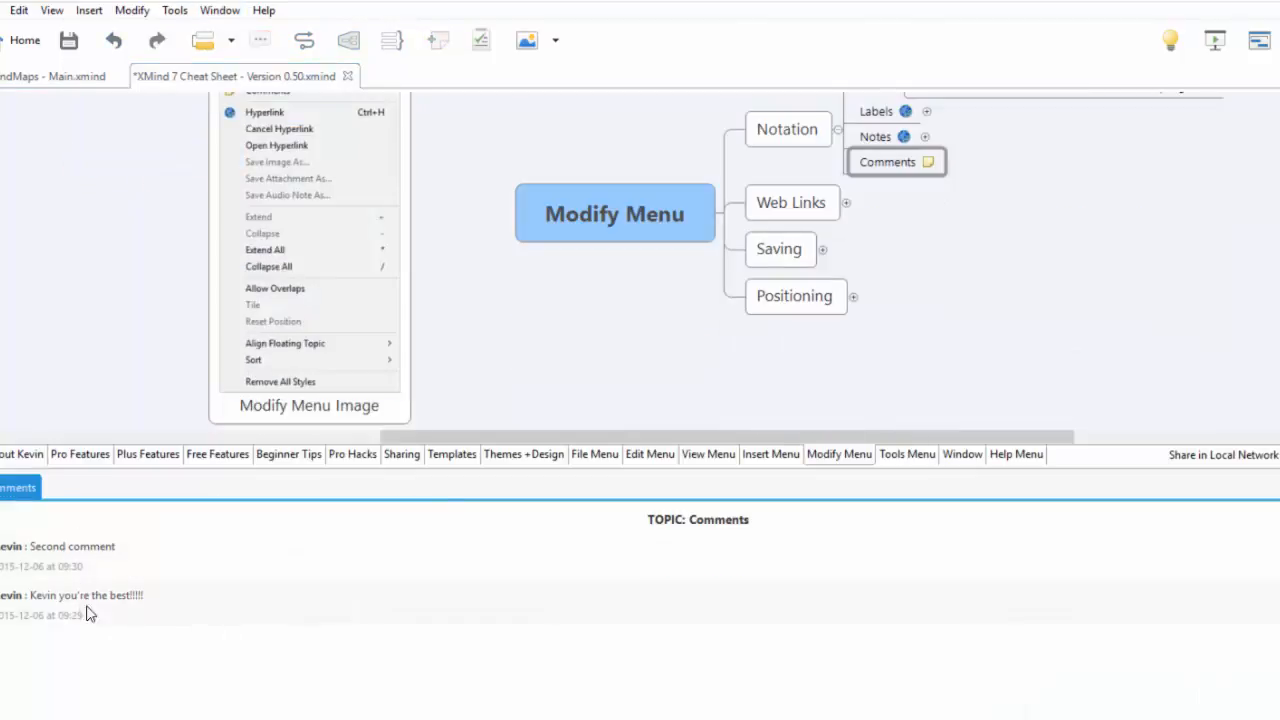
{"action": "mouse_move", "coordinate": [537, 167]}
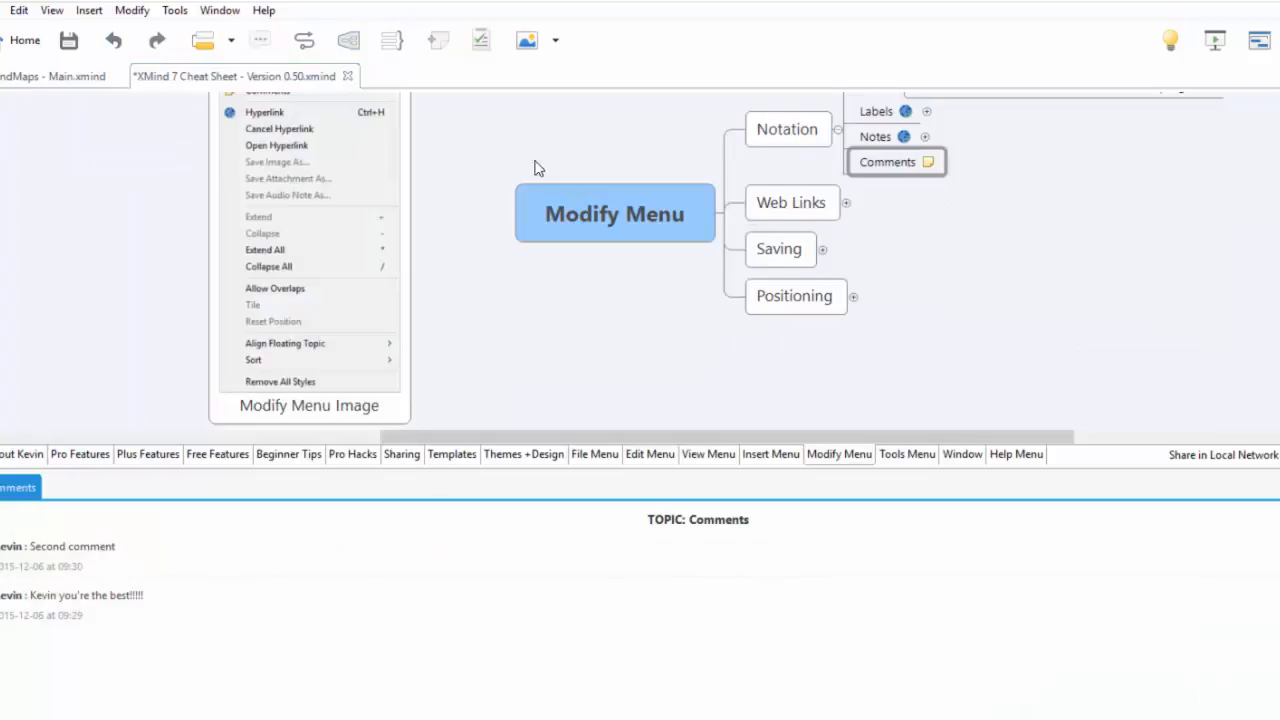
{"action": "mouse_move", "coordinate": [717, 280]}
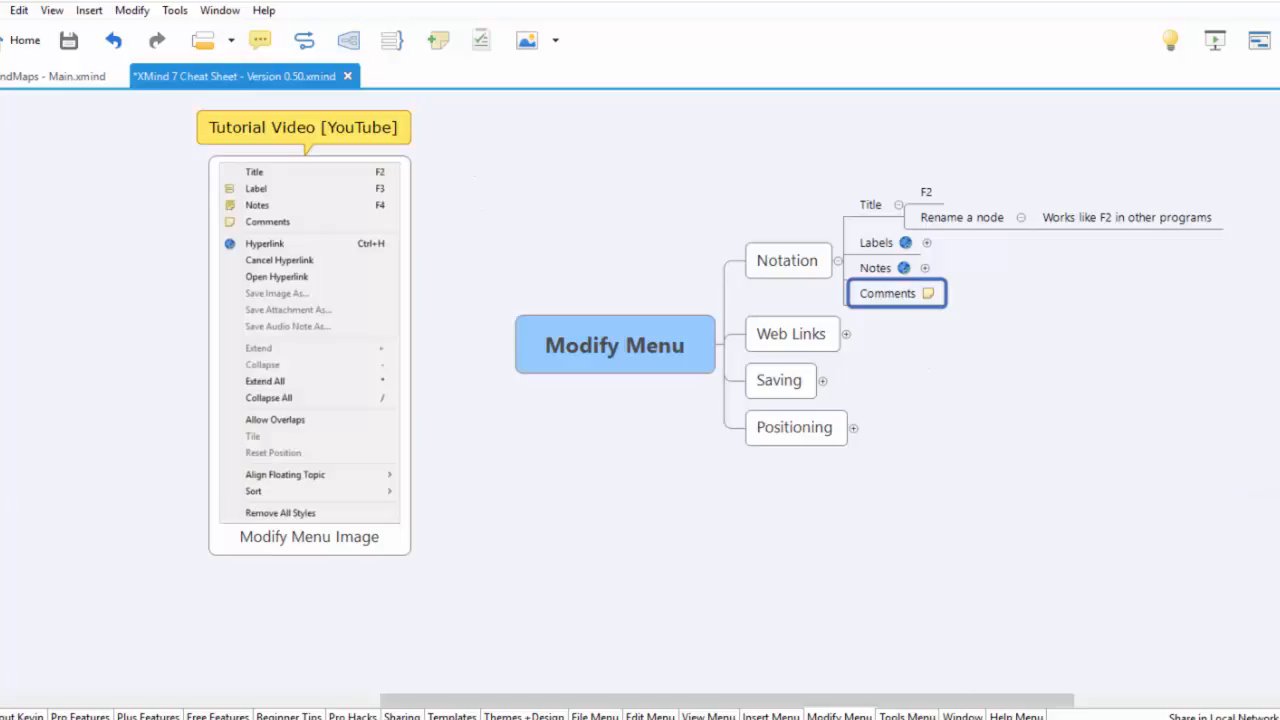
{"action": "mouse_move", "coordinate": [948, 437]}
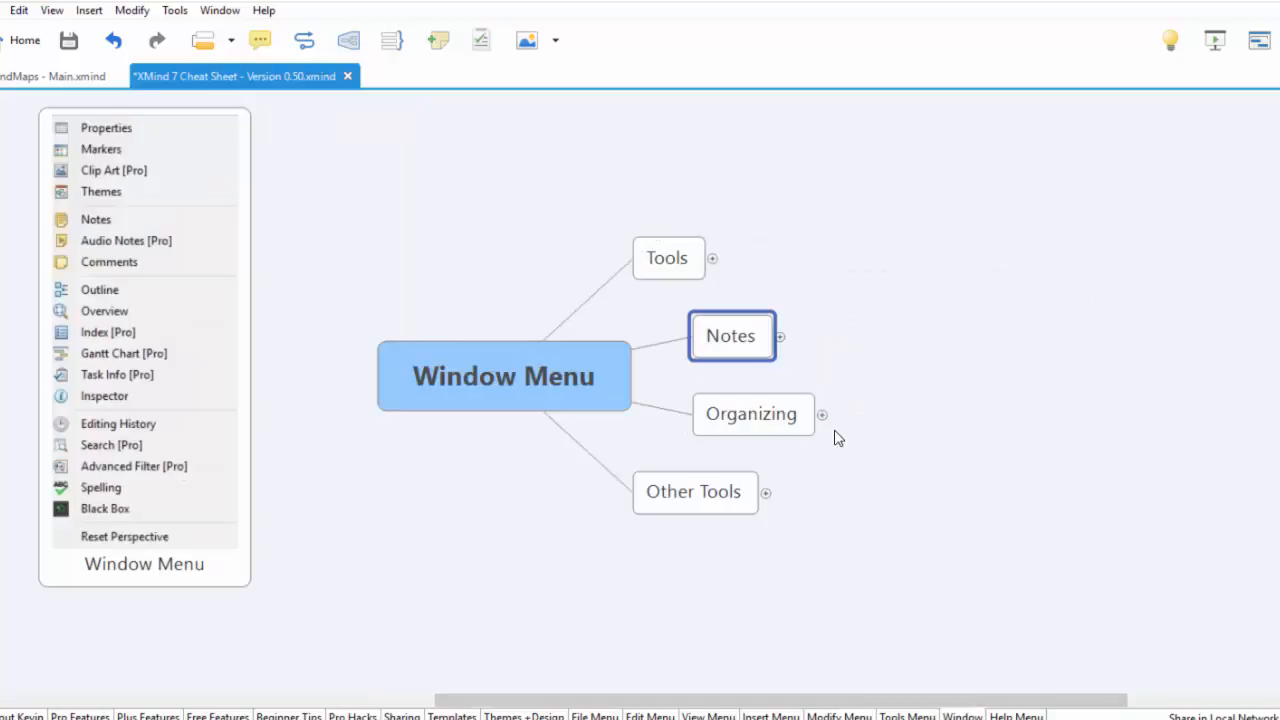
{"action": "left_click", "coordinate": [751, 414]}
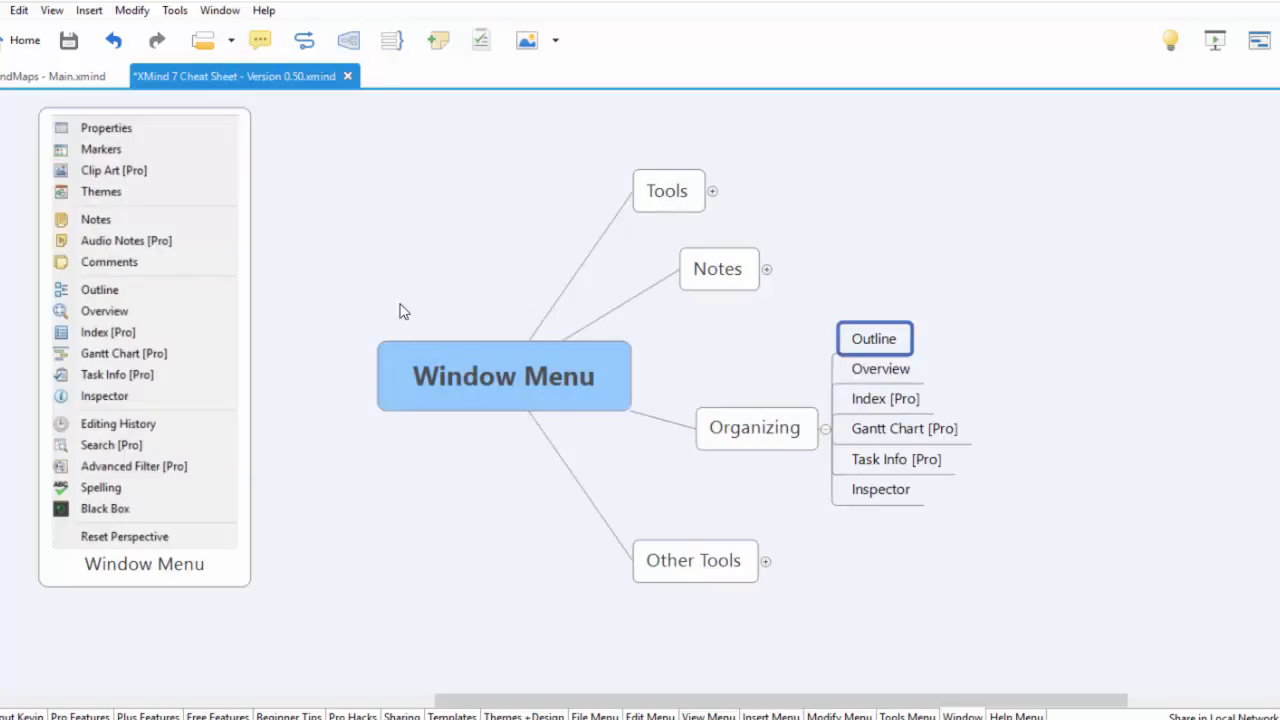
{"action": "left_click", "coordinate": [219, 10]}
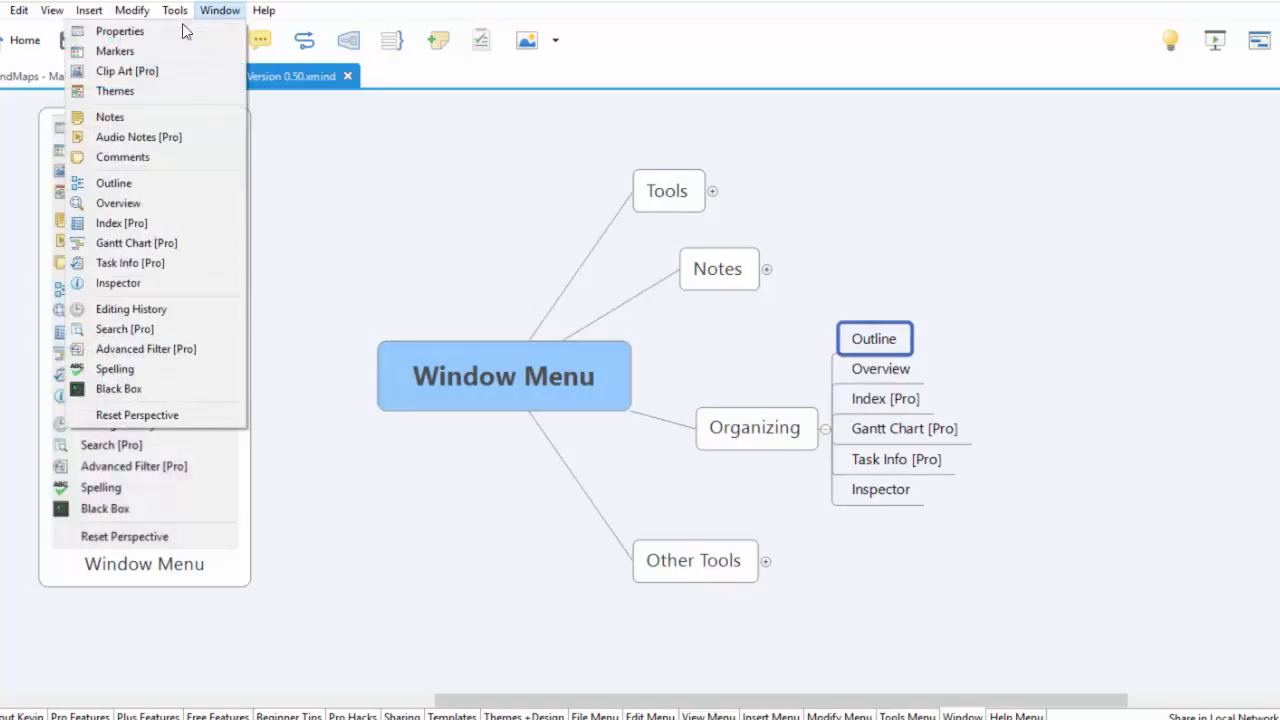
{"action": "left_click", "coordinate": [113, 182]}
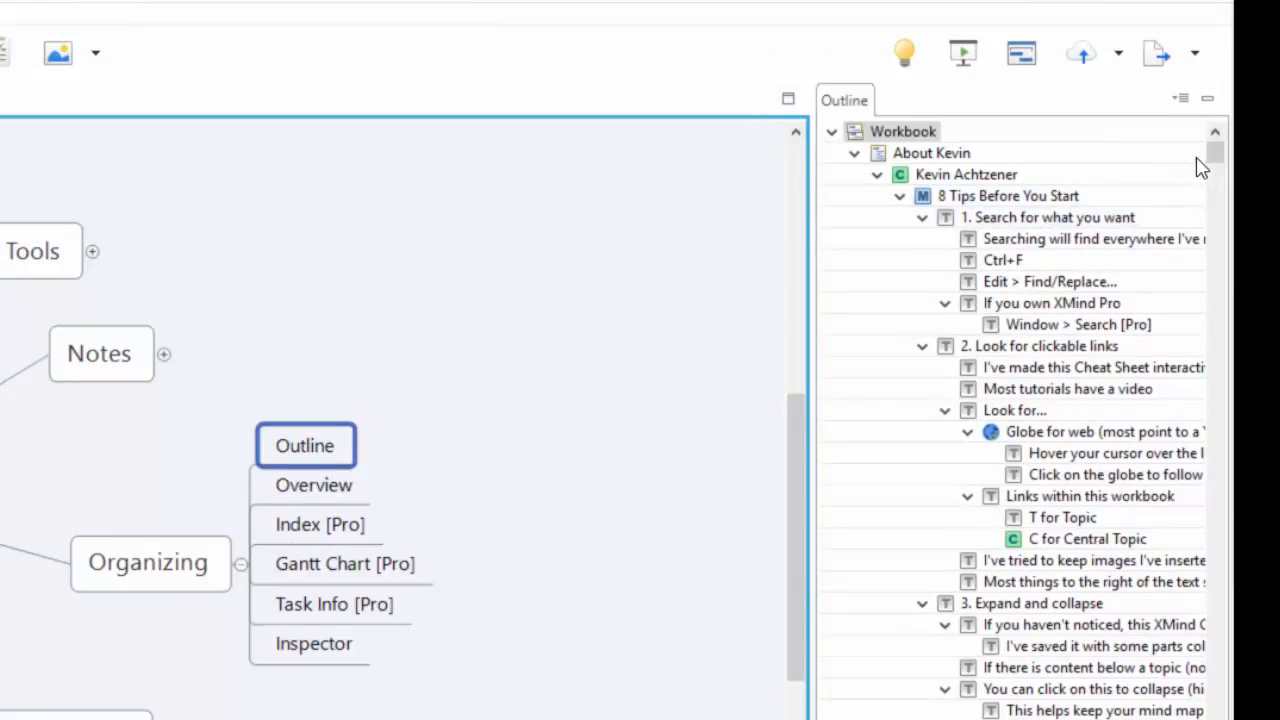
{"action": "scroll", "scroll_direction": "down", "scroll_amount": 3}
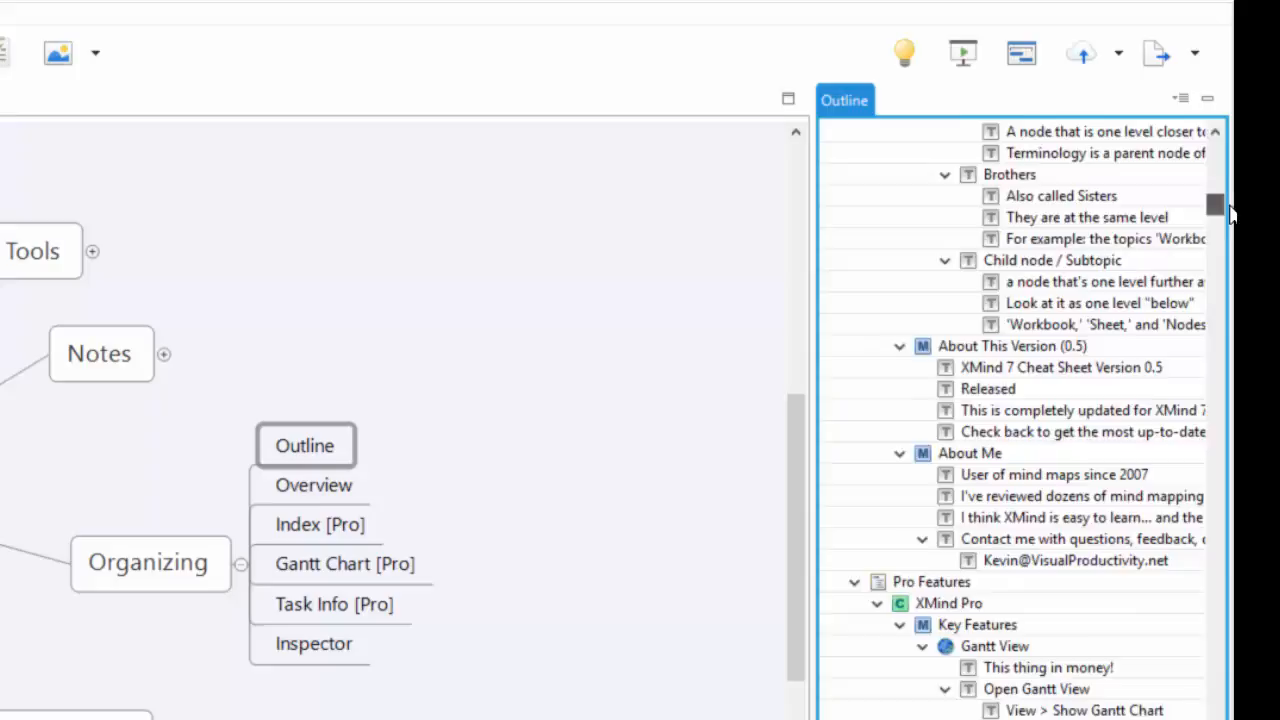
{"action": "scroll", "scroll_direction": "down", "scroll_amount": 3}
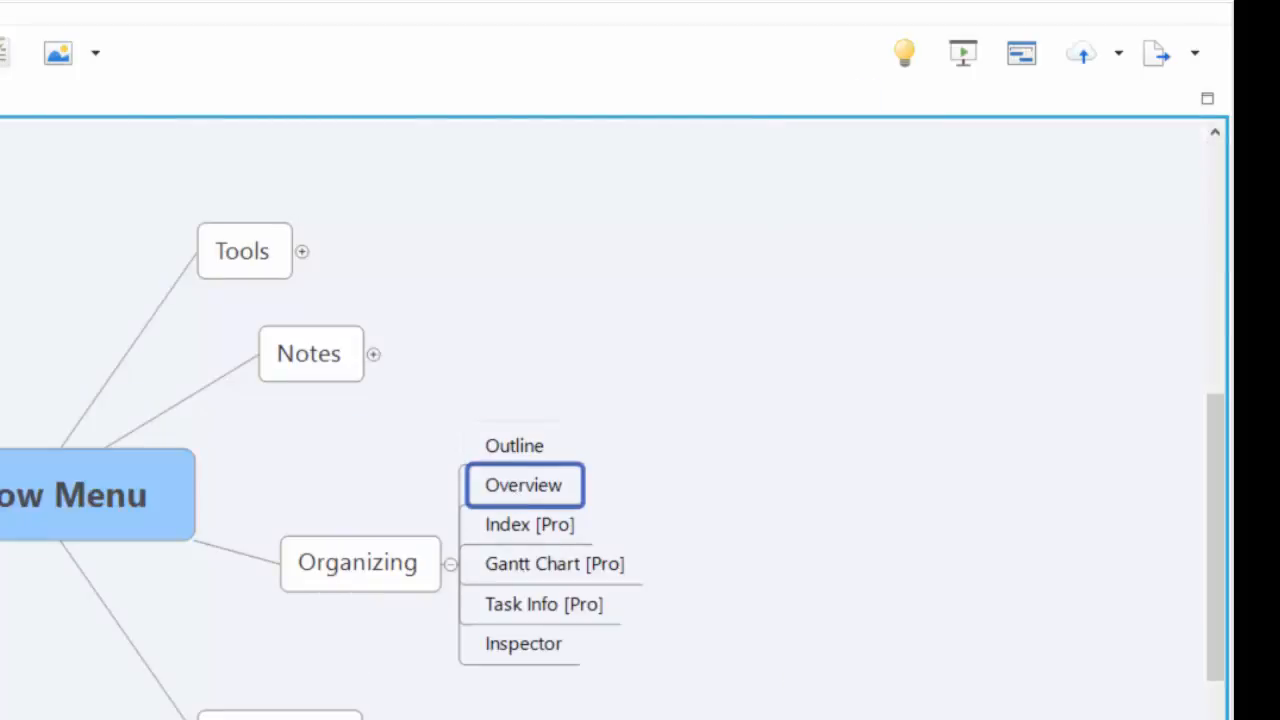
{"action": "left_click", "coordinate": [523, 485]}
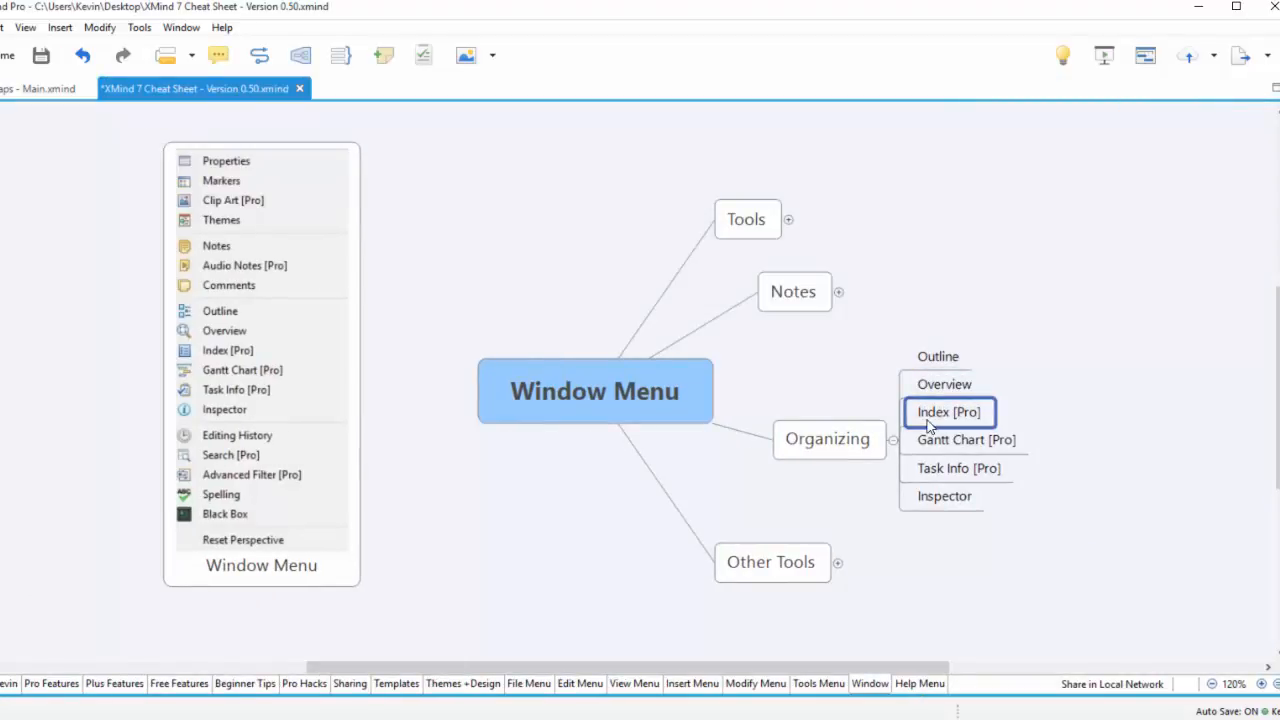
{"action": "left_click", "coordinate": [181, 27]}
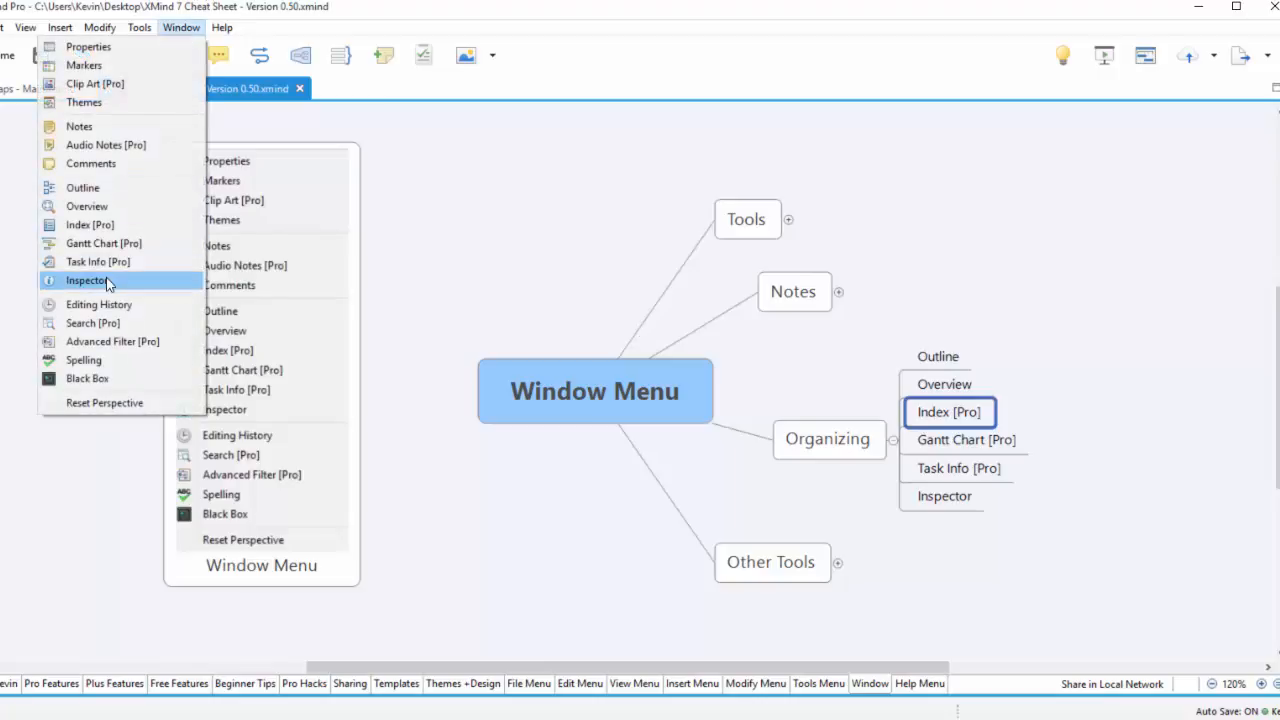
{"action": "left_click", "coordinate": [89, 224]}
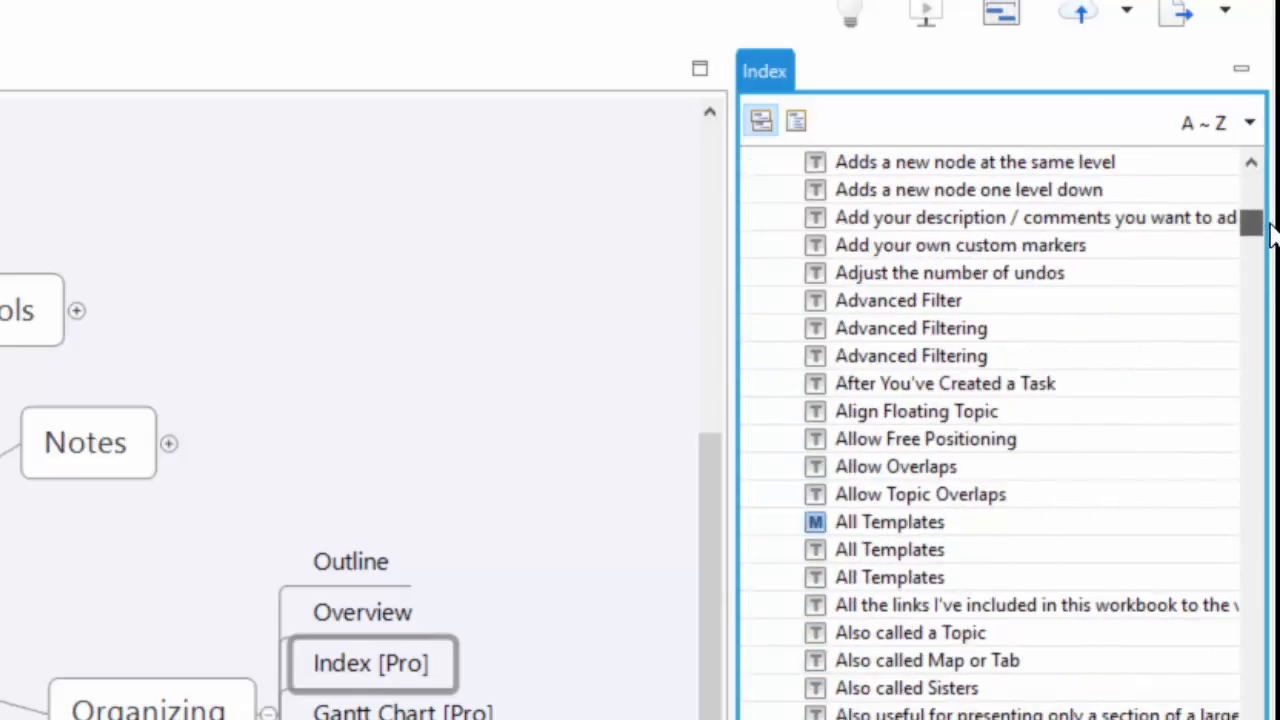
{"action": "scroll", "scroll_direction": "down", "scroll_amount": 3}
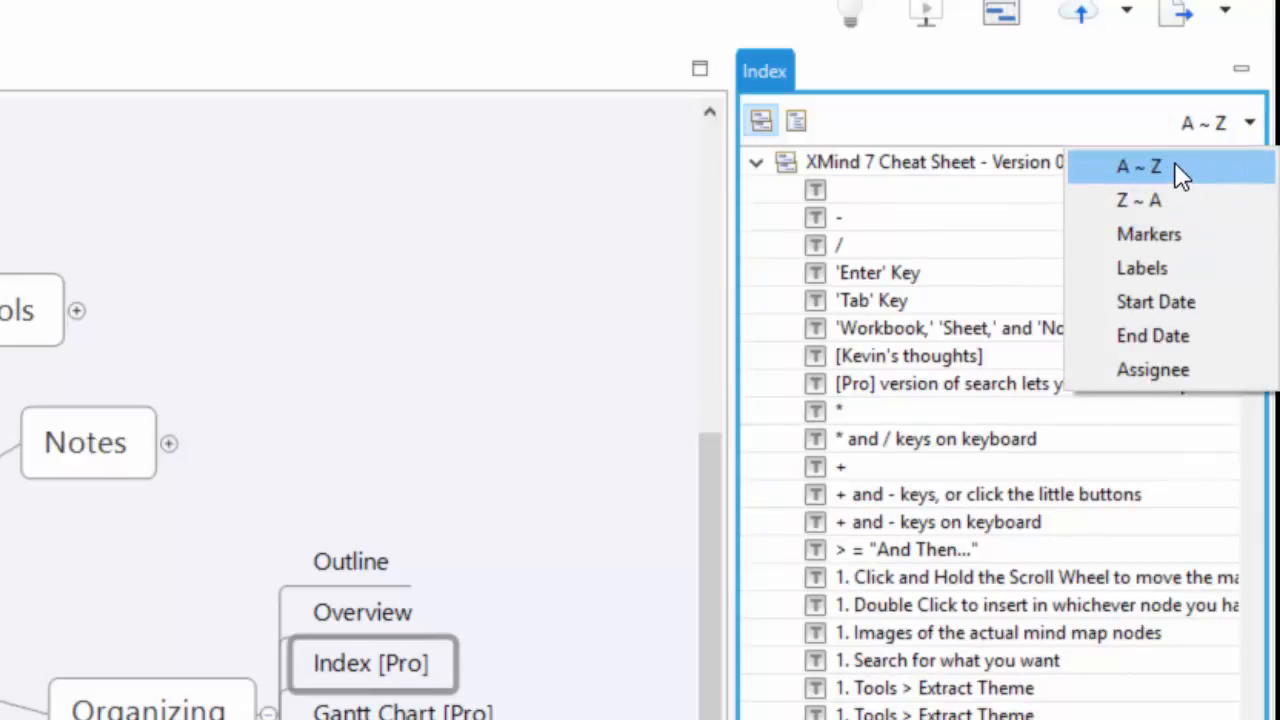
{"action": "mouse_move", "coordinate": [1150, 234]}
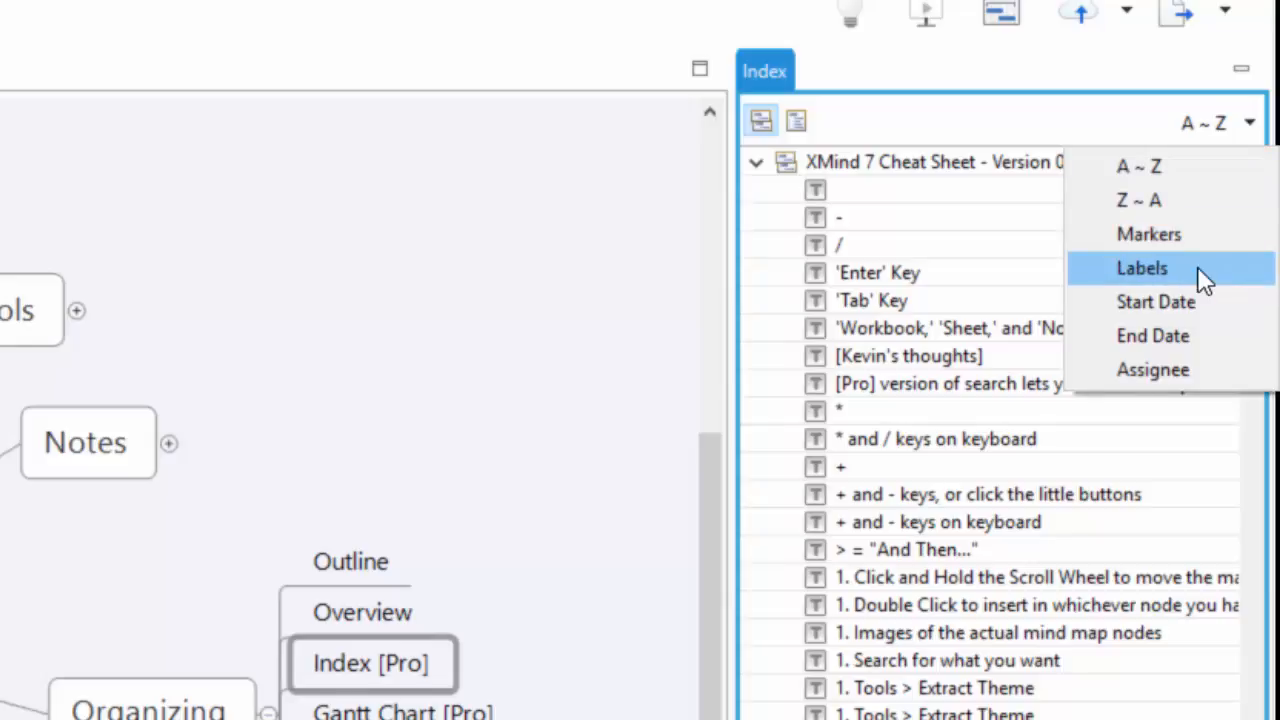
{"action": "mouse_move", "coordinate": [1156, 301]}
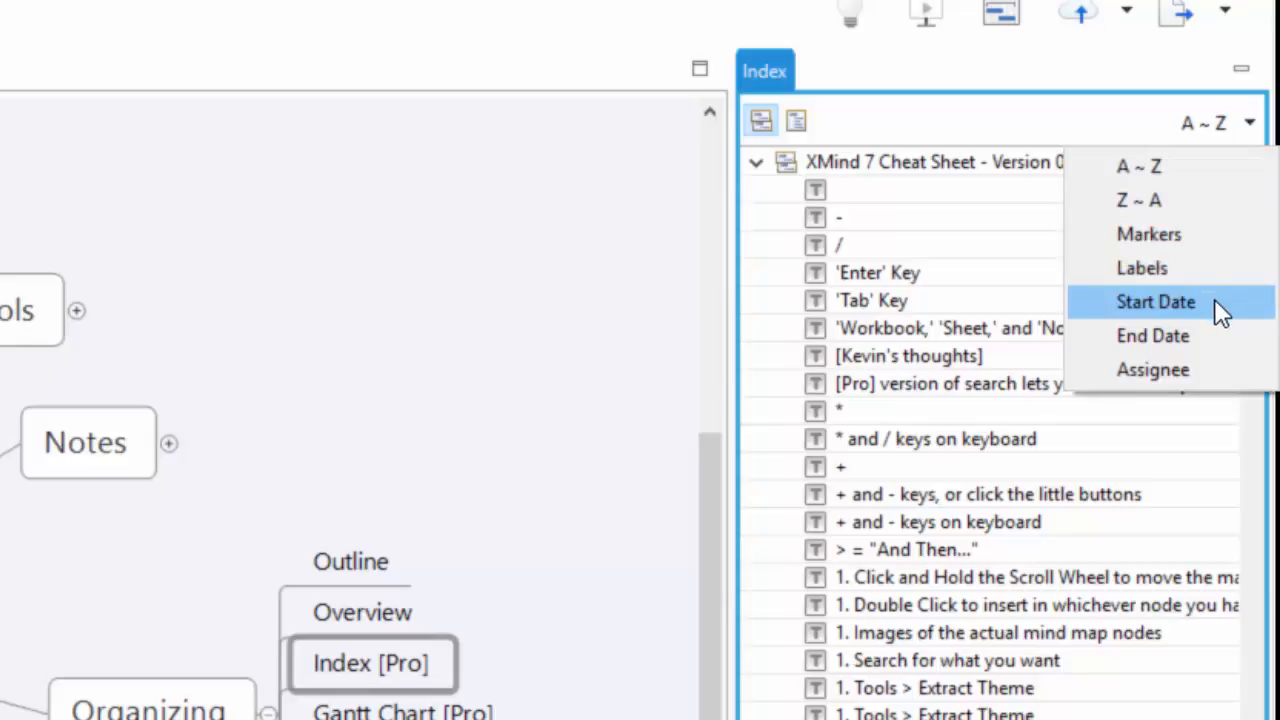
{"action": "mouse_move", "coordinate": [1165, 312]}
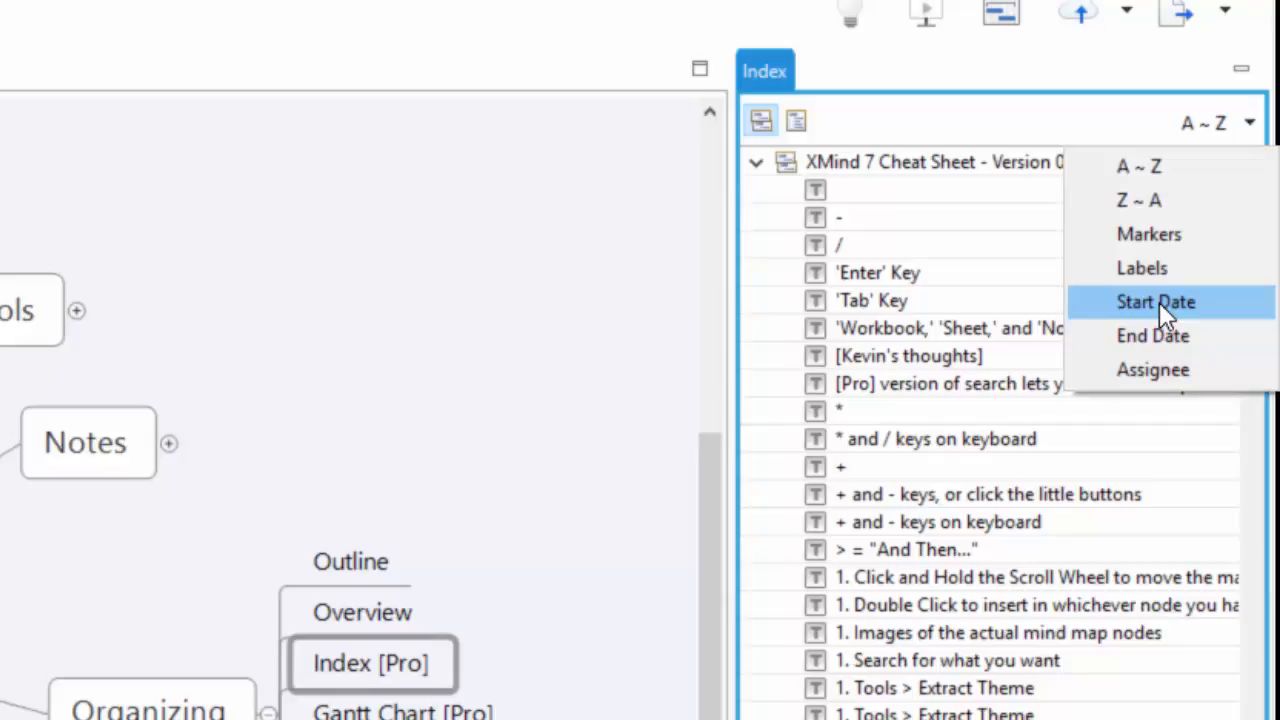
{"action": "mouse_move", "coordinate": [1190, 283]}
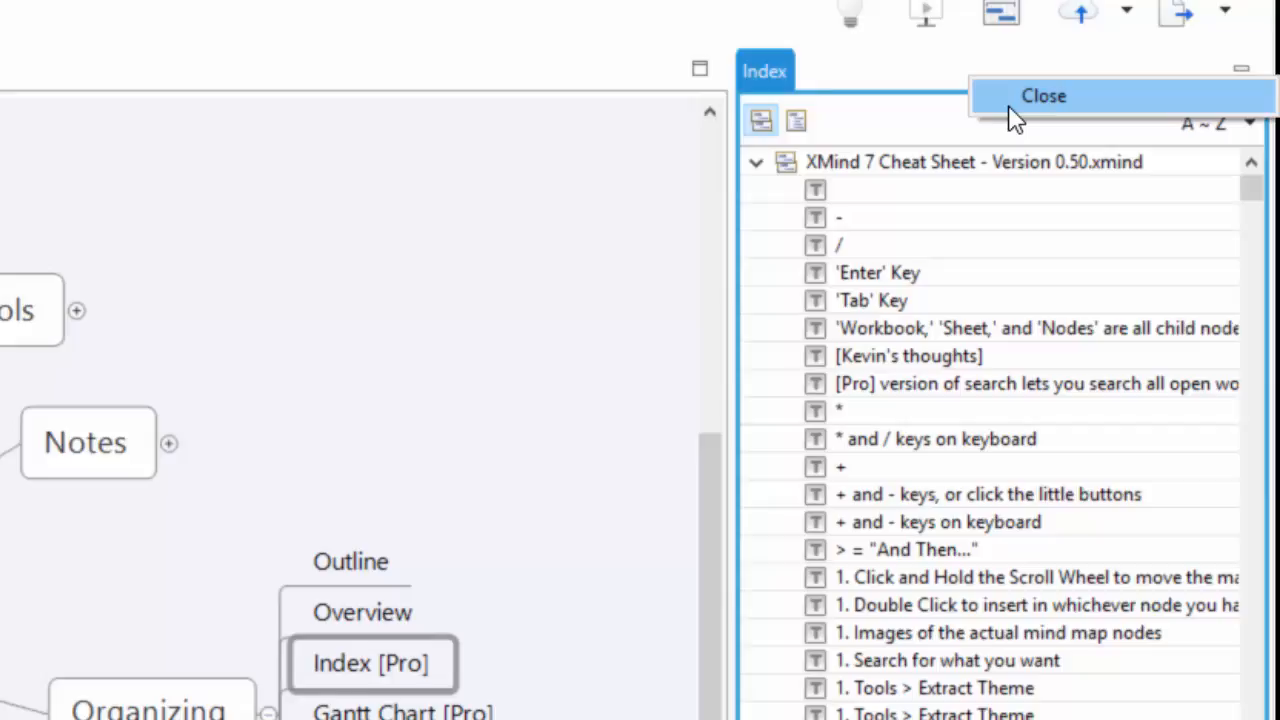
{"action": "left_click", "coordinate": [1043, 95]}
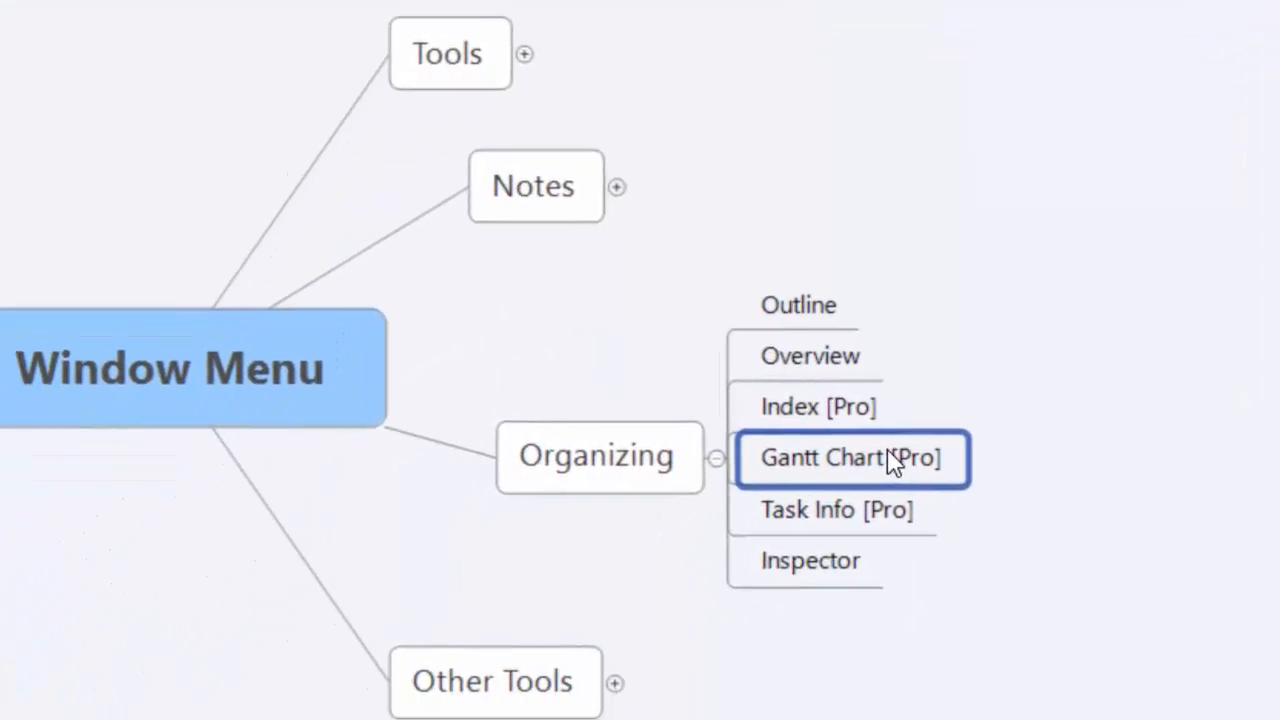
{"action": "mouse_move", "coordinate": [667, 386]}
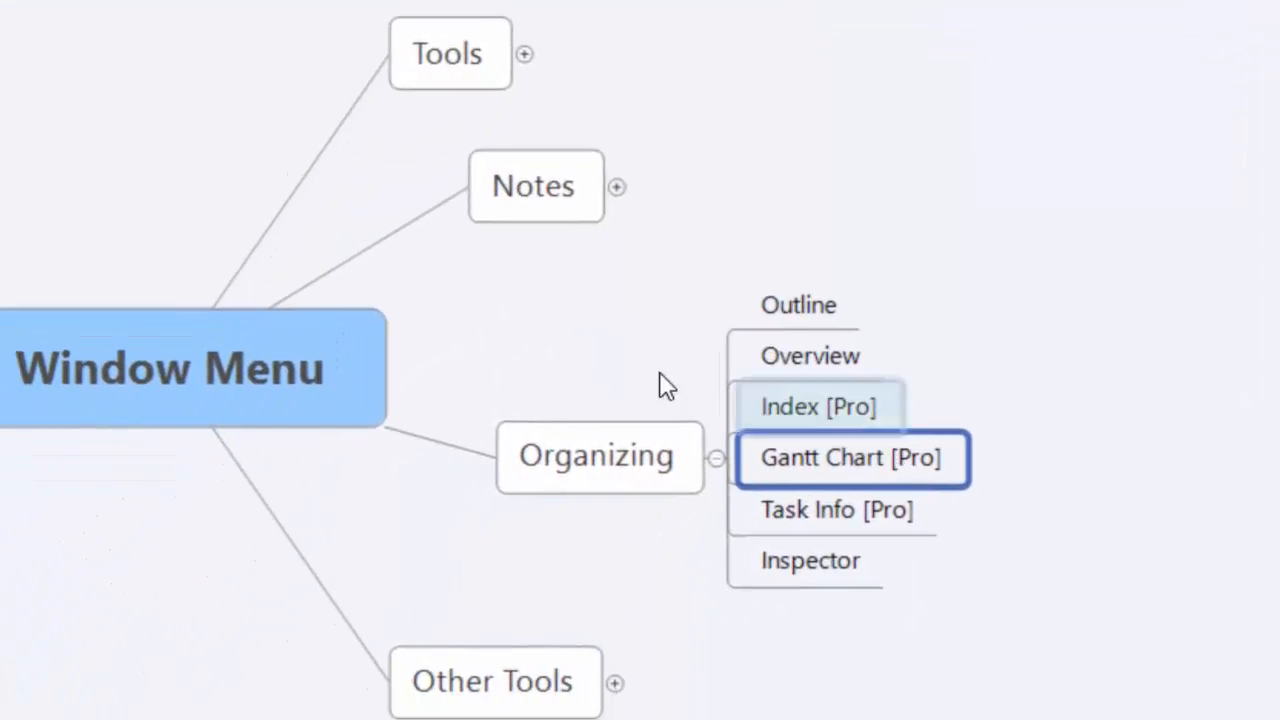
{"action": "mouse_move", "coordinate": [10, 465]}
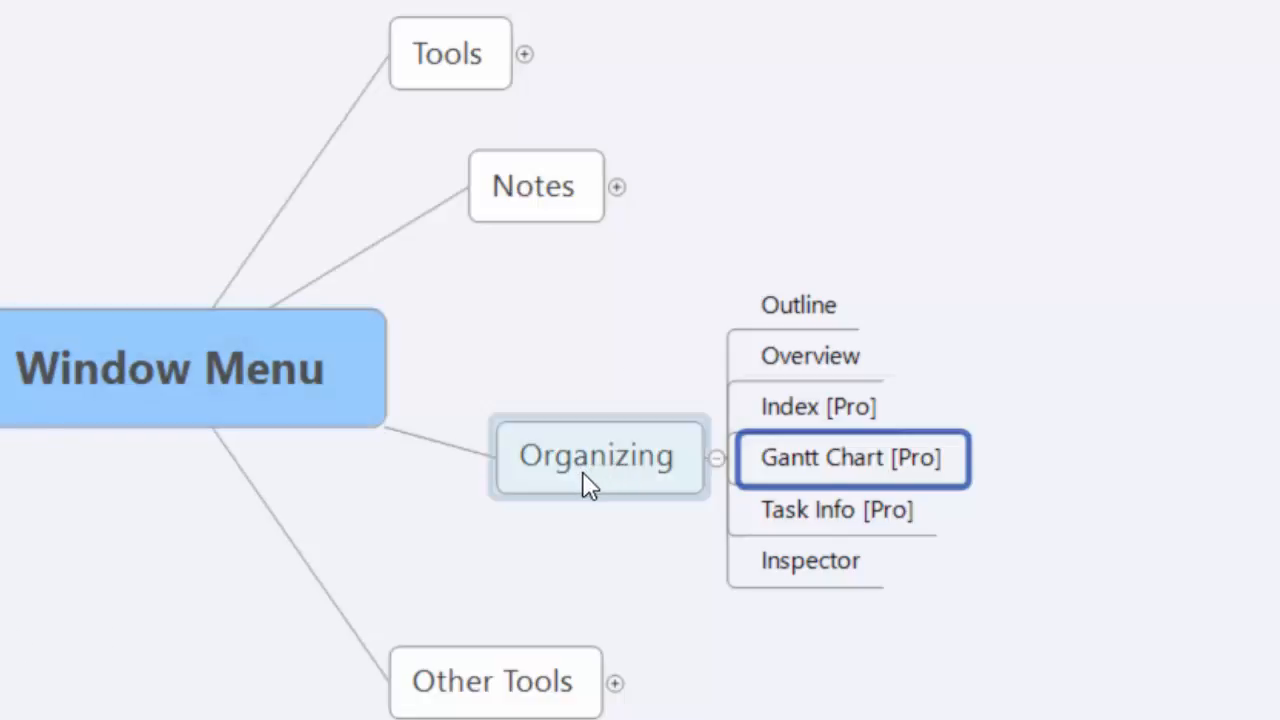
{"action": "mouse_move", "coordinate": [795, 458]}
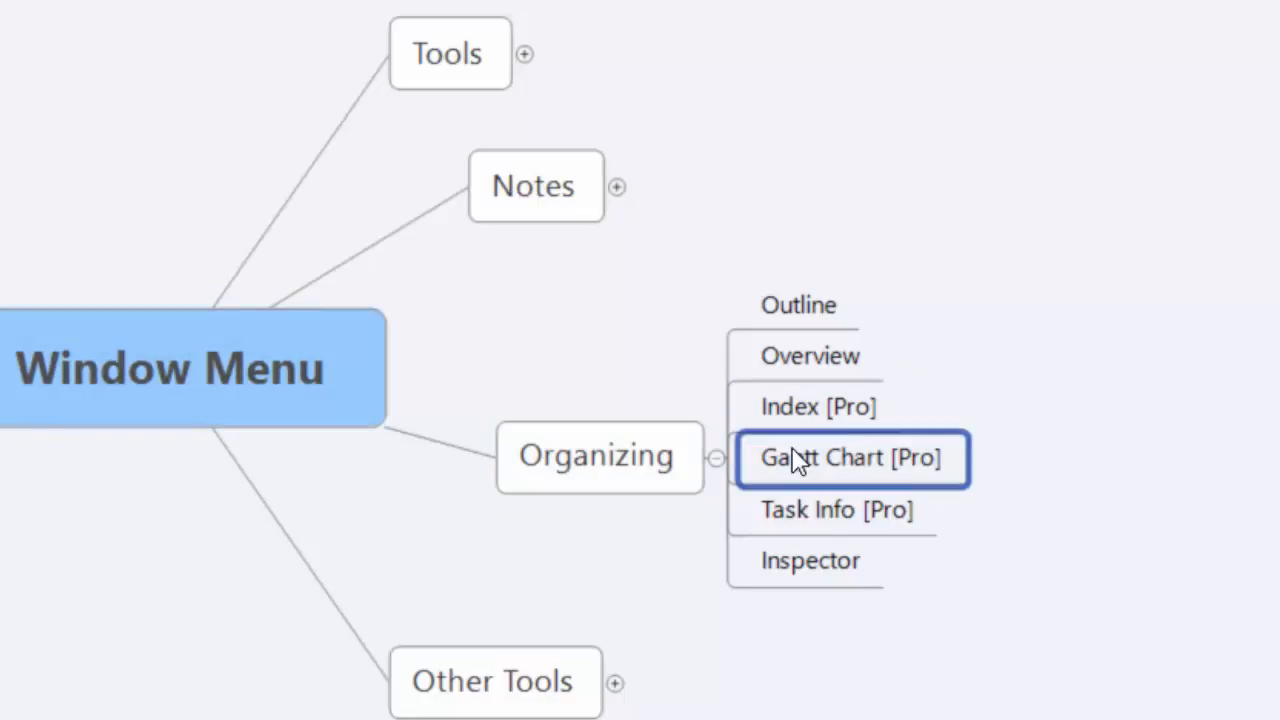
Step: In the Gantt Chart panel, lengthen the Properties task and move Clip Art [Pro] to Dec 8–15
{"action": "left_click", "coordinate": [217, 27]}
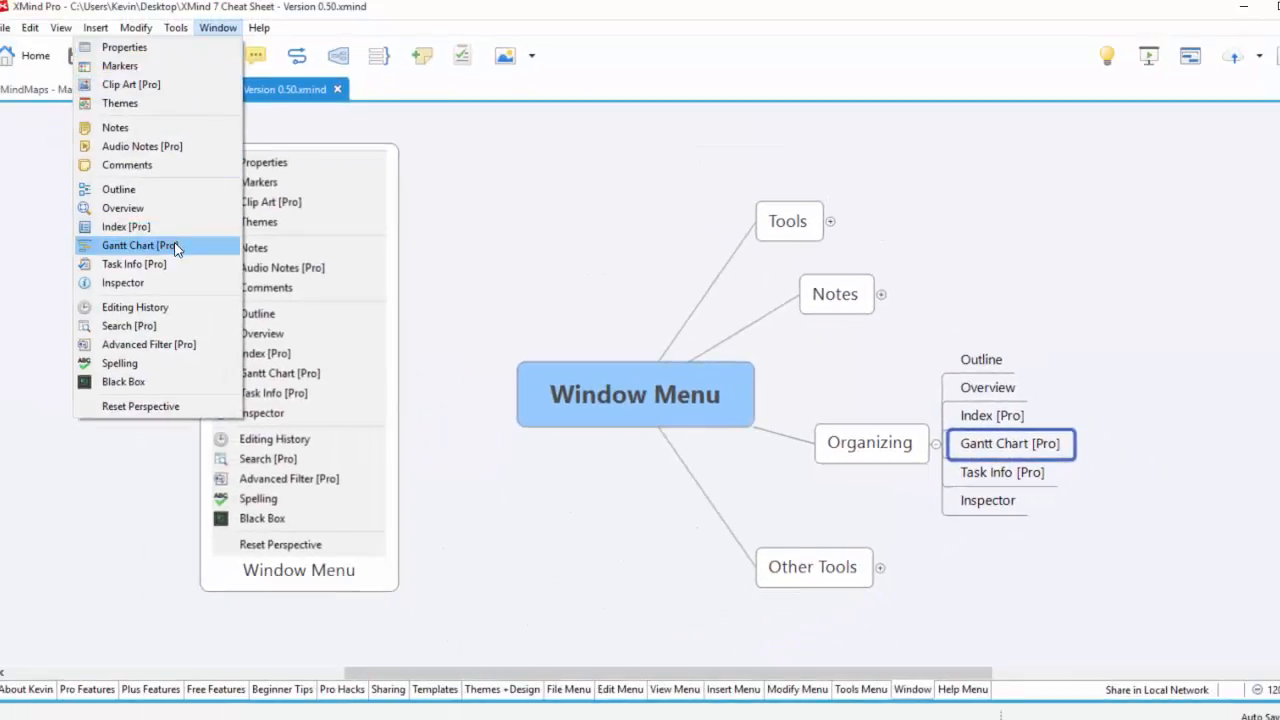
{"action": "left_click", "coordinate": [140, 245]}
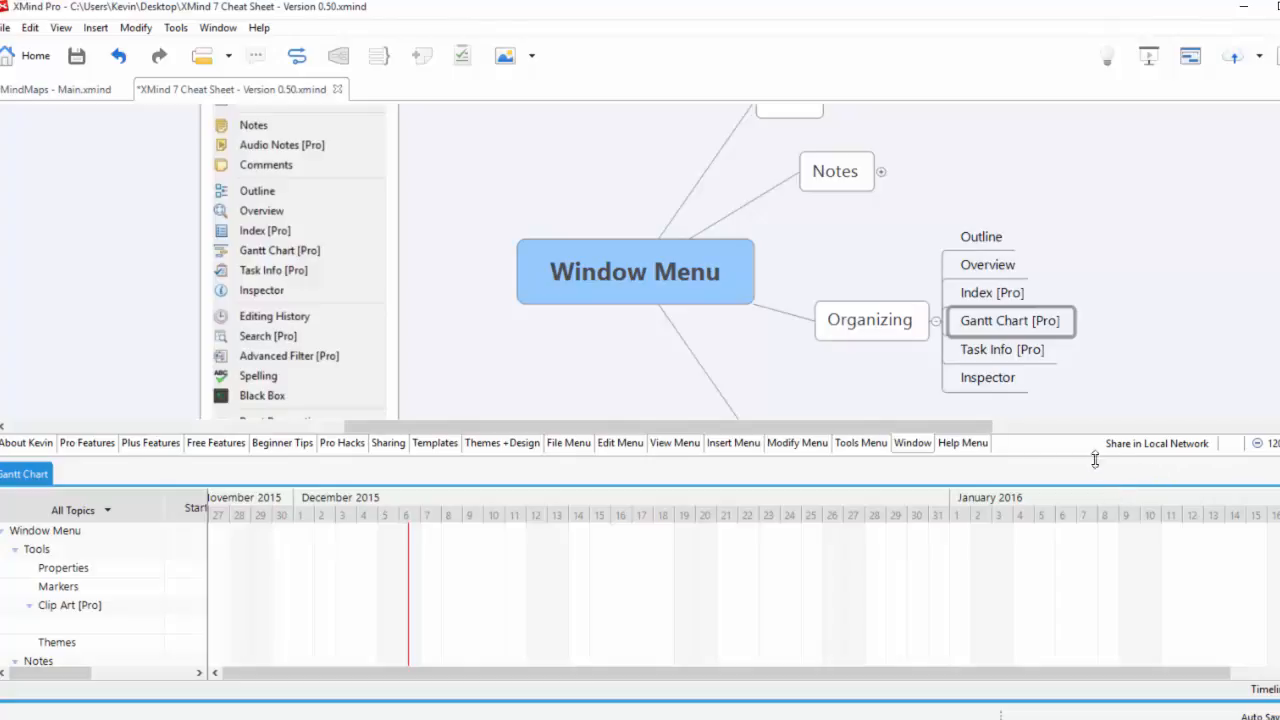
{"action": "mouse_move", "coordinate": [1097, 462]}
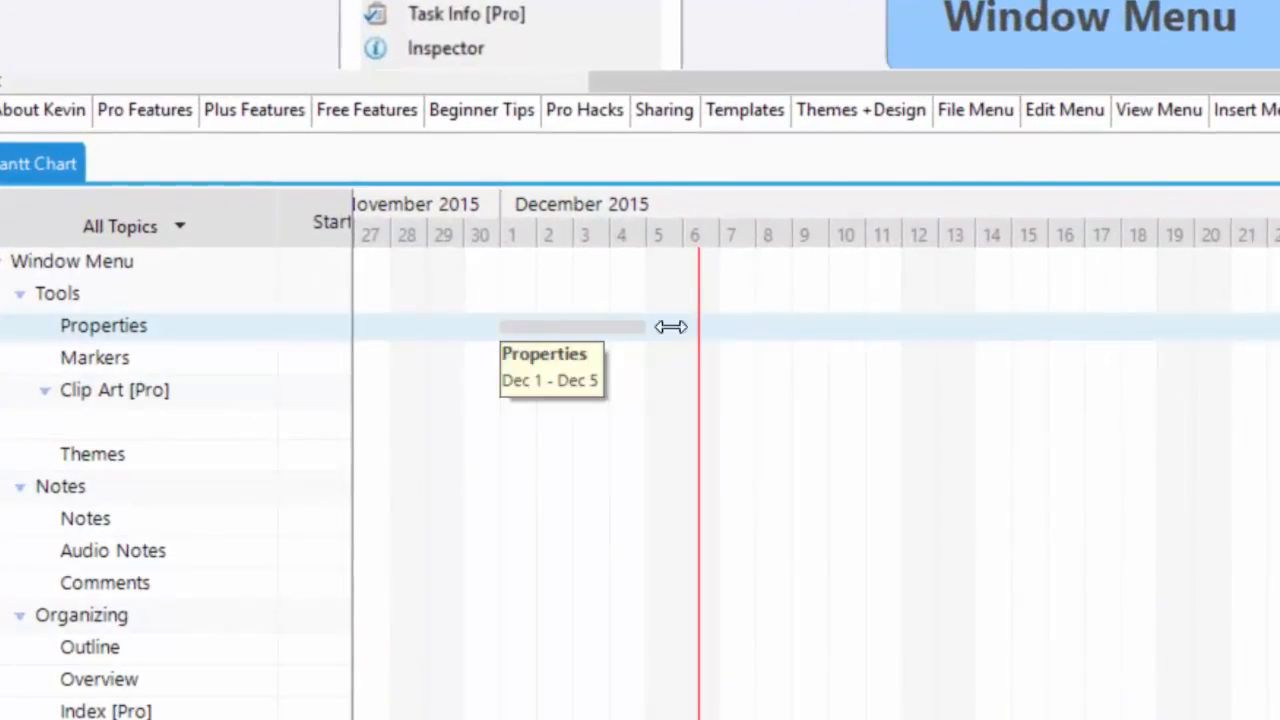
{"action": "left_click_drag", "start_coordinate": [670, 327], "coordinate": [853, 339]}
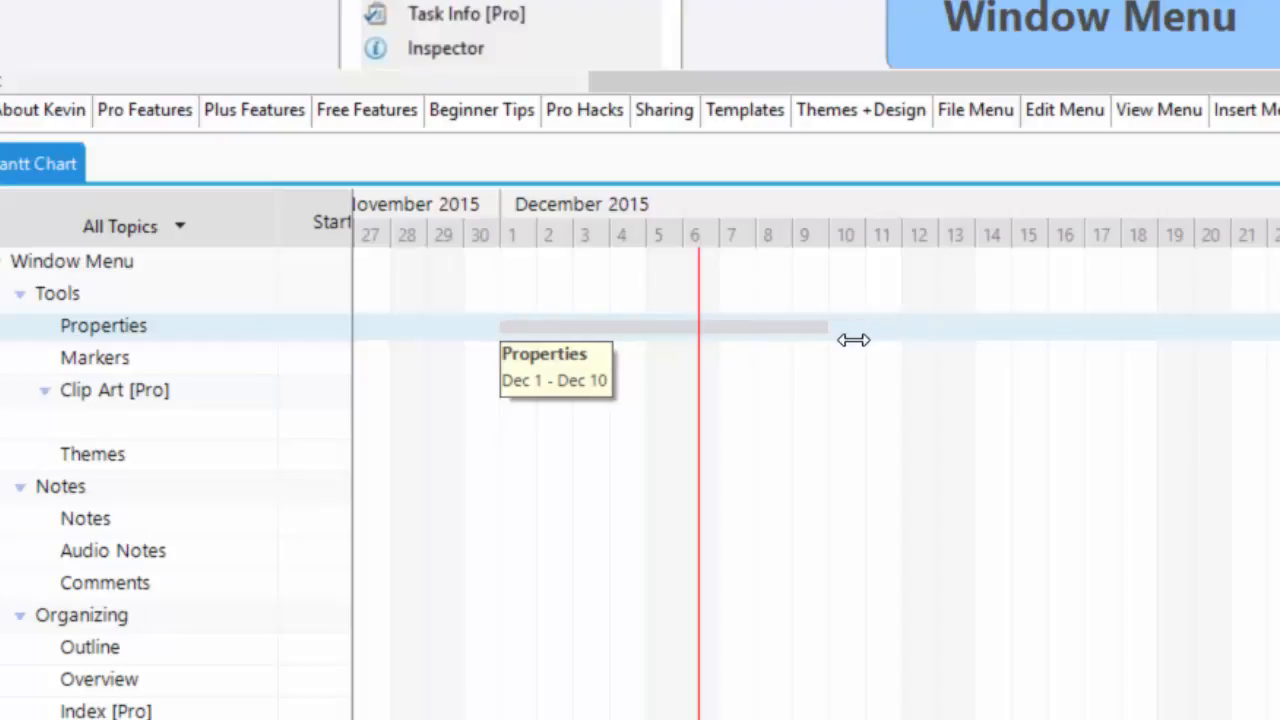
{"action": "left_click_drag", "start_coordinate": [853, 340], "coordinate": [803, 334]}
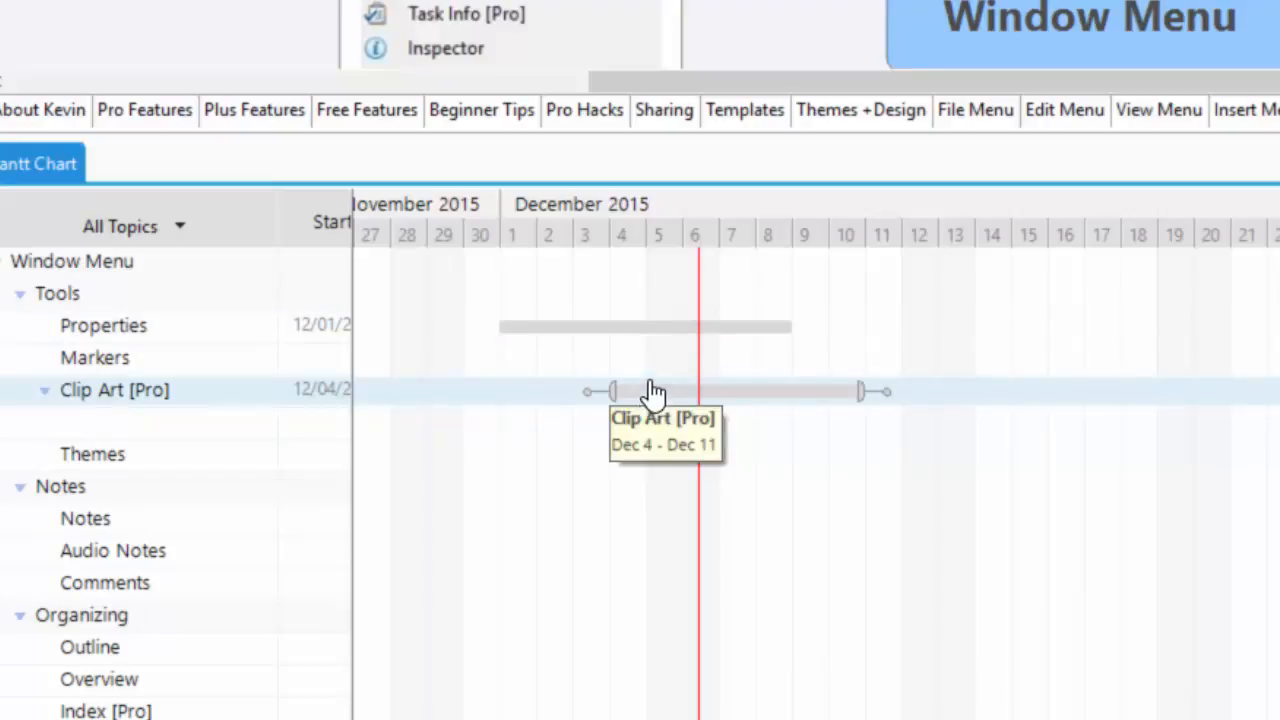
{"action": "mouse_move", "coordinate": [665, 405]}
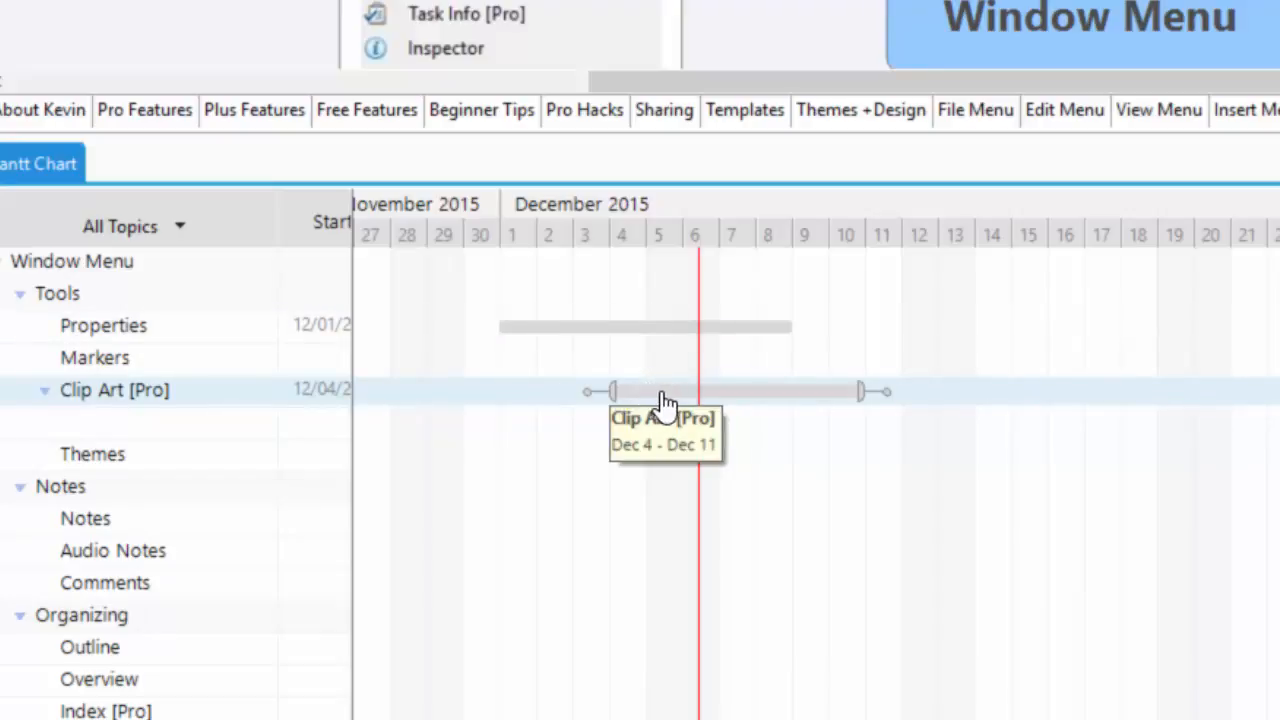
{"action": "left_click_drag", "start_coordinate": [665, 391], "coordinate": [750, 391]}
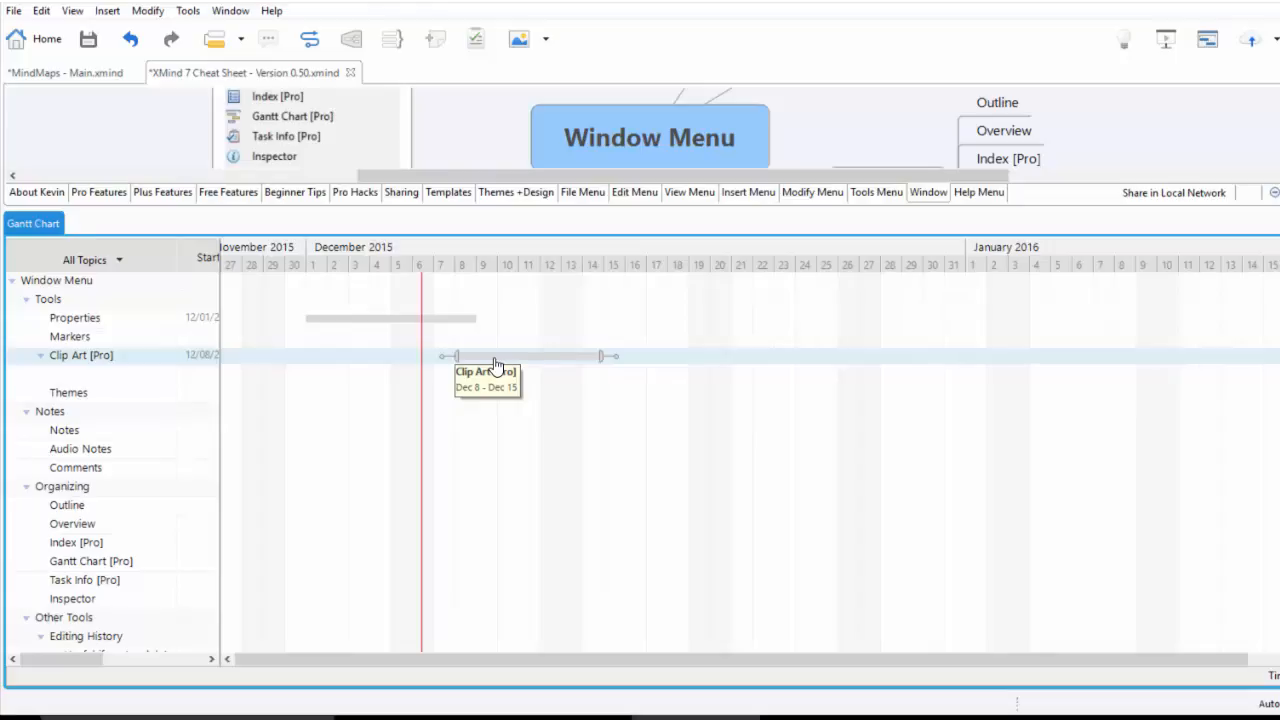
{"action": "left_click_drag", "start_coordinate": [525, 356], "coordinate": [440, 356]}
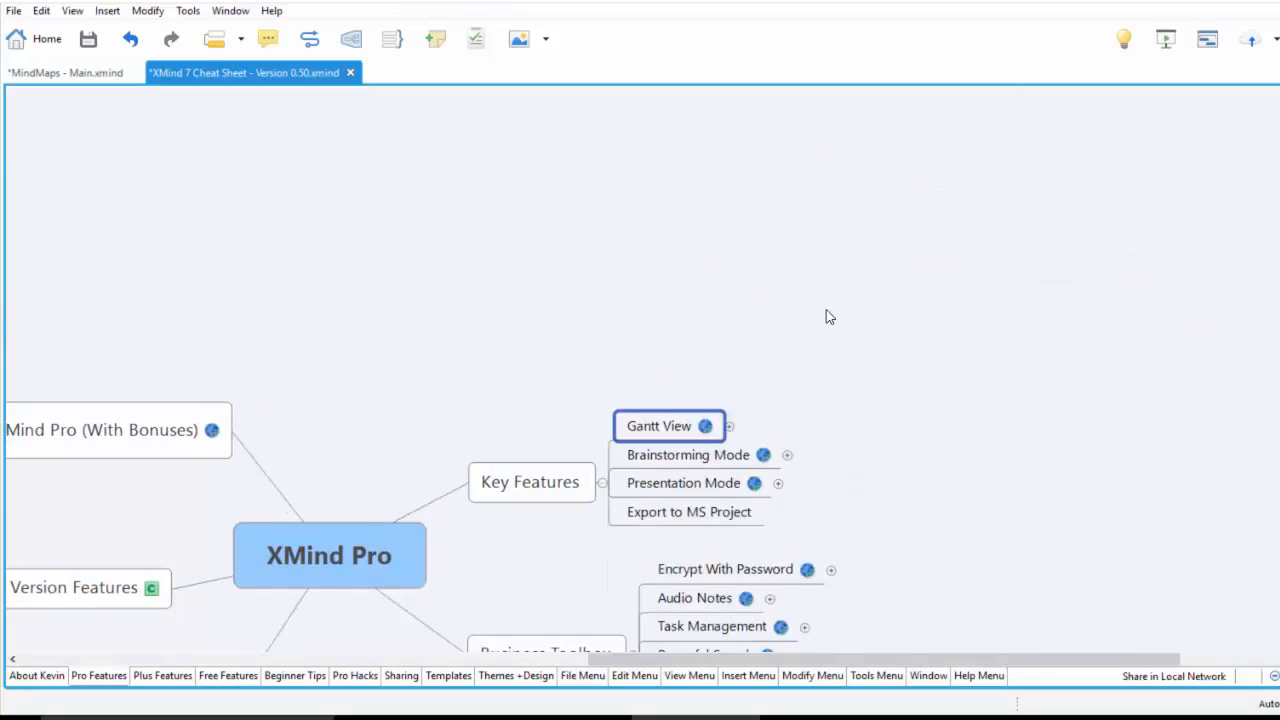
Step: Open the Task Info panel for Task Info [Pro] and assign Kevin
{"action": "scroll", "scroll_direction": "down", "scroll_amount": 3}
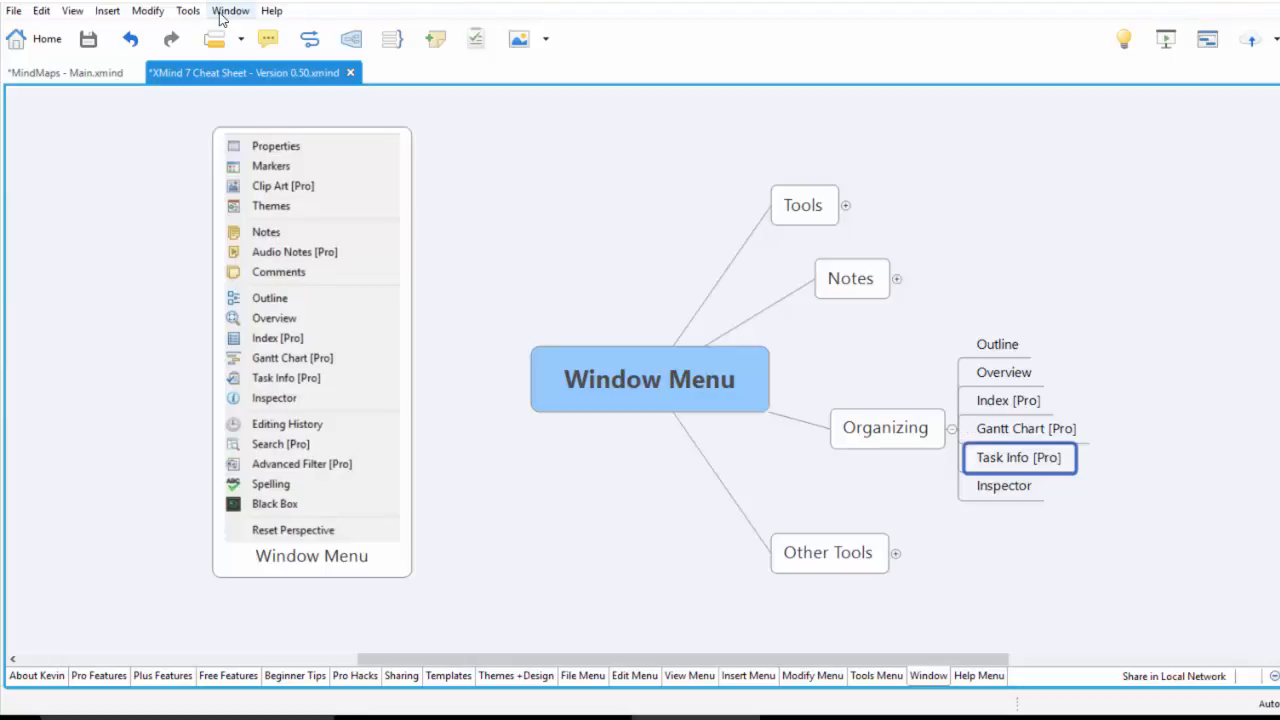
{"action": "left_click", "coordinate": [230, 10]}
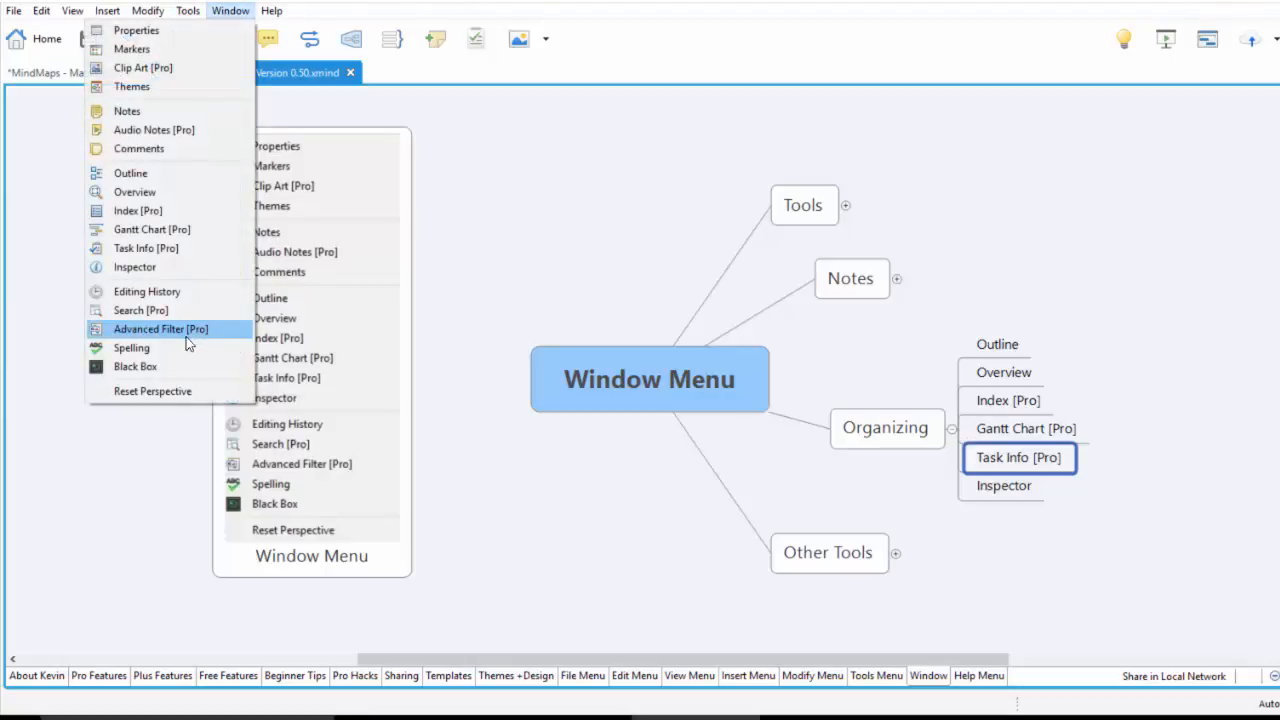
{"action": "mouse_move", "coordinate": [140, 310]}
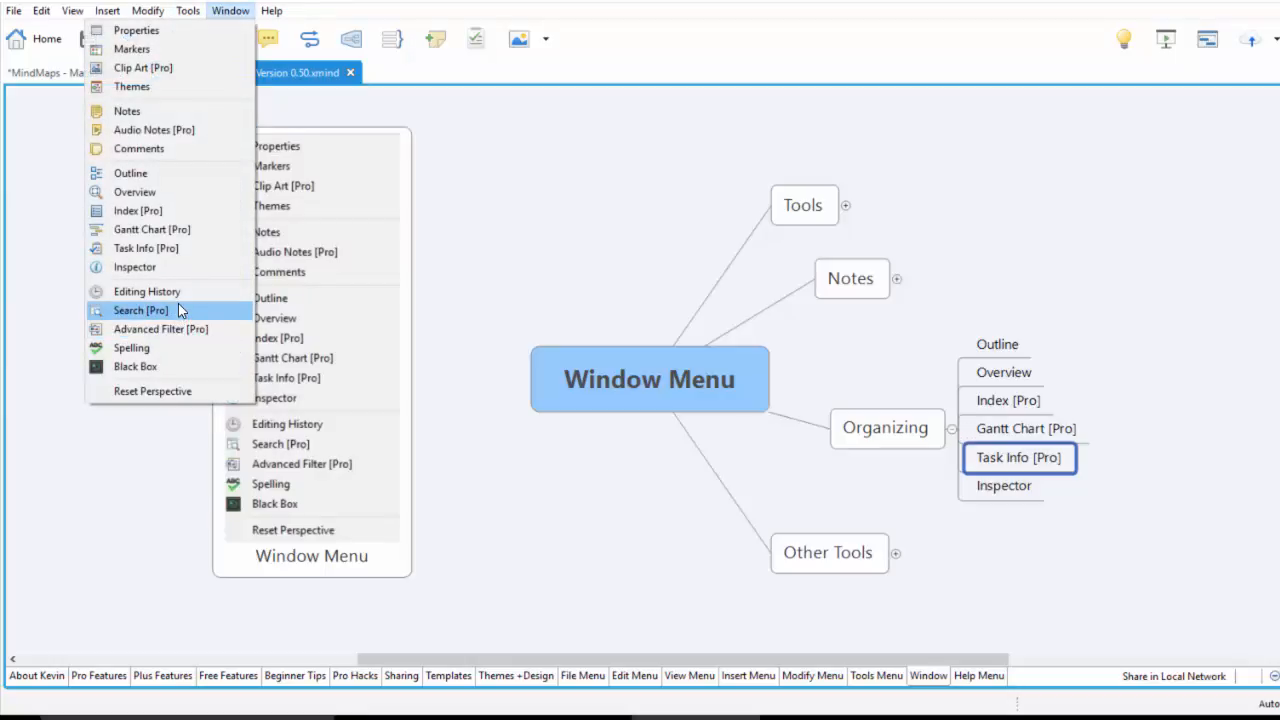
{"action": "mouse_move", "coordinate": [145, 248]}
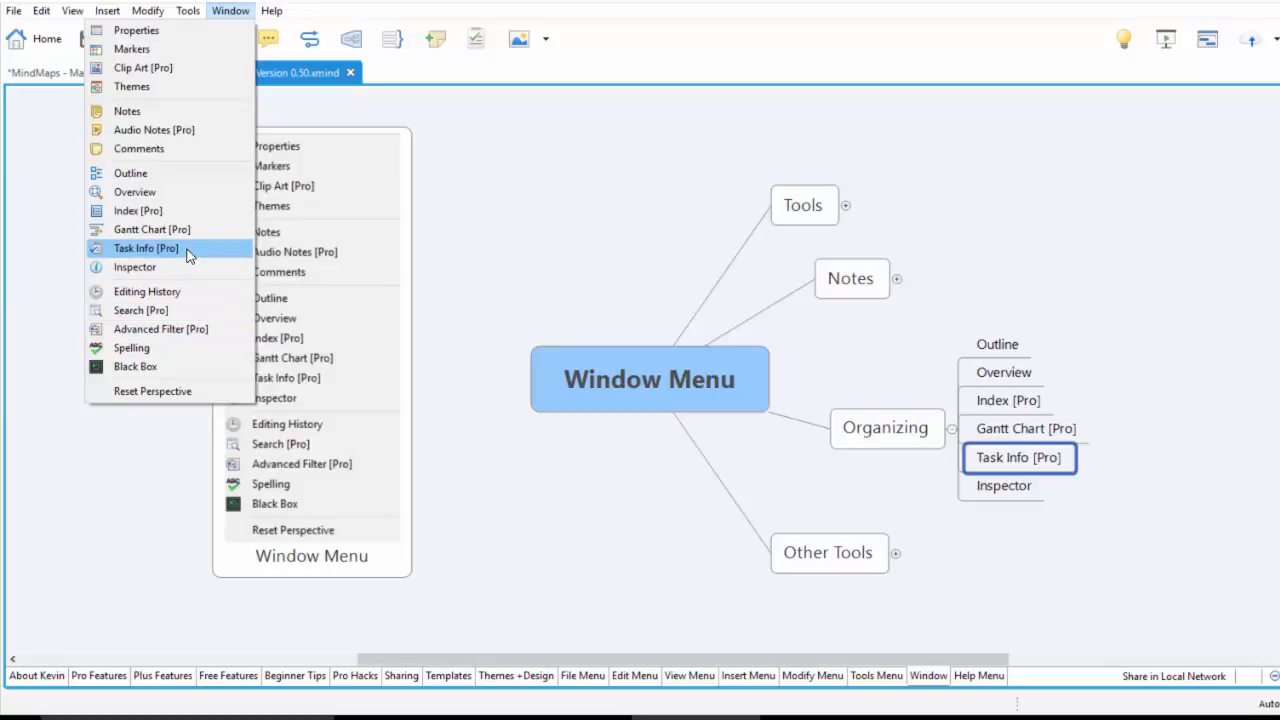
{"action": "left_click", "coordinate": [146, 248]}
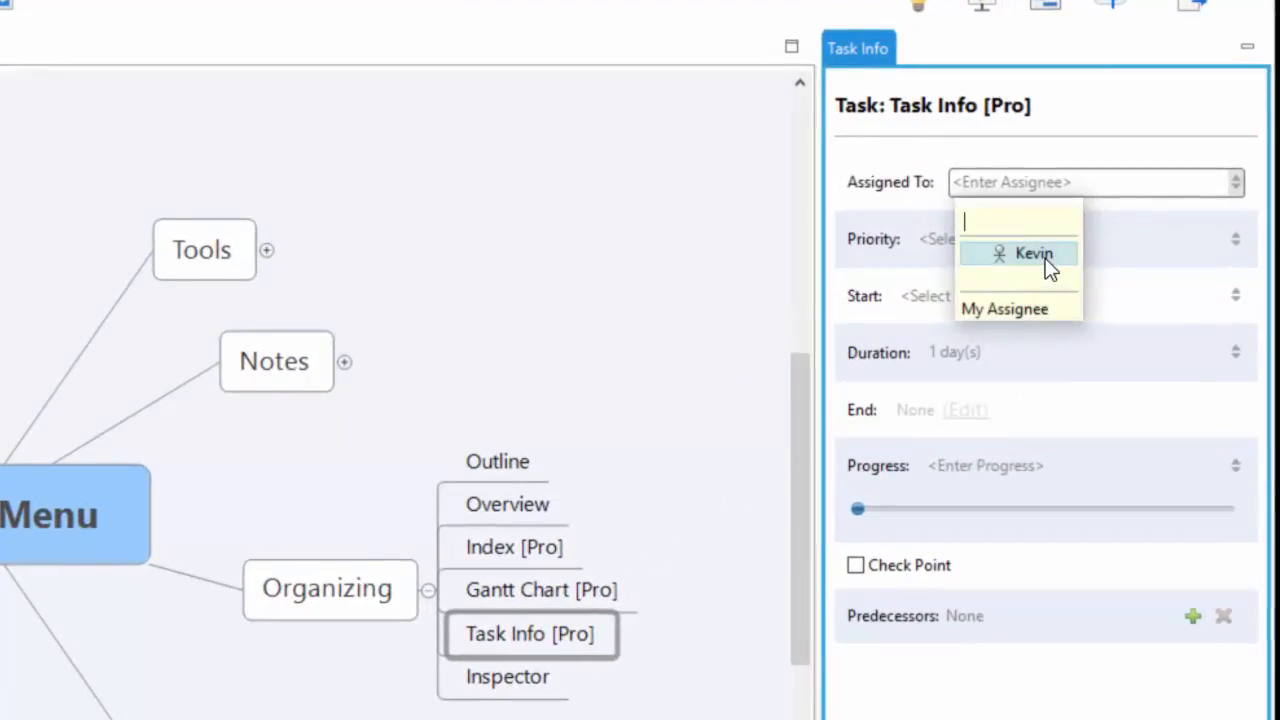
{"action": "left_click", "coordinate": [1034, 253]}
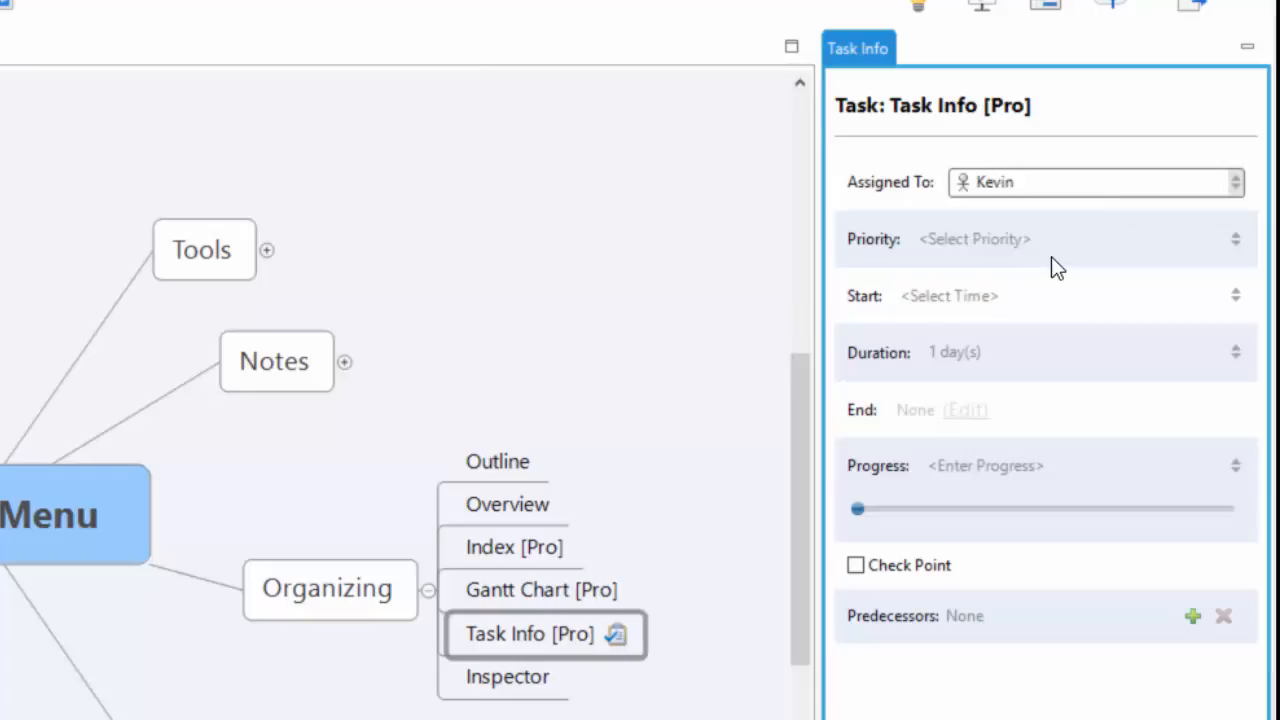
Step: Set the task priority to 1, then change it back to None
{"action": "left_click", "coordinate": [1075, 239]}
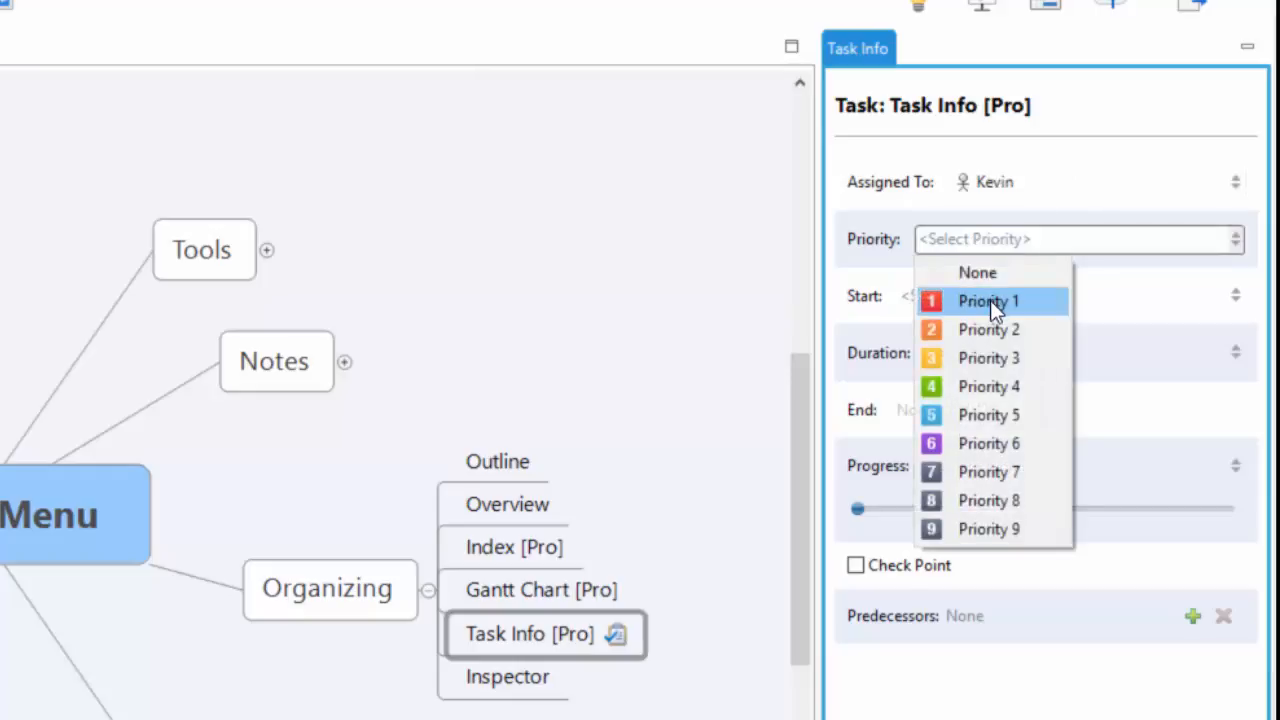
{"action": "left_click", "coordinate": [987, 300]}
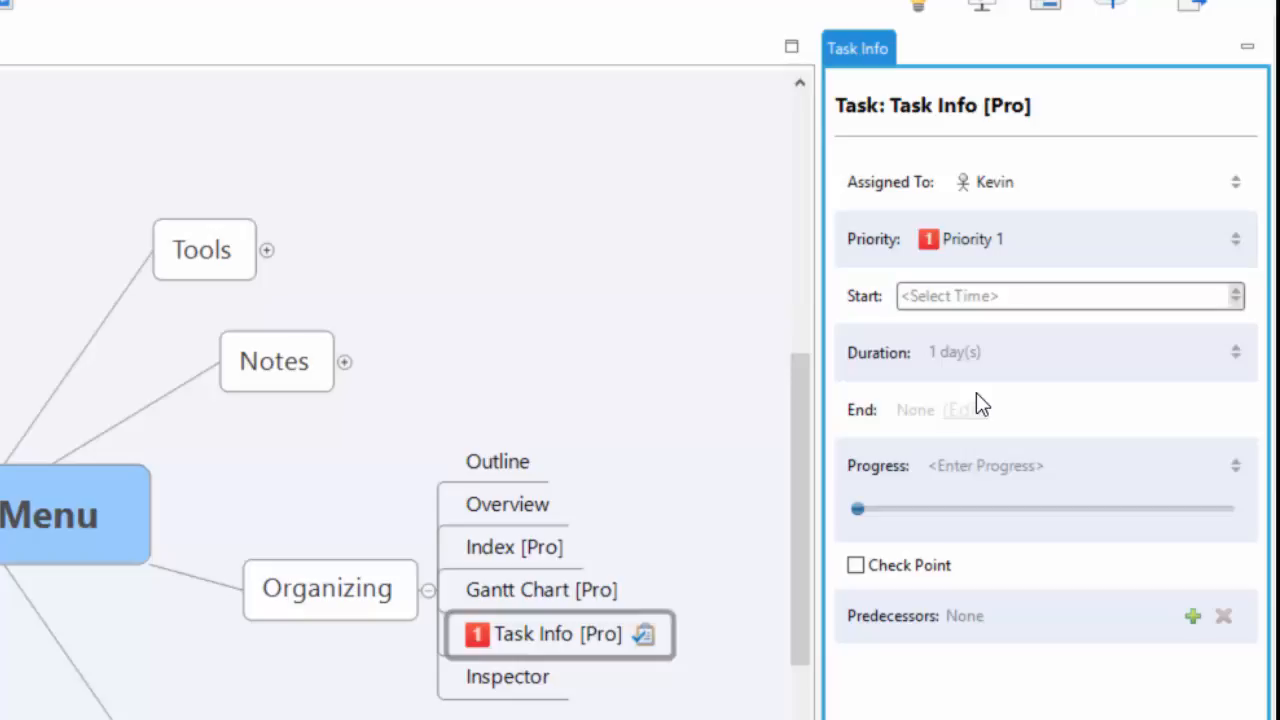
{"action": "mouse_move", "coordinate": [890, 388]}
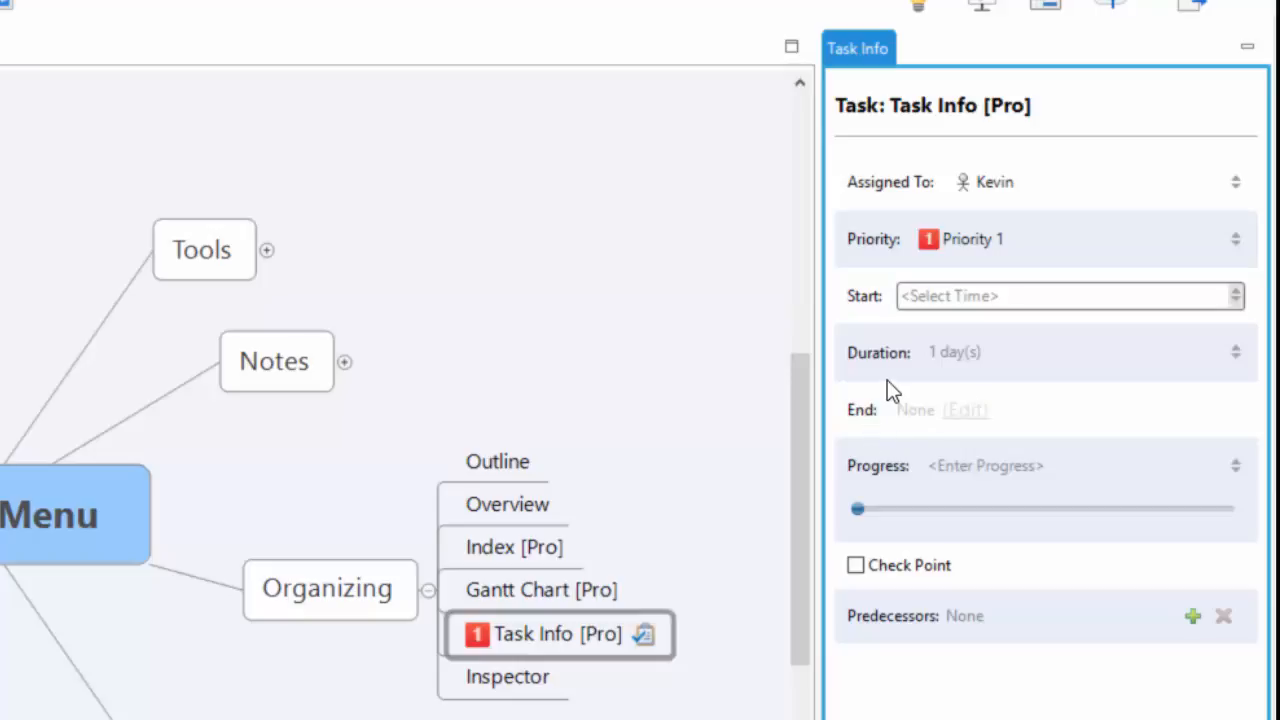
{"action": "mouse_move", "coordinate": [1174, 244]}
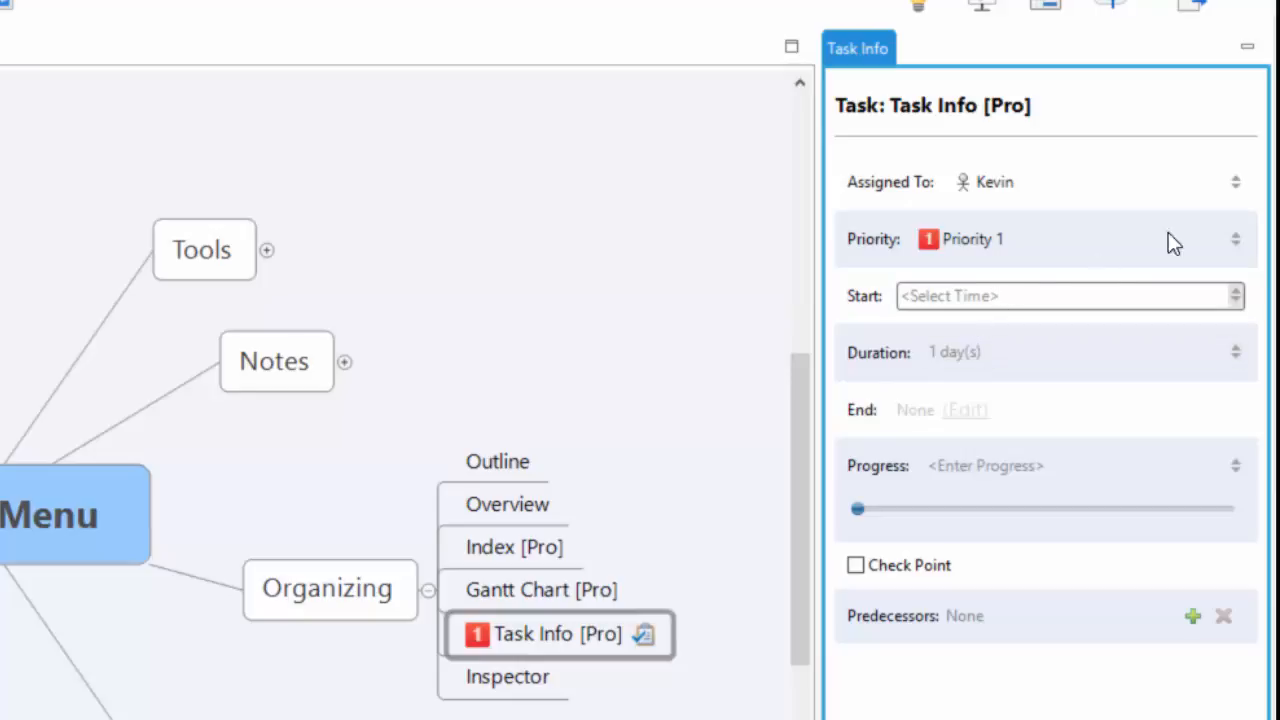
{"action": "left_click", "coordinate": [1235, 239]}
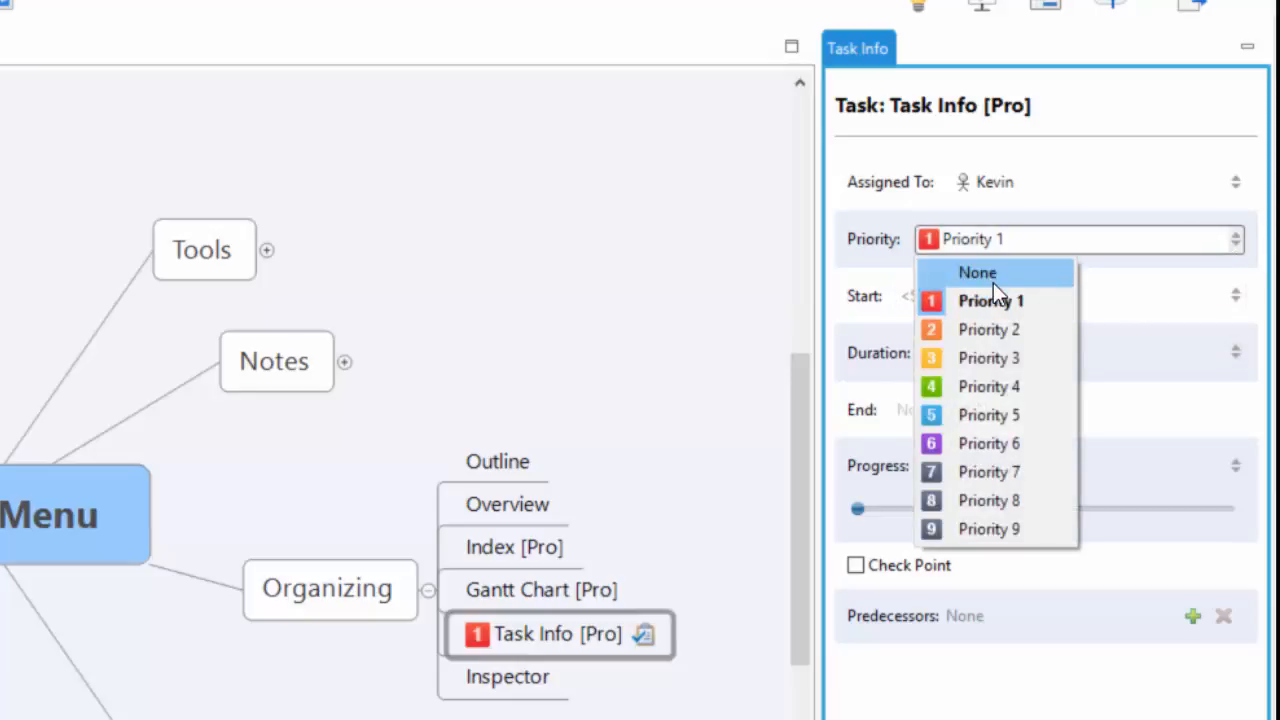
{"action": "left_click", "coordinate": [977, 272]}
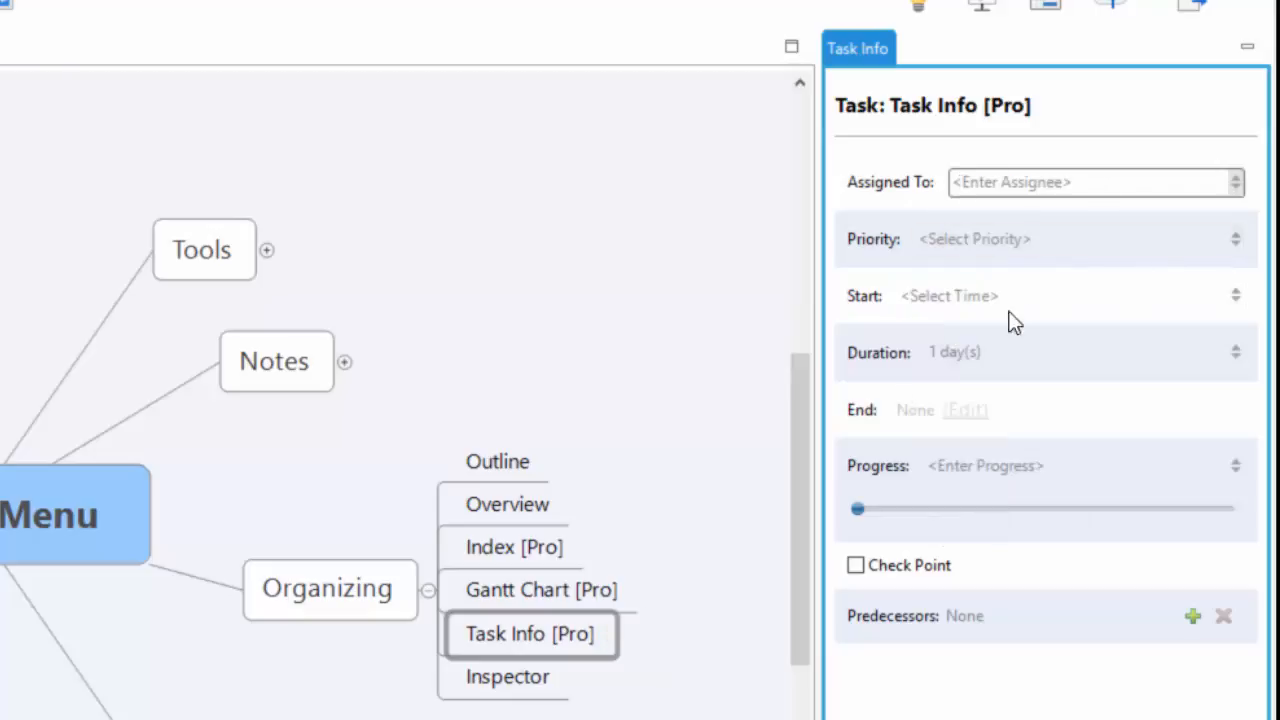
{"action": "mouse_move", "coordinate": [687, 413]}
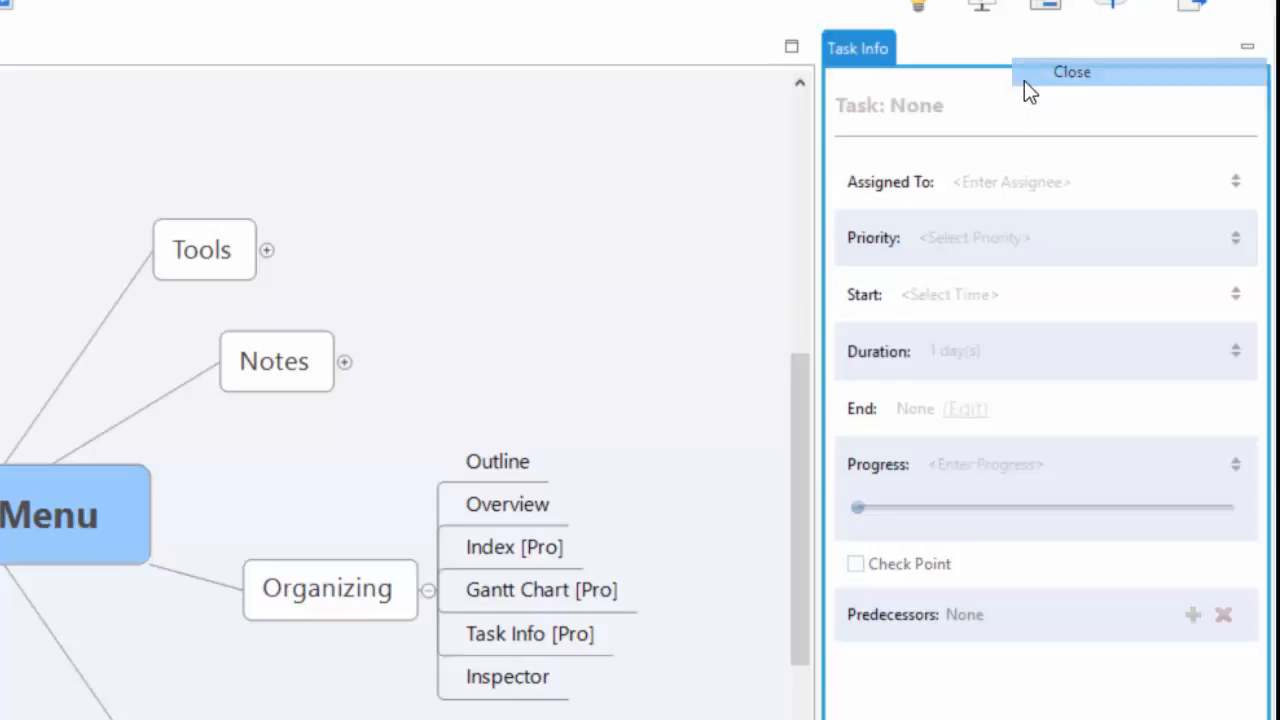
Step: Close the Task Info panel and scroll through the Inspector's size, topic, hyperlink and image details
{"action": "left_click", "coordinate": [1071, 72]}
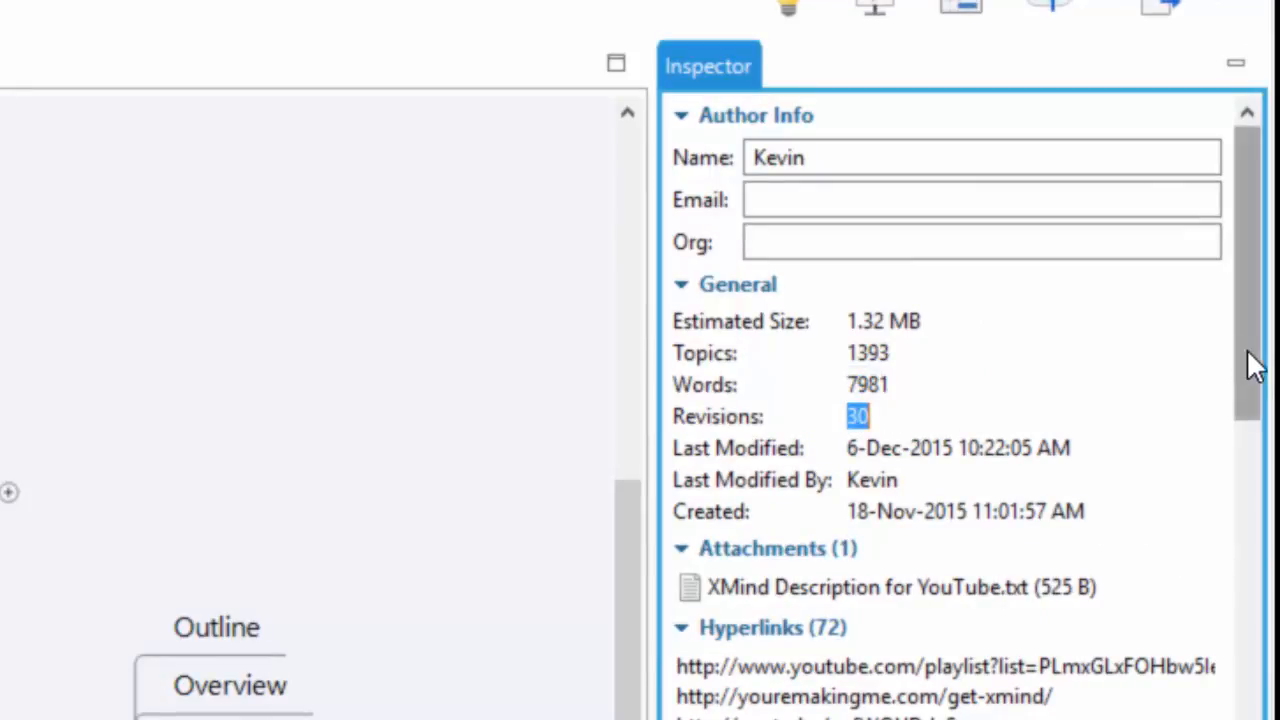
{"action": "scroll", "scroll_direction": "down", "scroll_amount": 3}
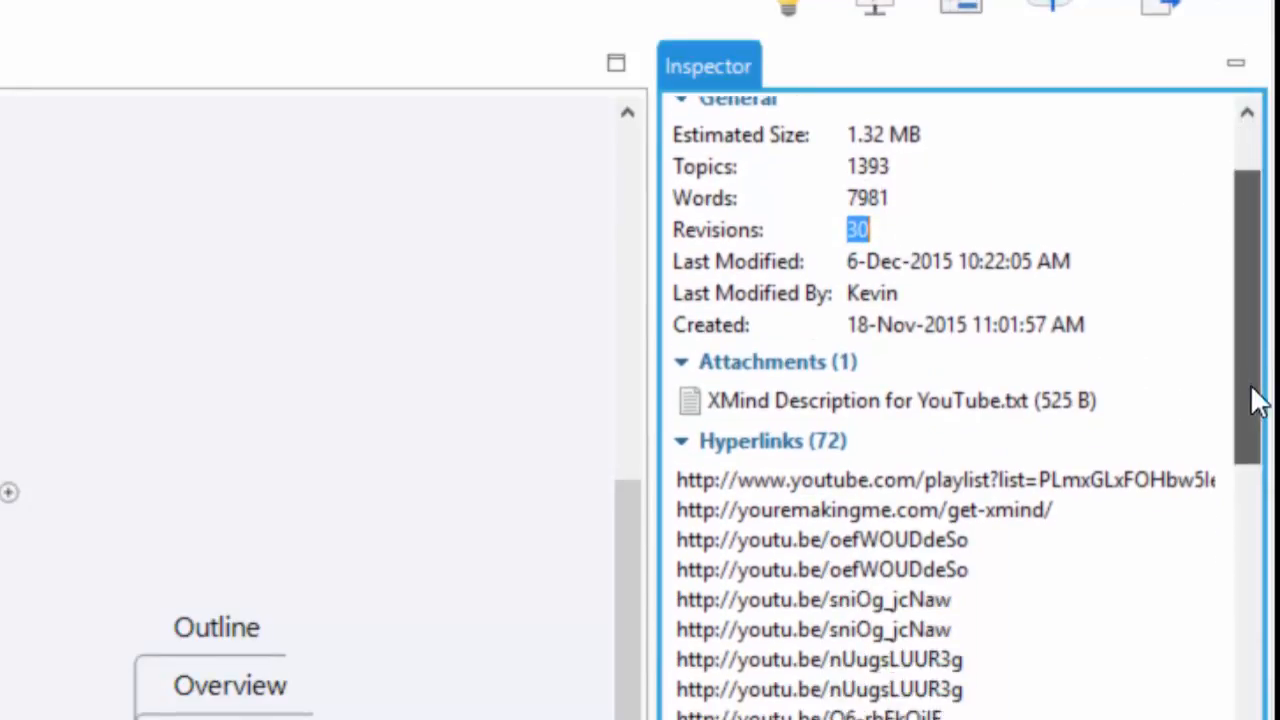
{"action": "scroll", "scroll_direction": "down", "scroll_amount": 3}
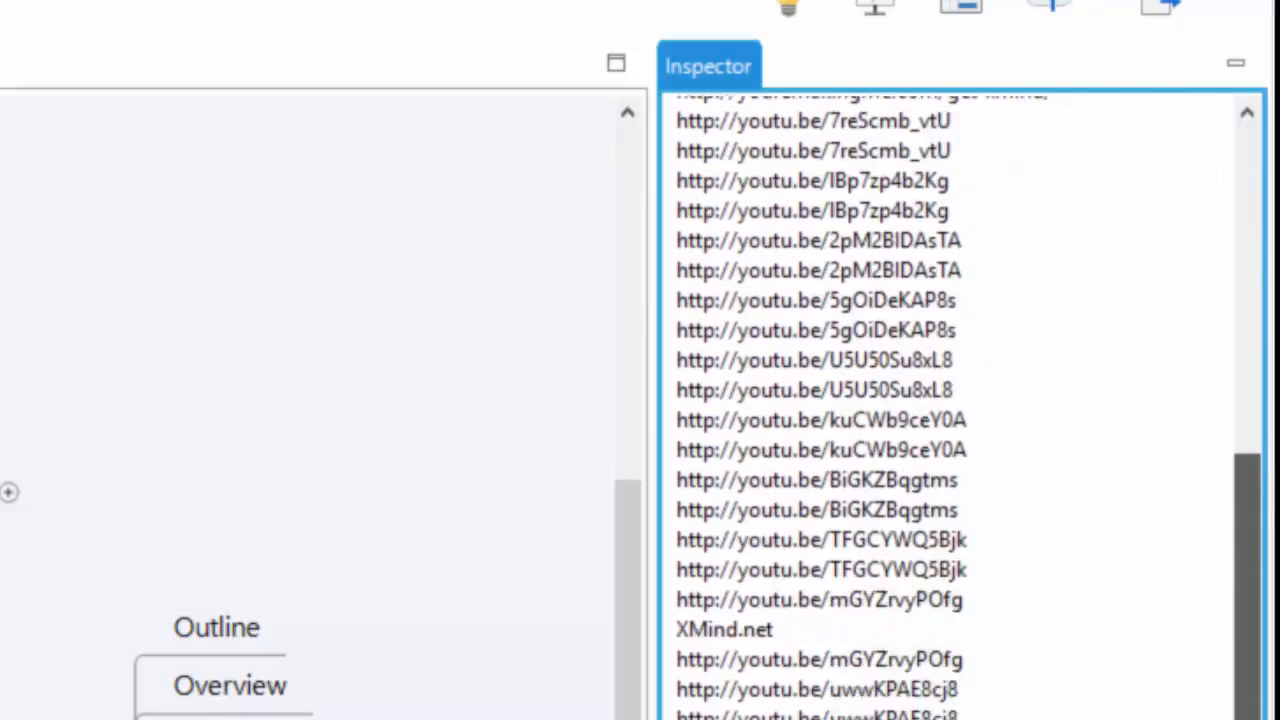
{"action": "scroll", "scroll_direction": "down", "scroll_amount": 3}
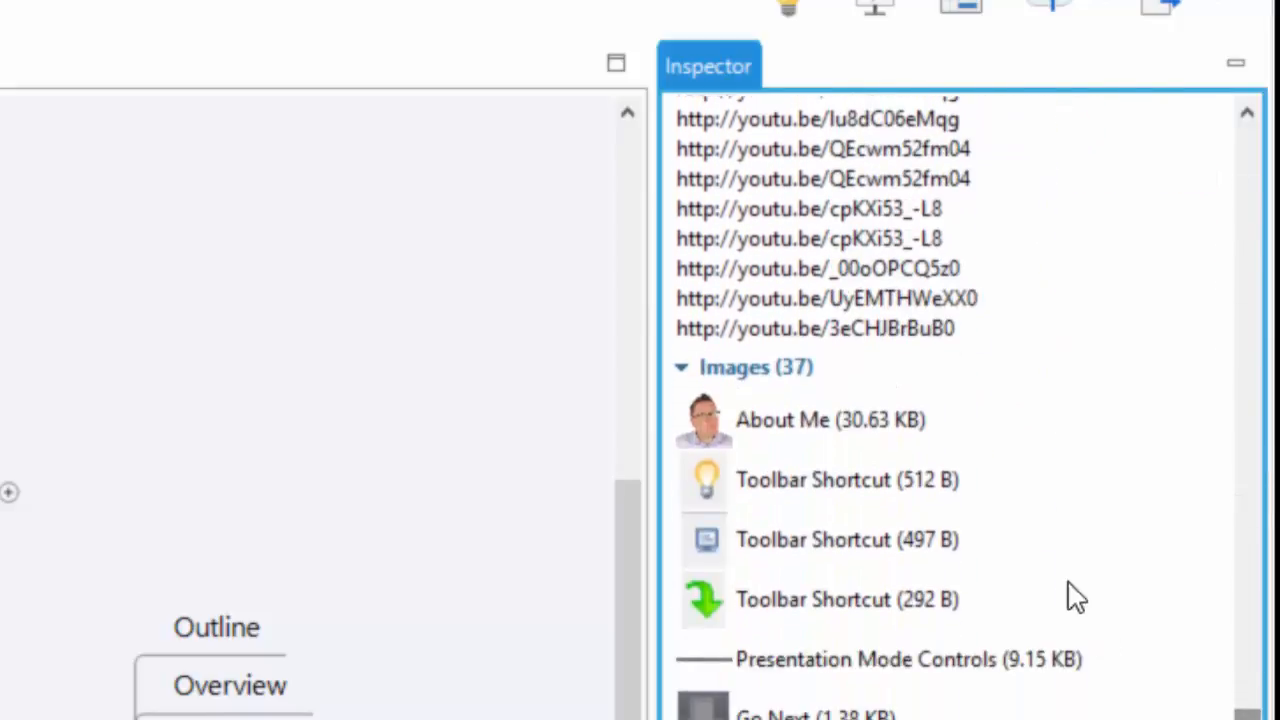
{"action": "scroll", "scroll_direction": "down", "scroll_amount": 3}
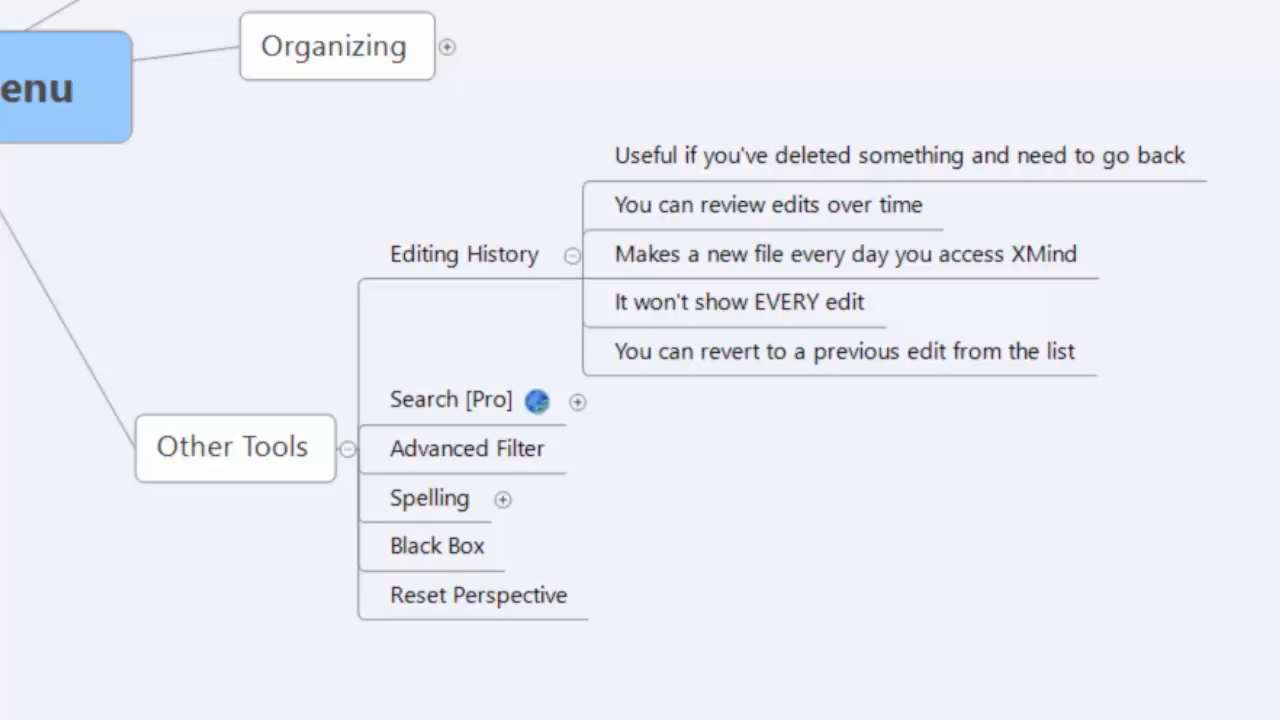
Step: Switch to the File Menu sheet and browse its two Editing History revisions without restoring
{"action": "left_click", "coordinate": [465, 254]}
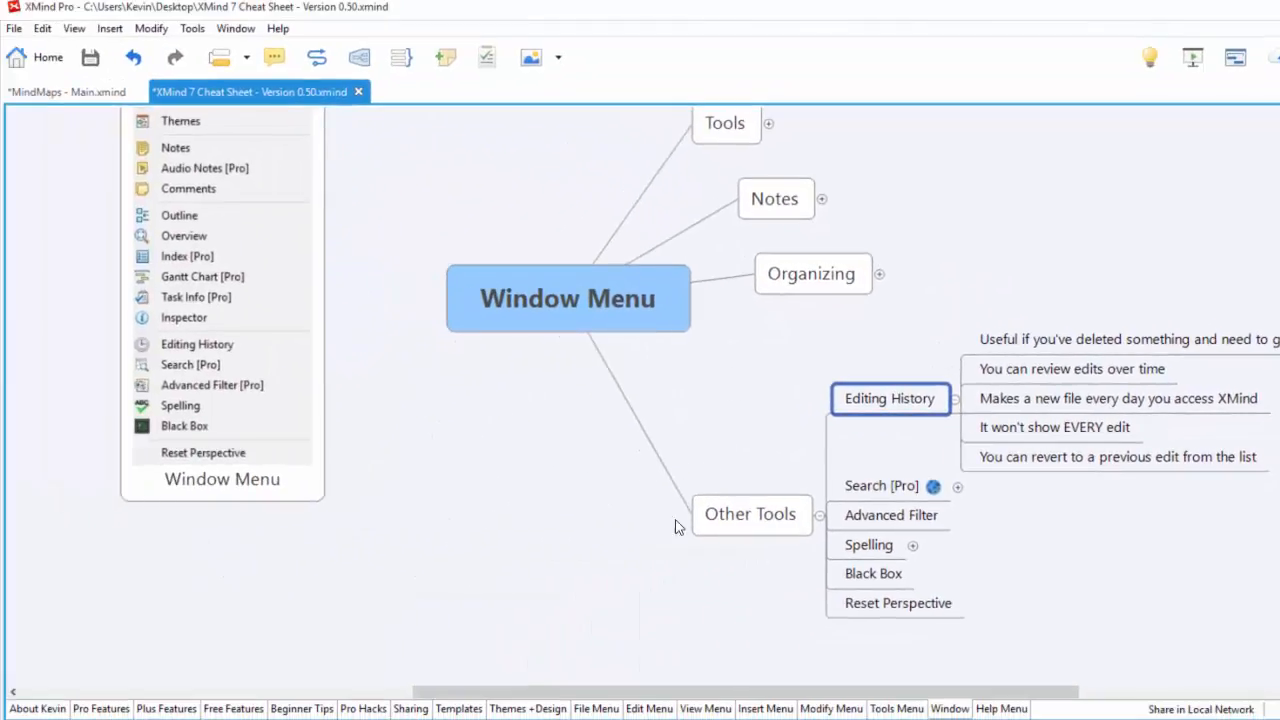
{"action": "left_click", "coordinate": [595, 708]}
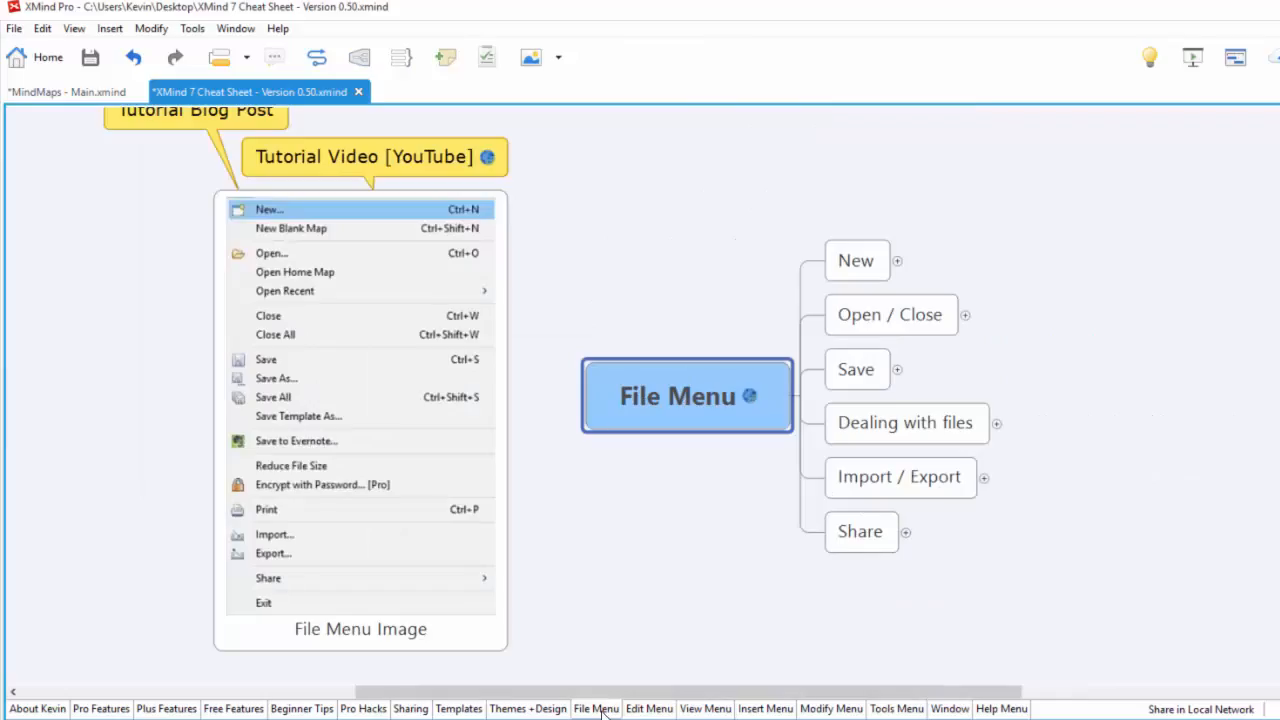
{"action": "mouse_move", "coordinate": [427, 7]}
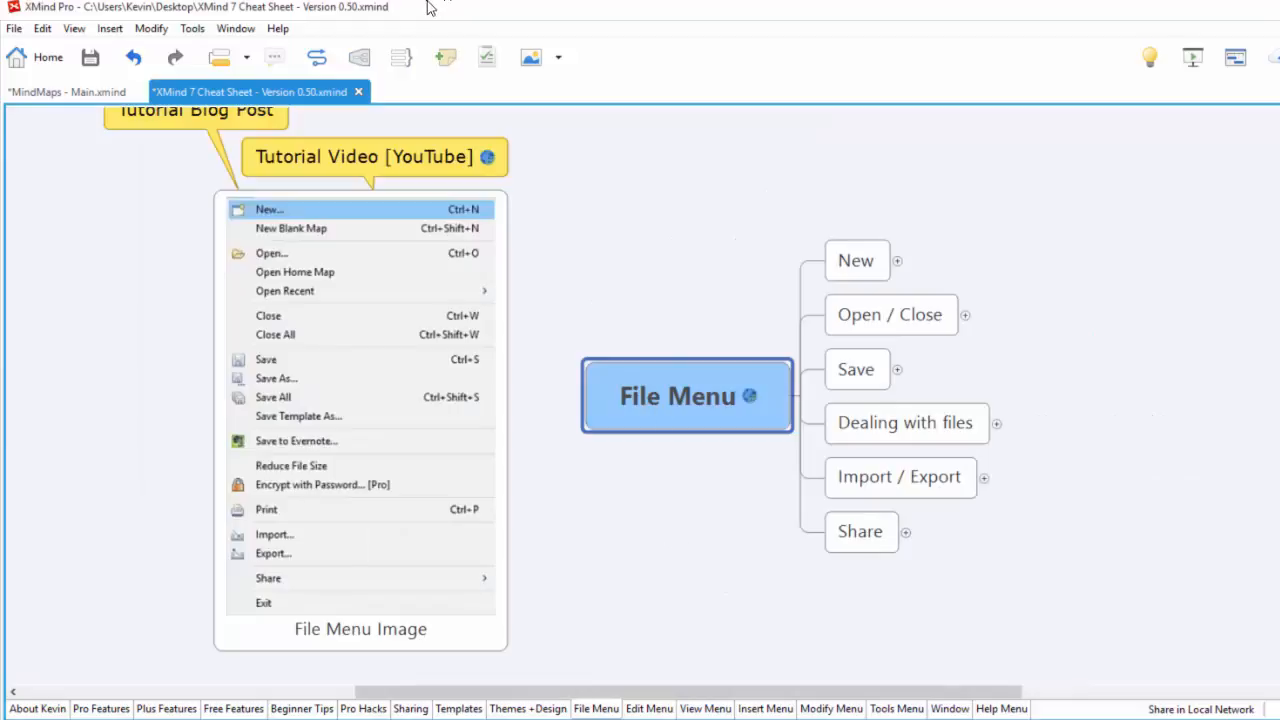
{"action": "left_click", "coordinate": [236, 28]}
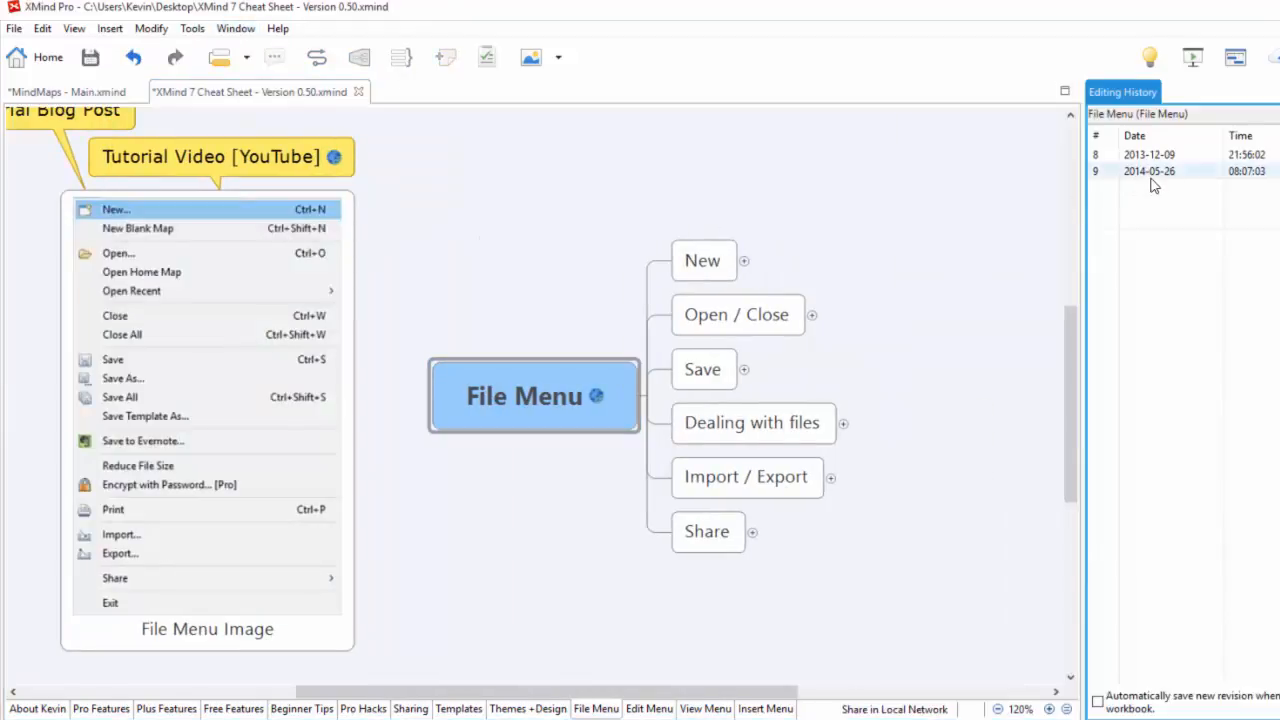
{"action": "left_click", "coordinate": [1150, 162]}
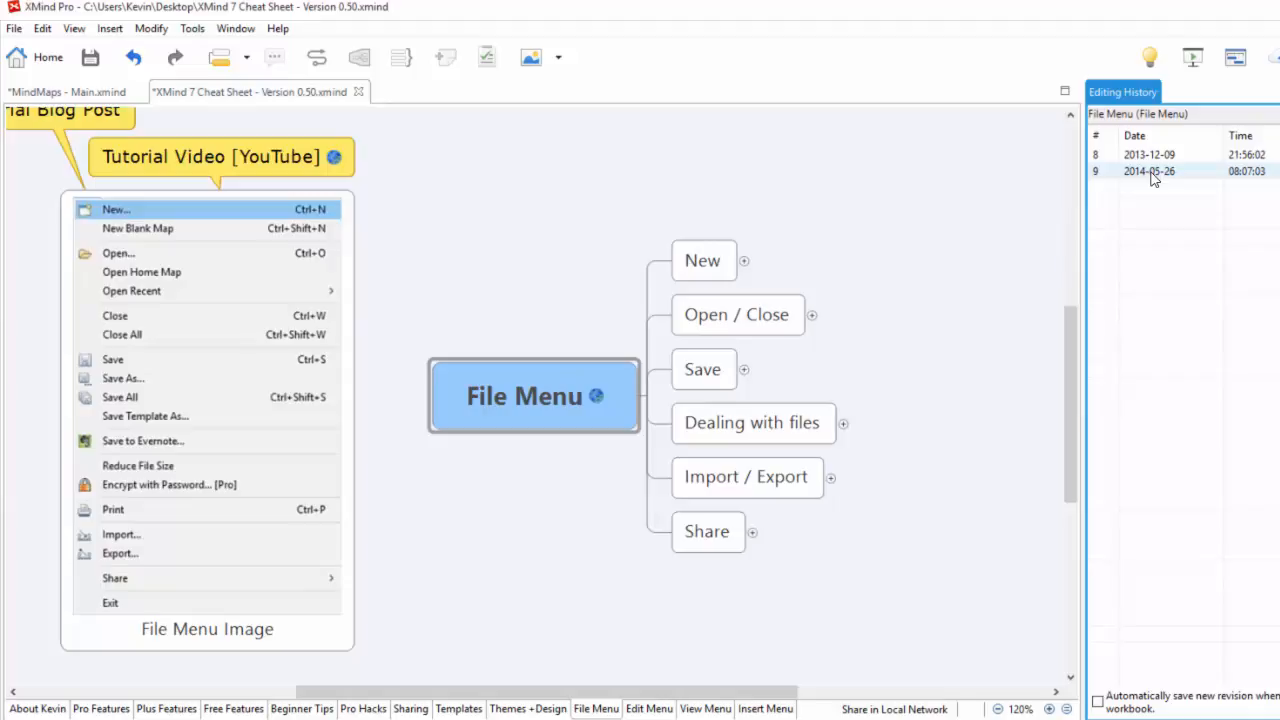
{"action": "left_click", "coordinate": [1148, 154]}
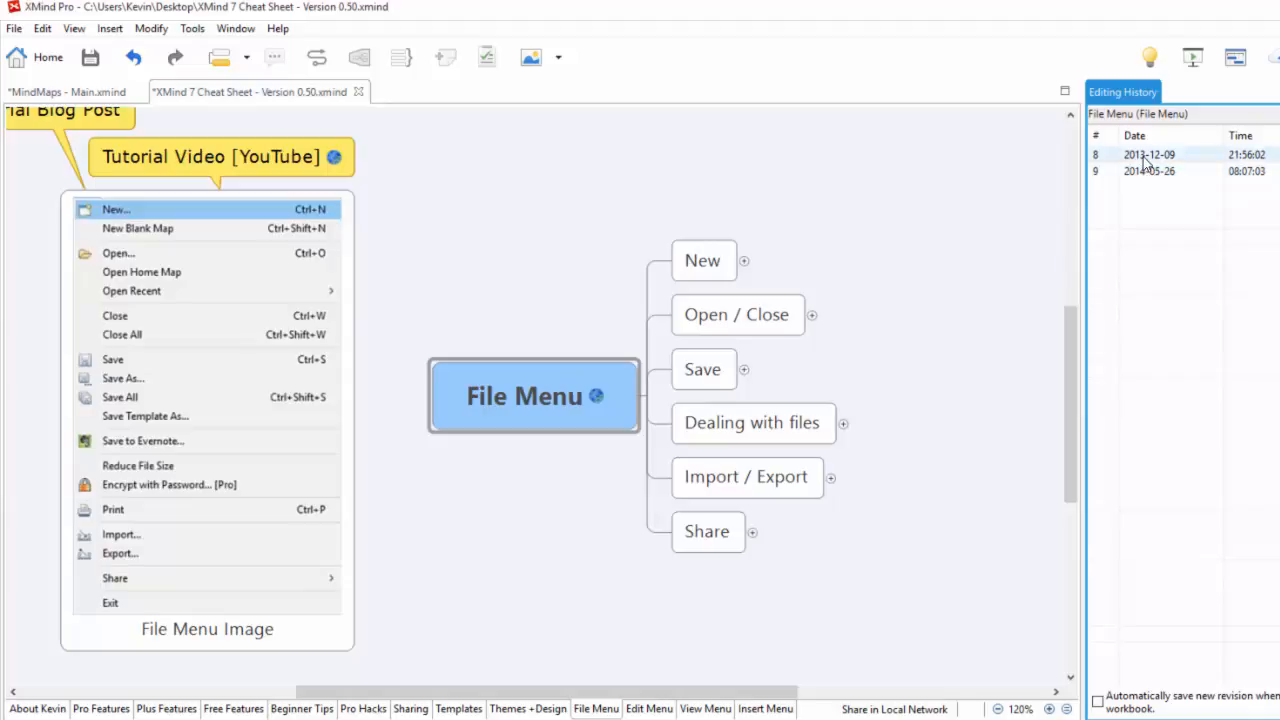
{"action": "left_click", "coordinate": [1180, 154]}
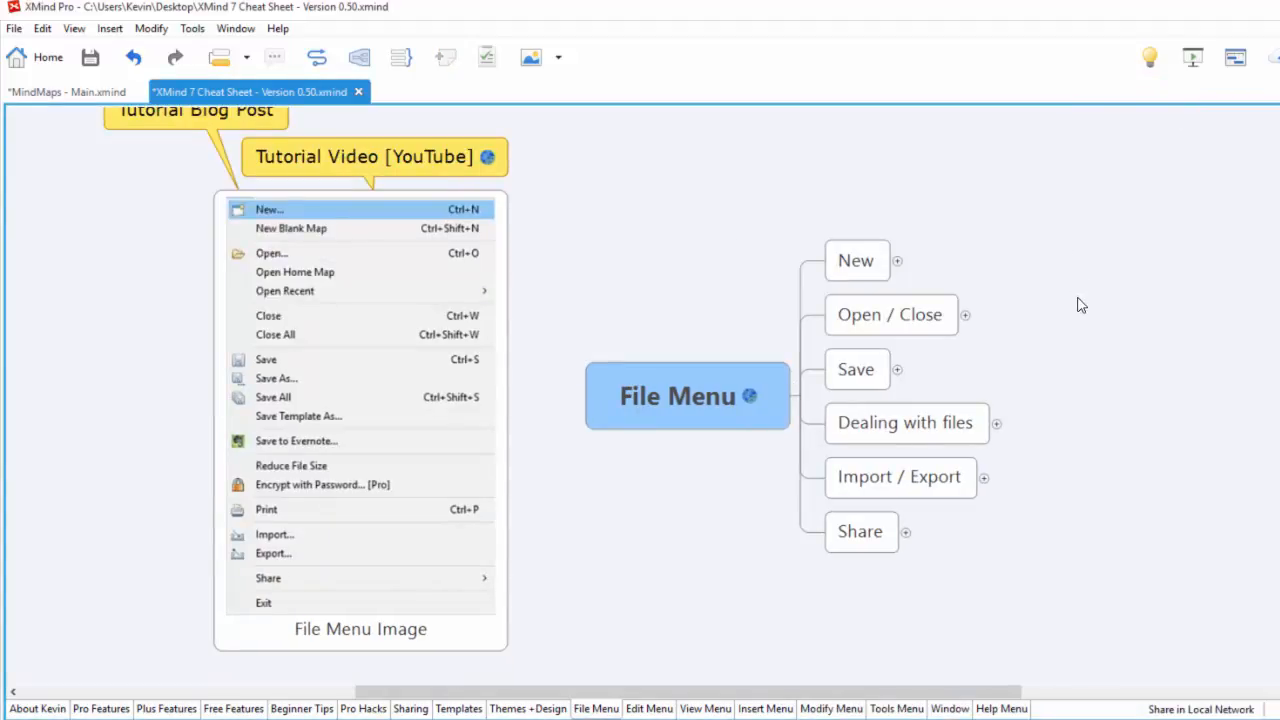
{"action": "mouse_move", "coordinate": [994, 624]}
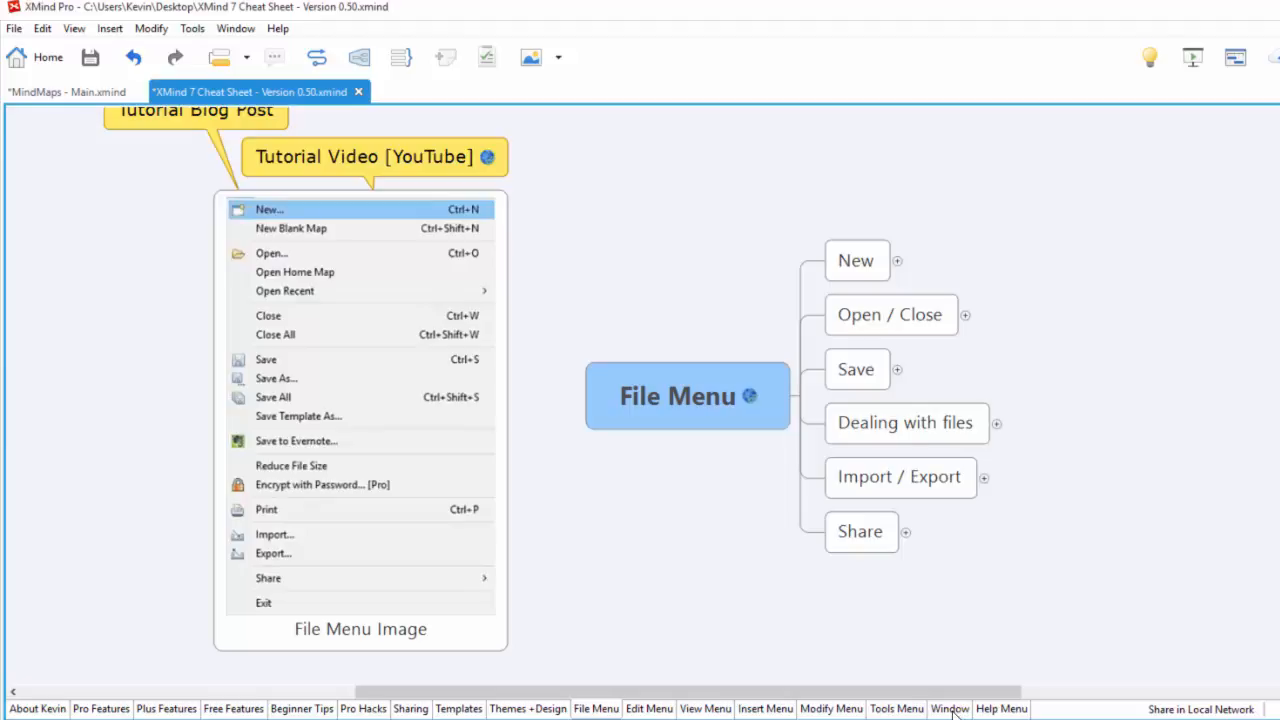
Step: Go back to the Window Menu sheet and fold away the Editing History notes
{"action": "left_click", "coordinate": [948, 708]}
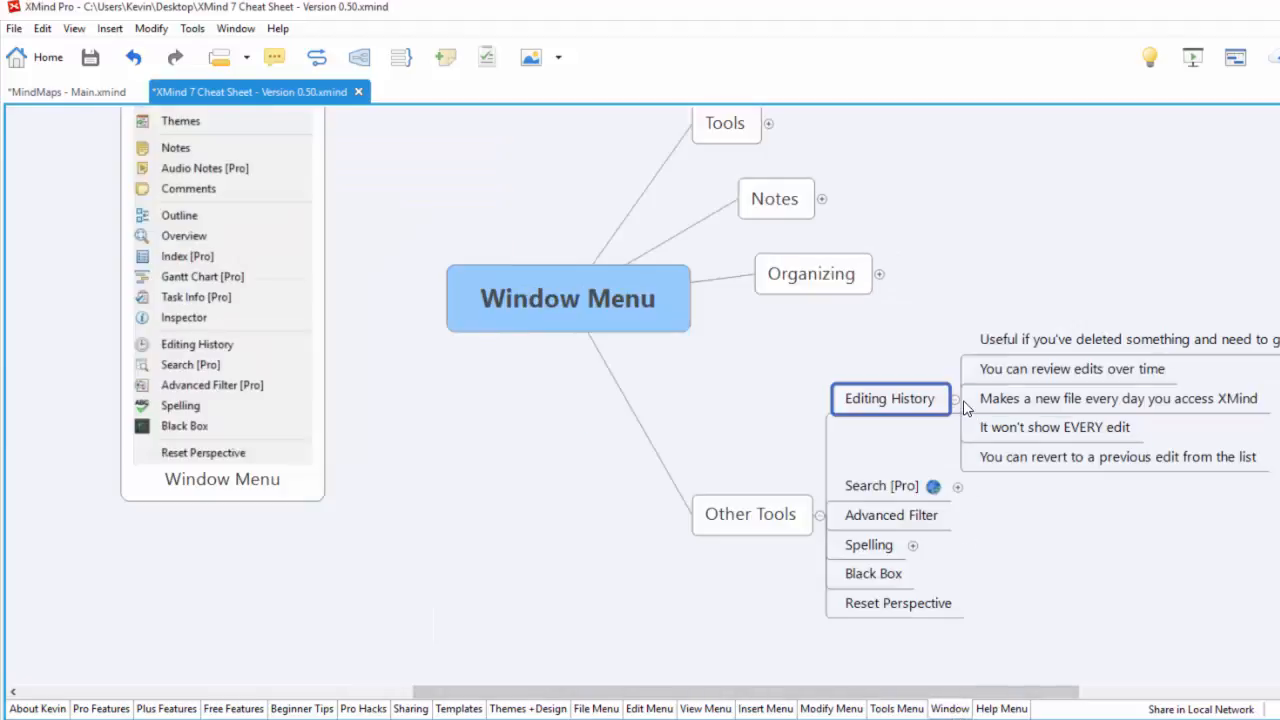
{"action": "mouse_move", "coordinate": [1065, 453]}
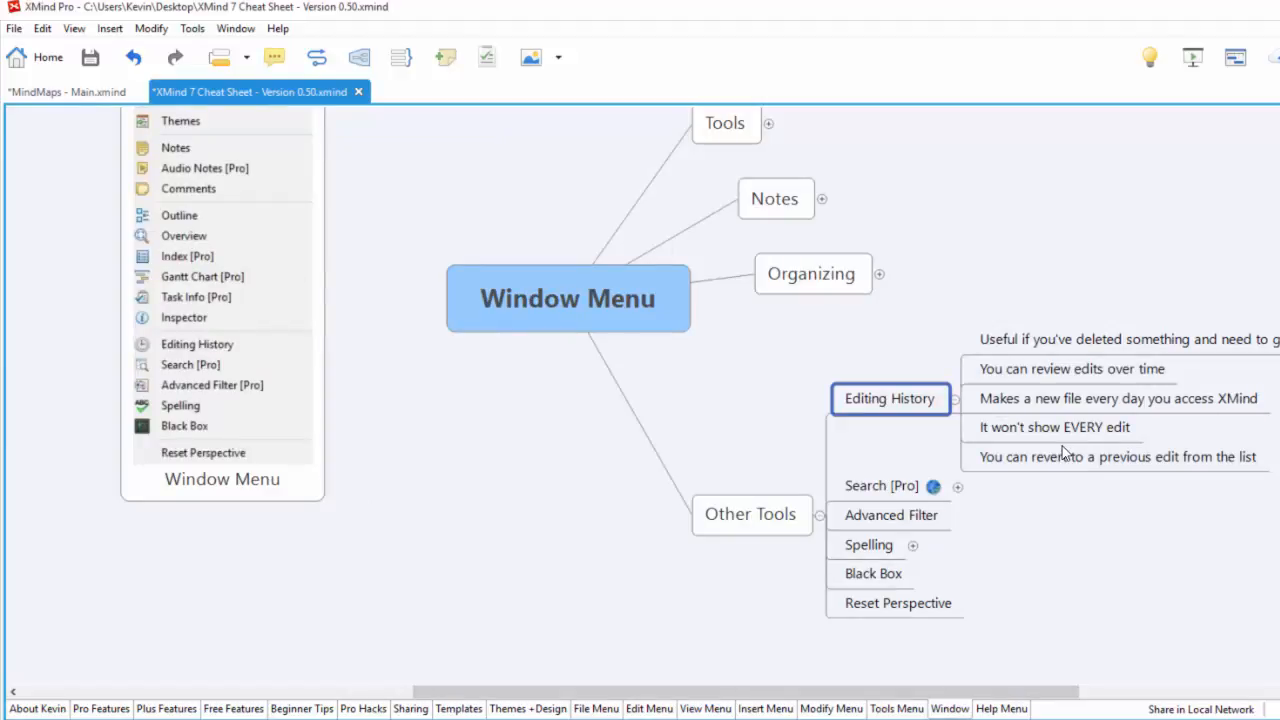
{"action": "left_click", "coordinate": [1116, 456]}
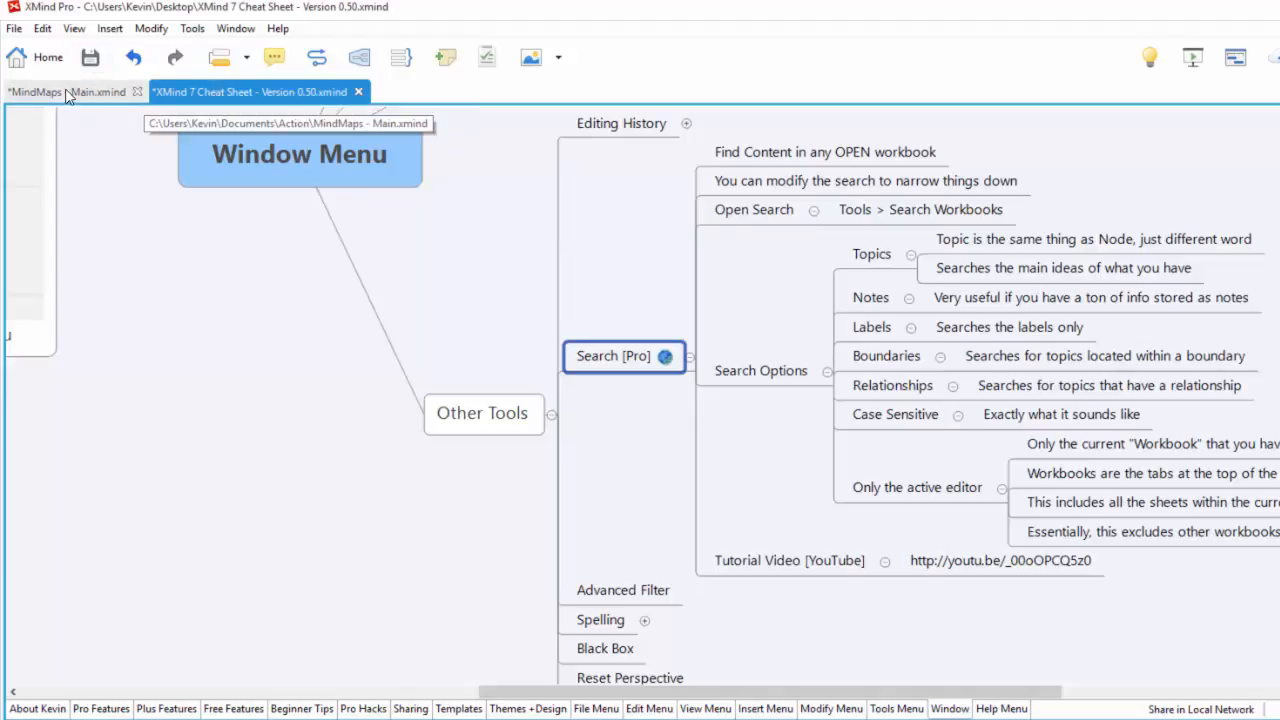
Step: Select the Tutorial Video [YouTube] topic and collapse the Search [Pro] notes under Other Tools
{"action": "left_click", "coordinate": [255, 91]}
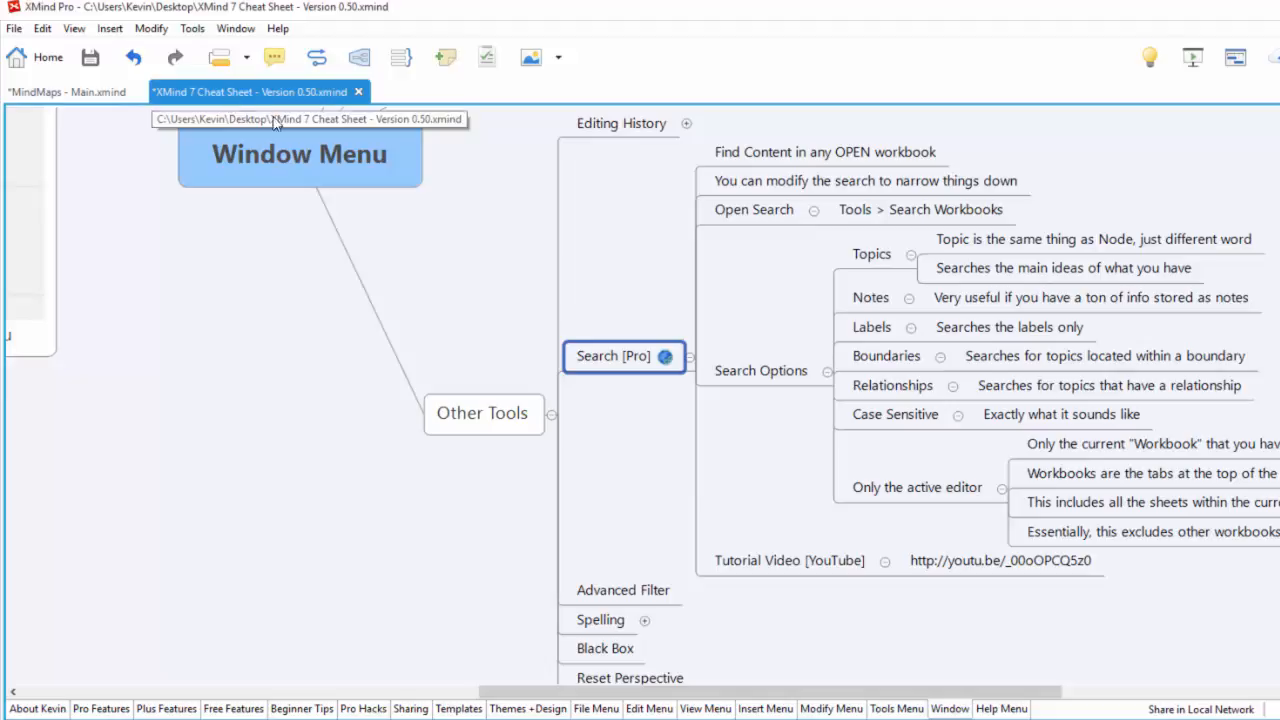
{"action": "mouse_move", "coordinate": [589, 238]}
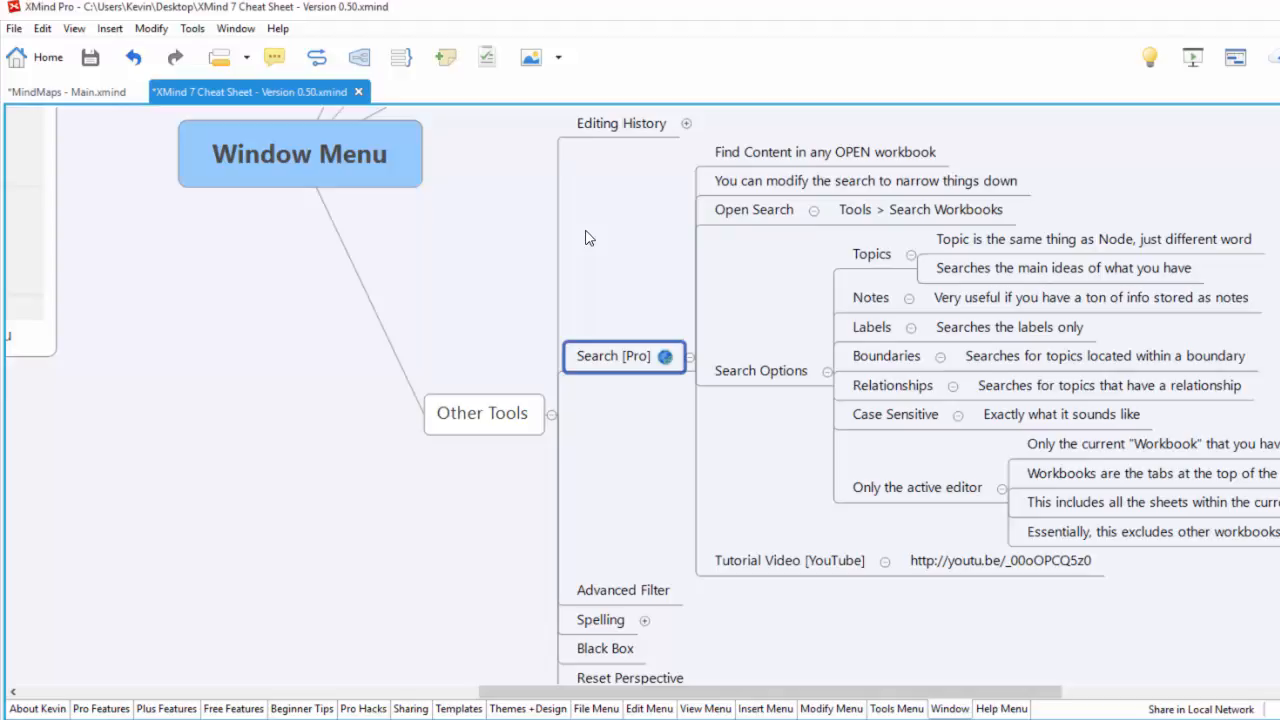
{"action": "mouse_move", "coordinate": [490, 236]}
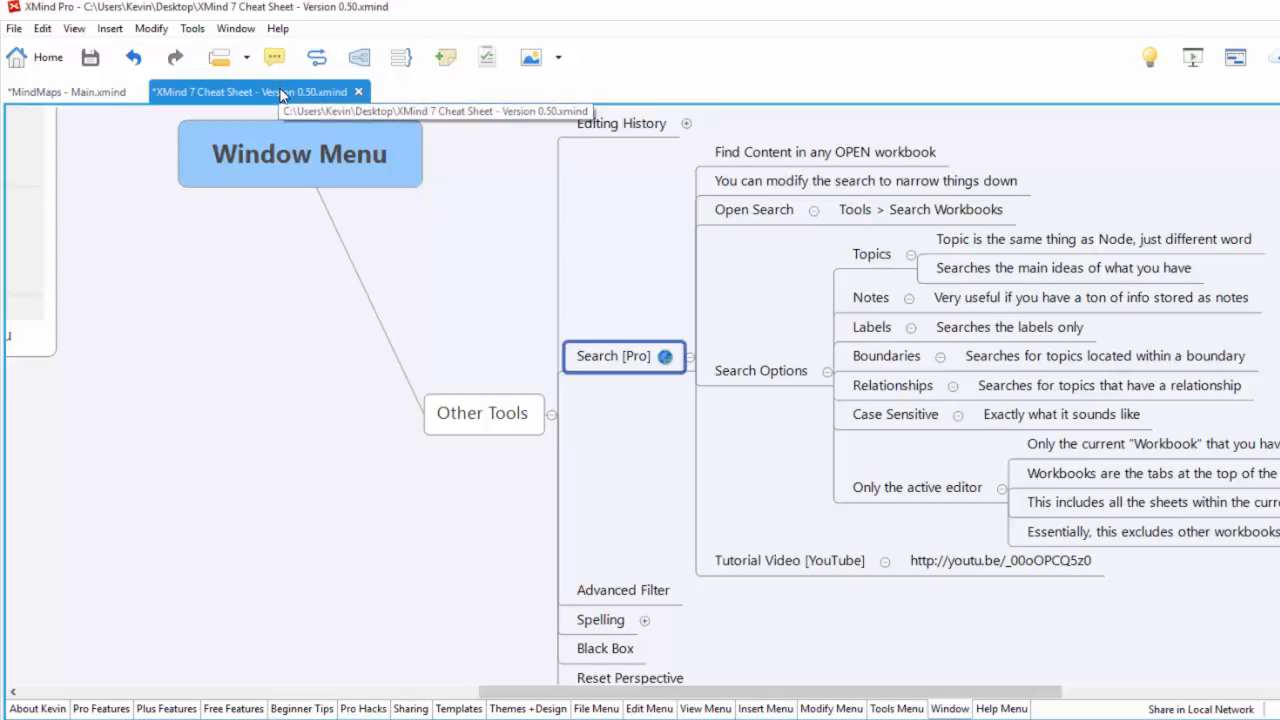
{"action": "left_click", "coordinate": [789, 560]}
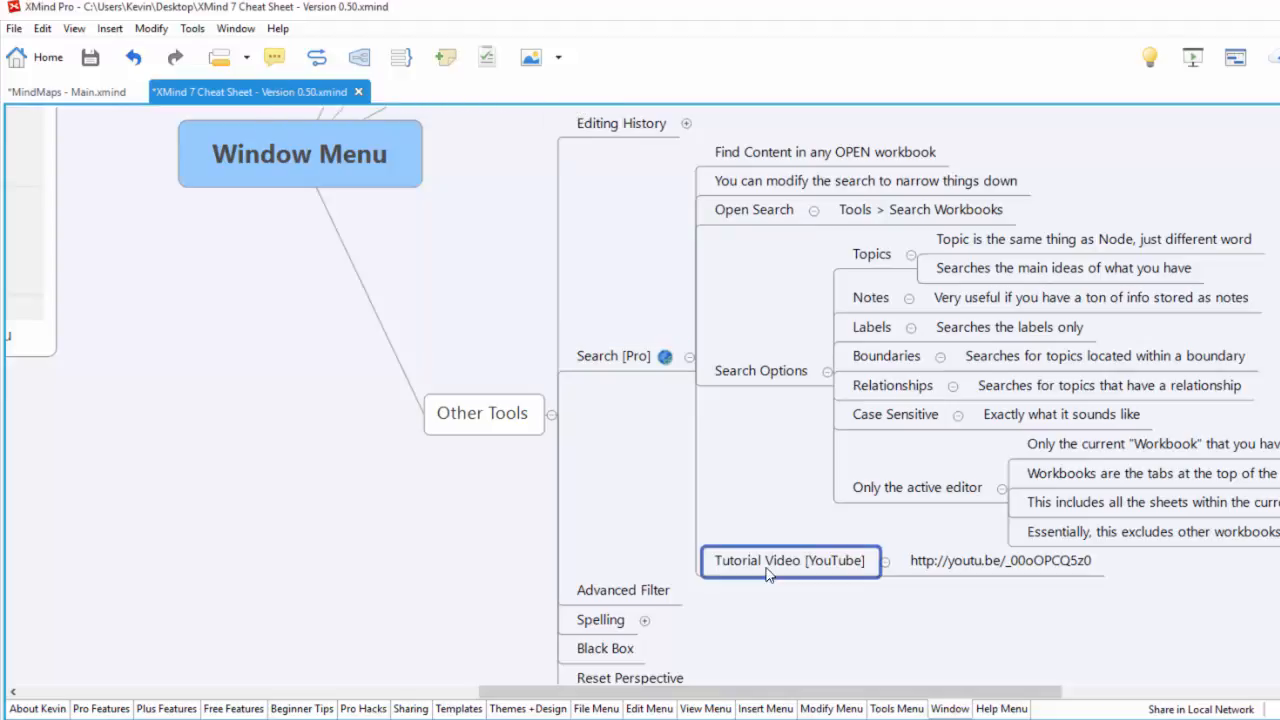
{"action": "mouse_move", "coordinate": [700, 398]}
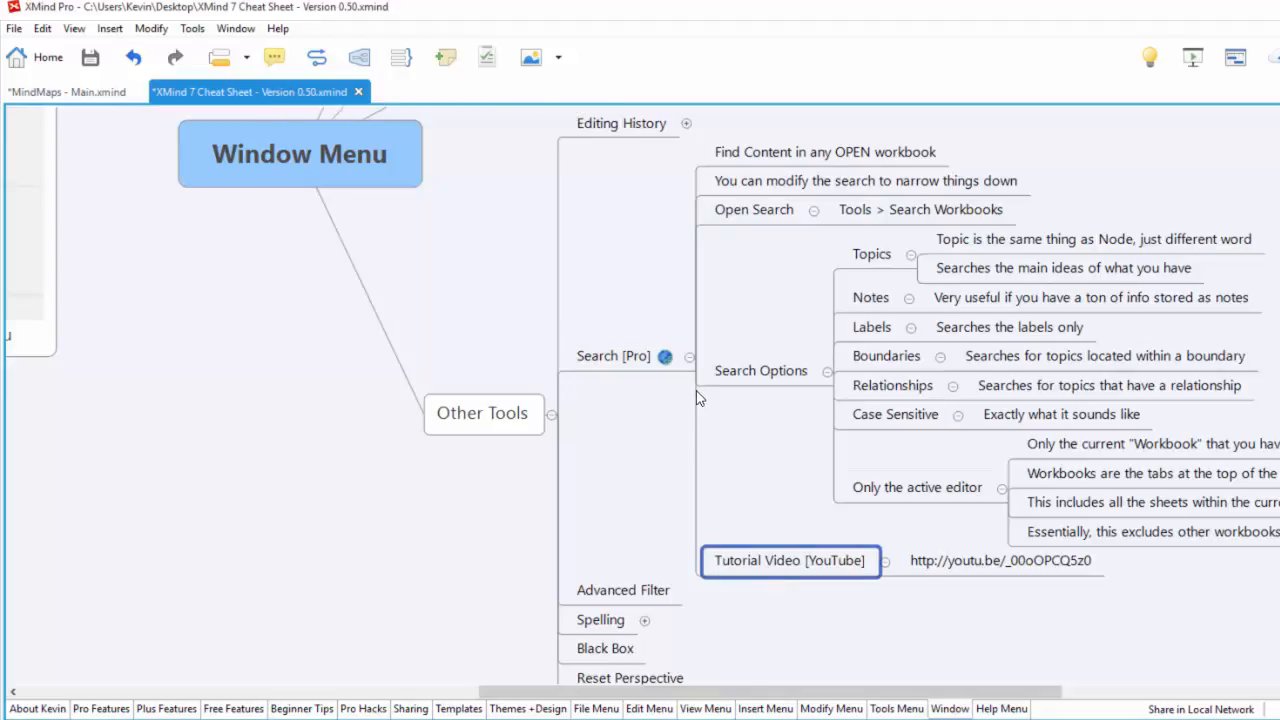
{"action": "left_click", "coordinate": [613, 355]}
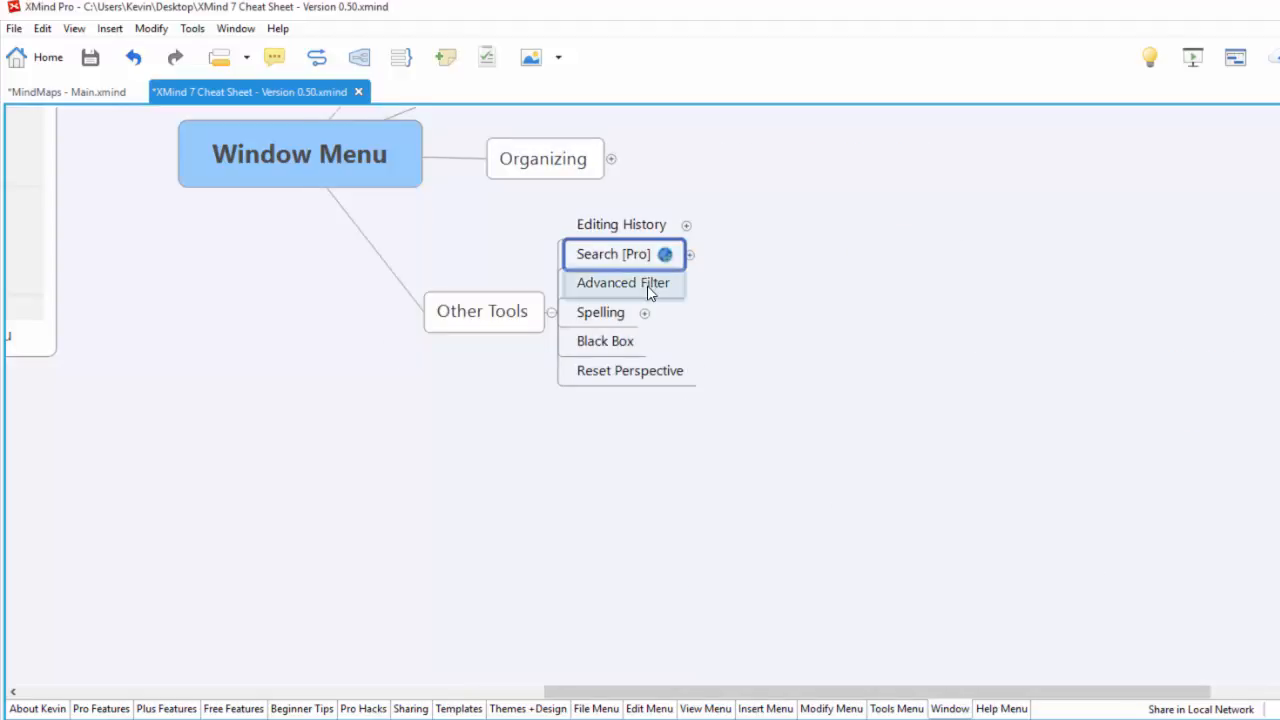
Step: Select the Advanced Filter topic and open the Filter panel with Markers and Labels
{"action": "left_click", "coordinate": [623, 283]}
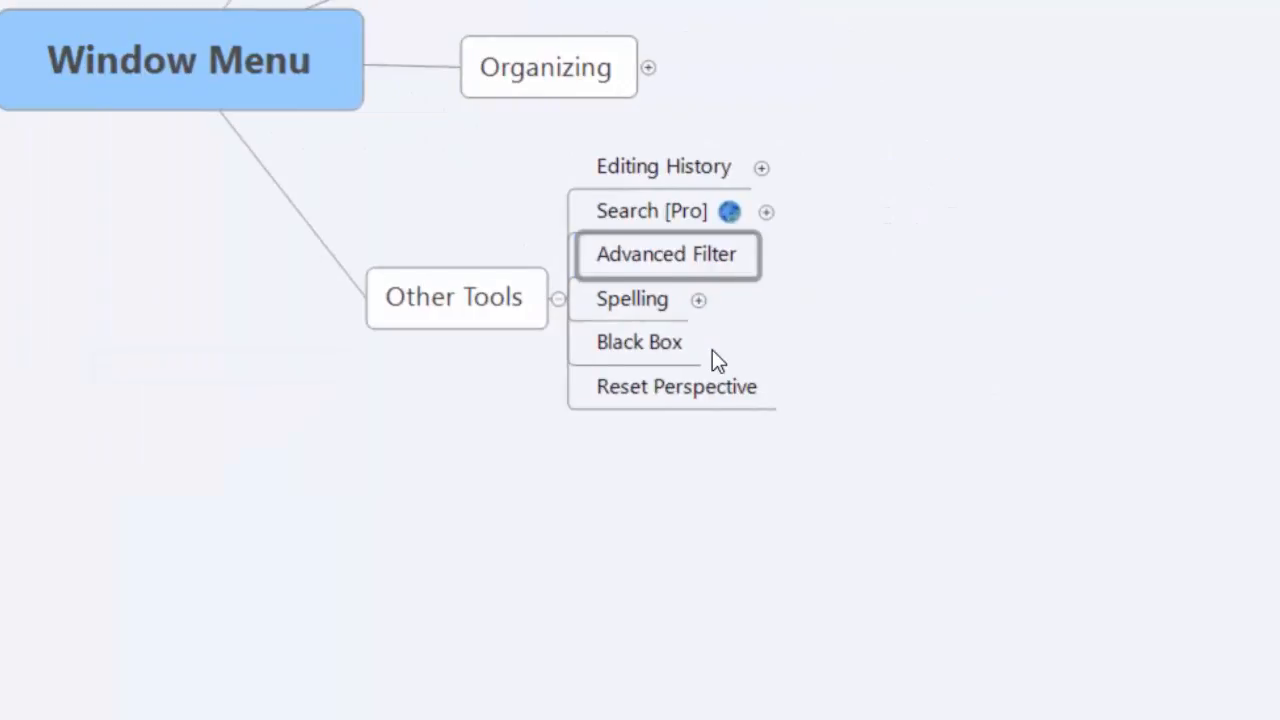
{"action": "left_click", "coordinate": [666, 254]}
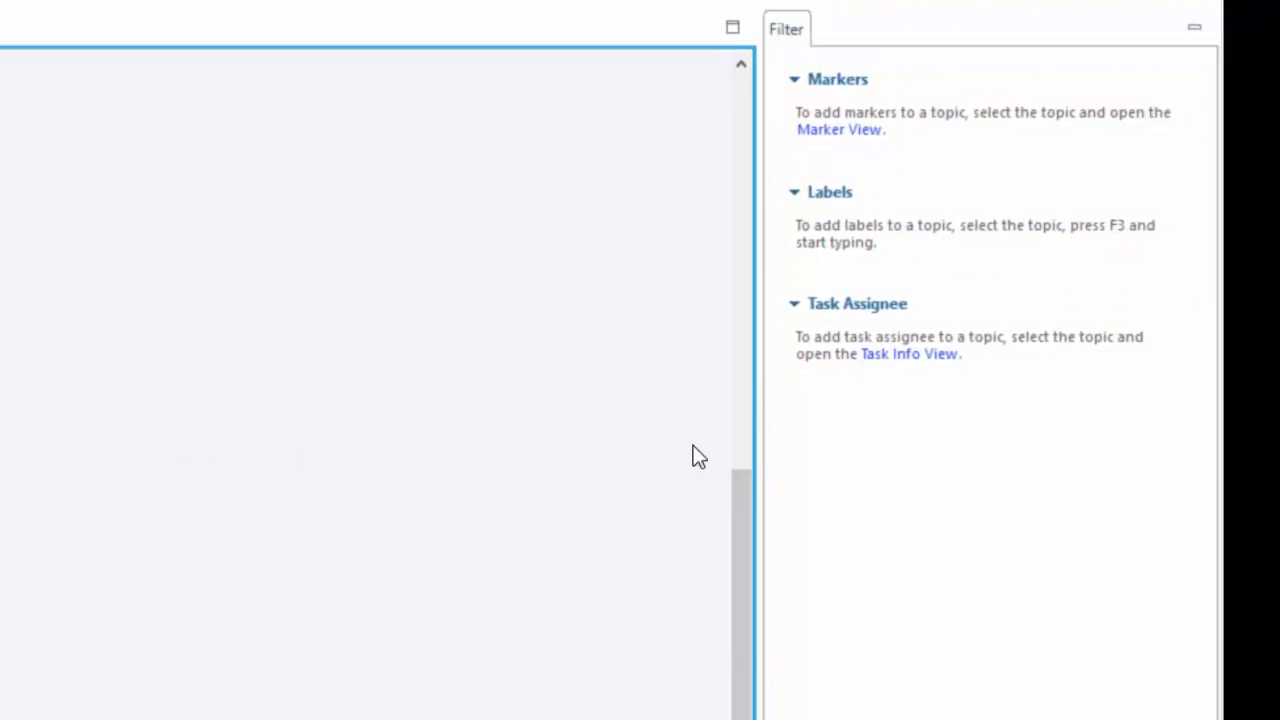
{"action": "mouse_move", "coordinate": [928, 163]}
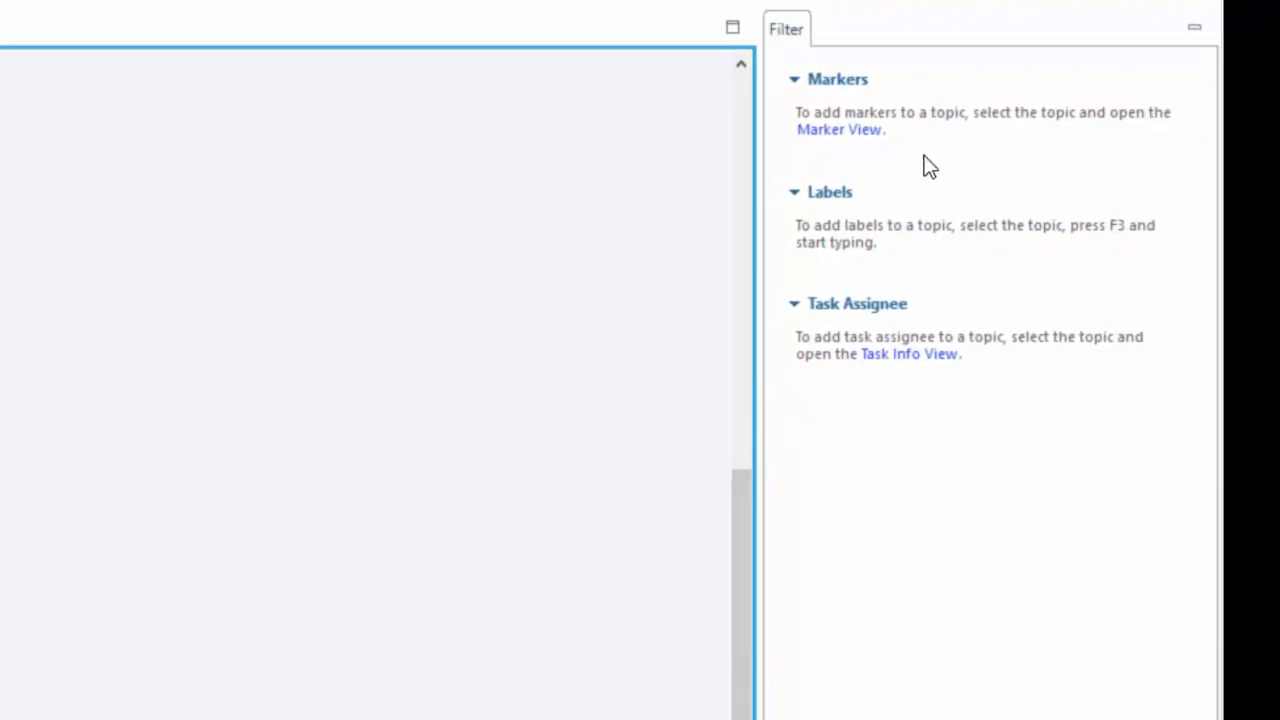
{"action": "mouse_move", "coordinate": [1105, 70]}
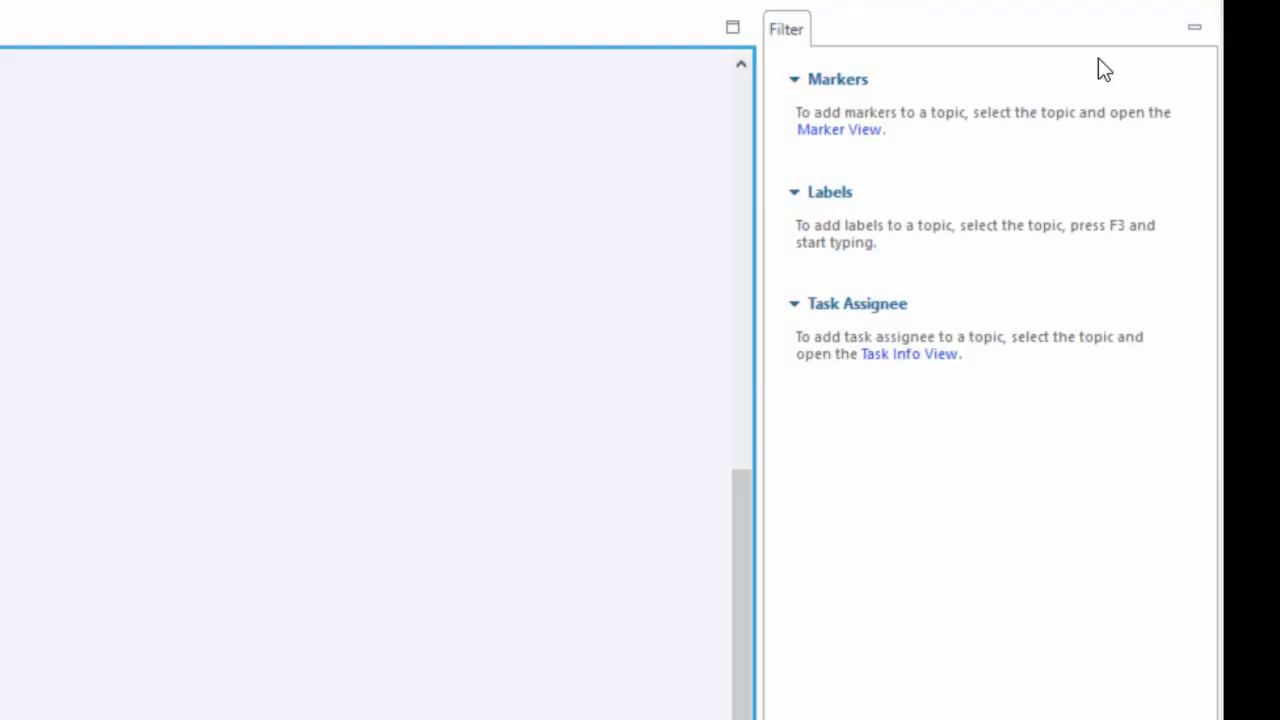
{"action": "mouse_move", "coordinate": [918, 150]}
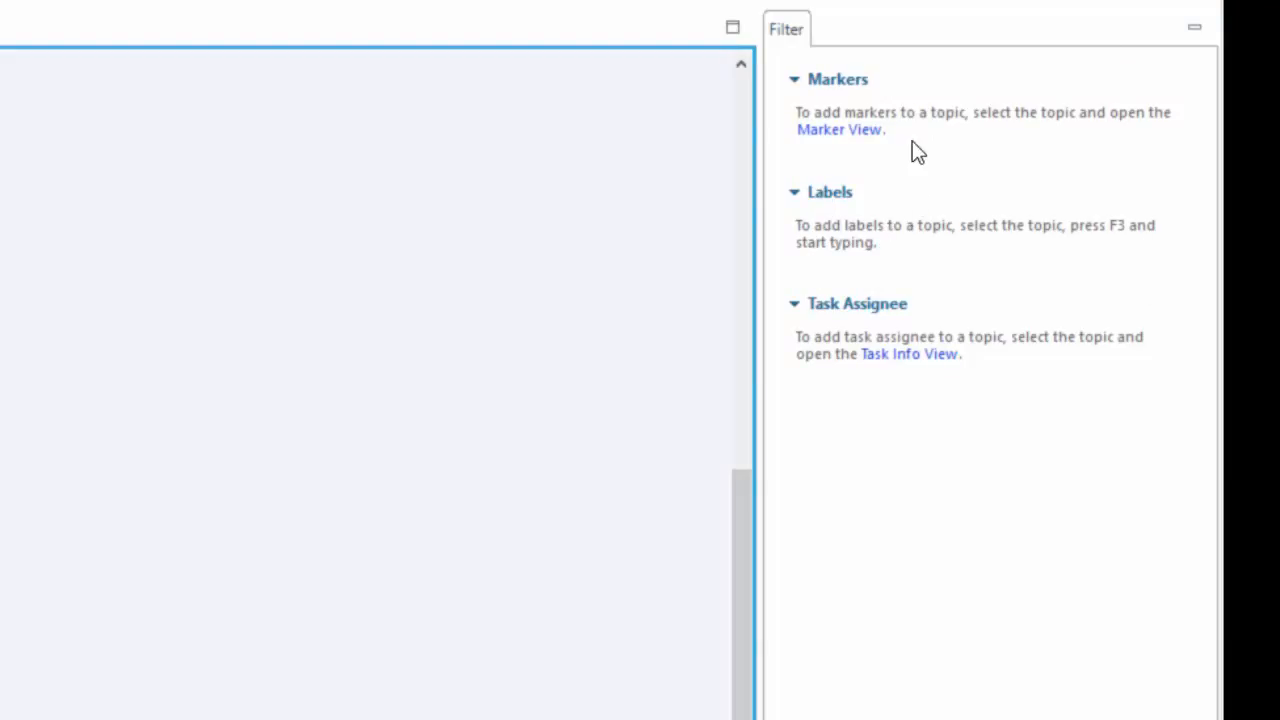
{"action": "mouse_move", "coordinate": [950, 270]}
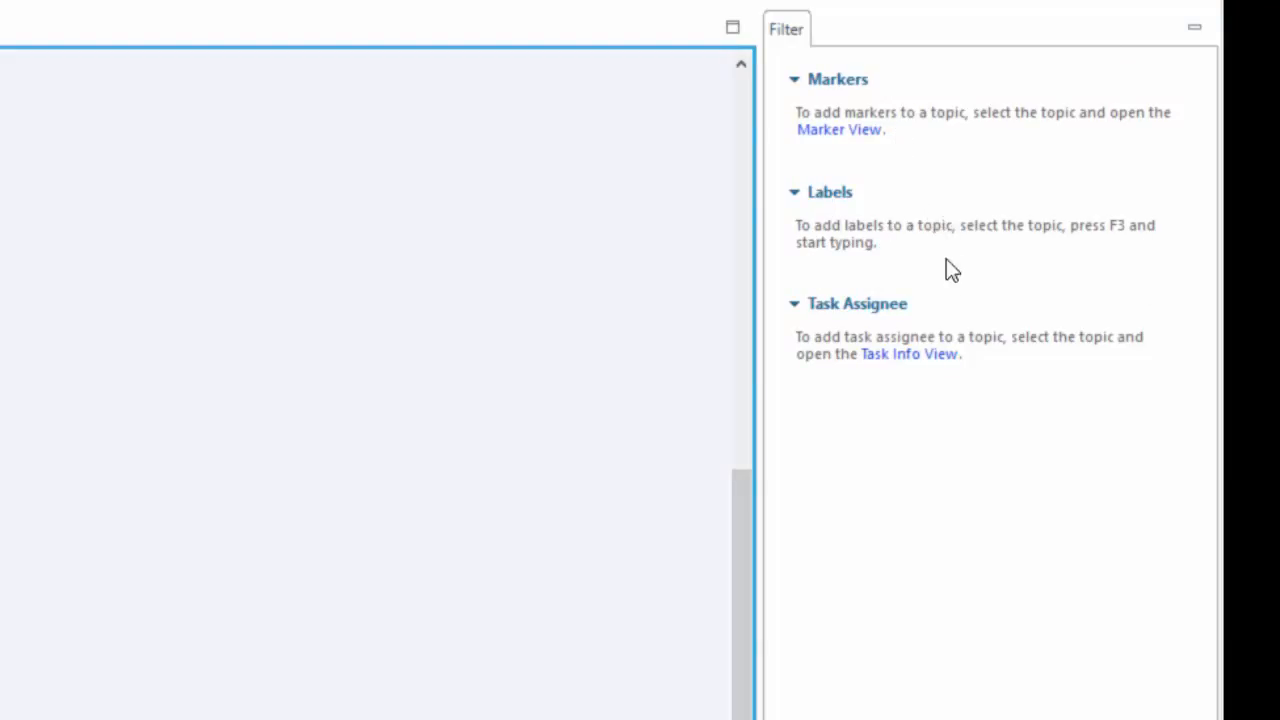
{"action": "mouse_move", "coordinate": [957, 325]}
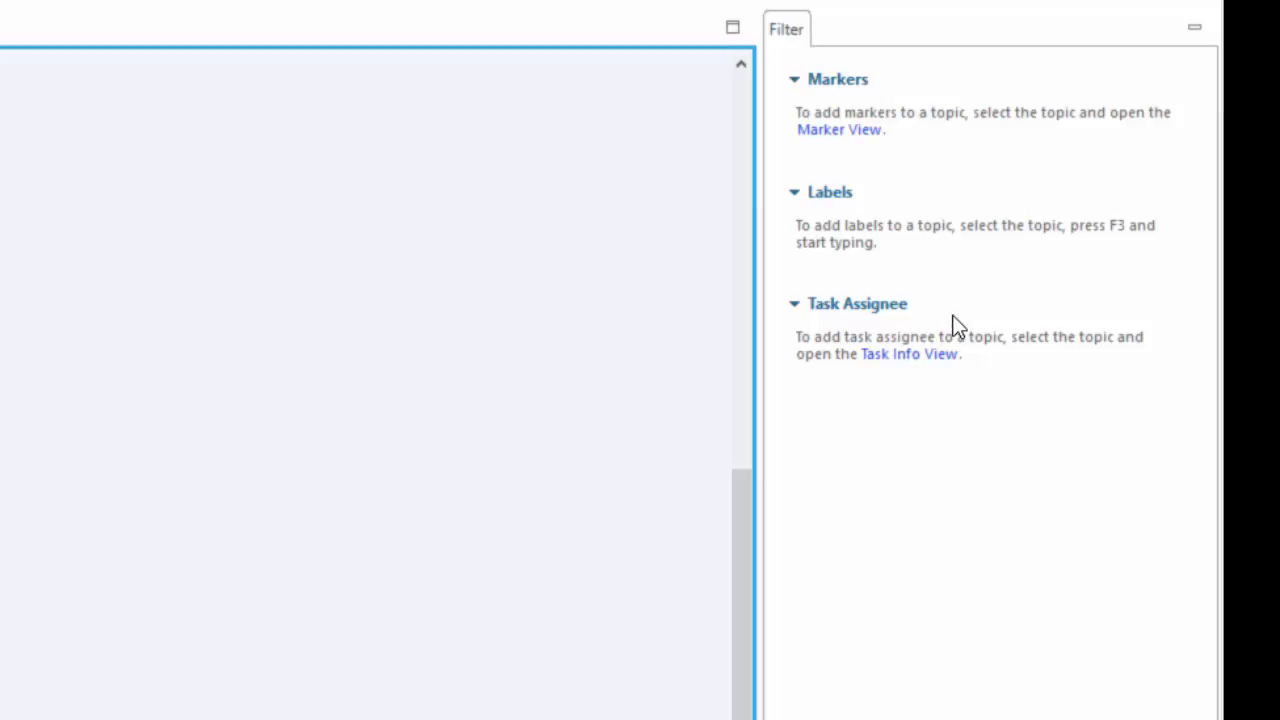
{"action": "mouse_move", "coordinate": [1022, 282]}
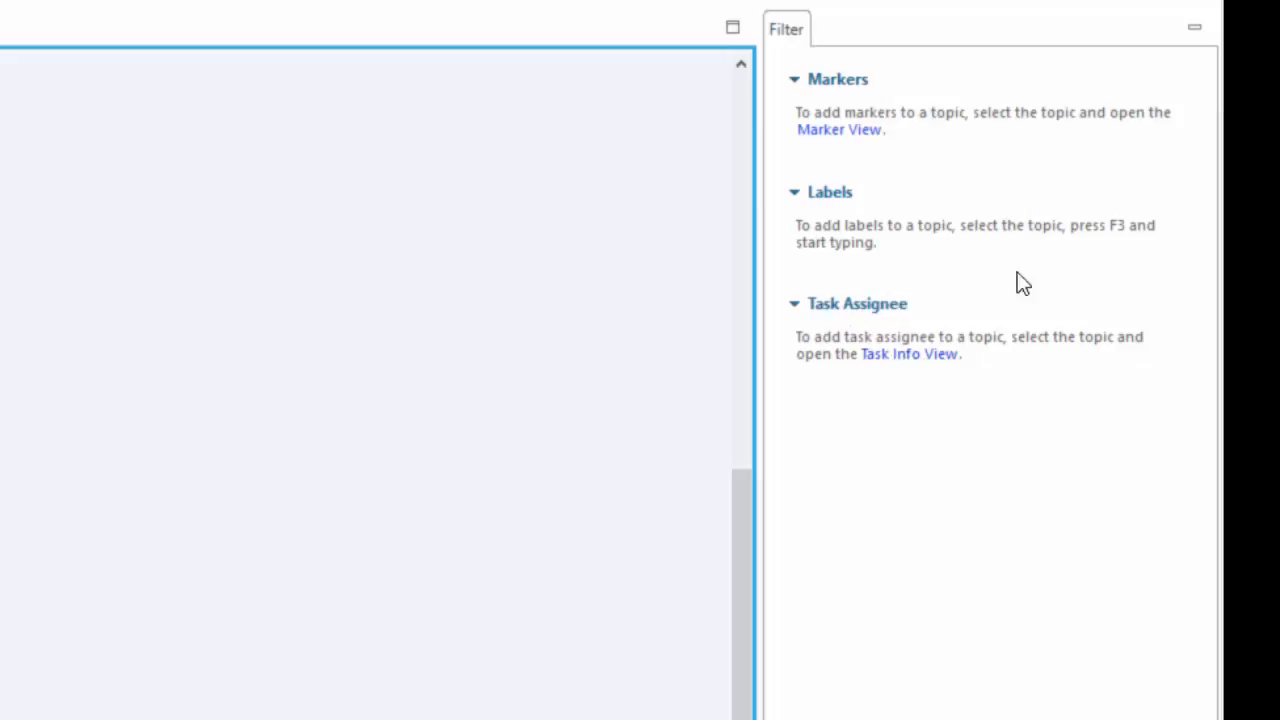
{"action": "mouse_move", "coordinate": [1006, 278]}
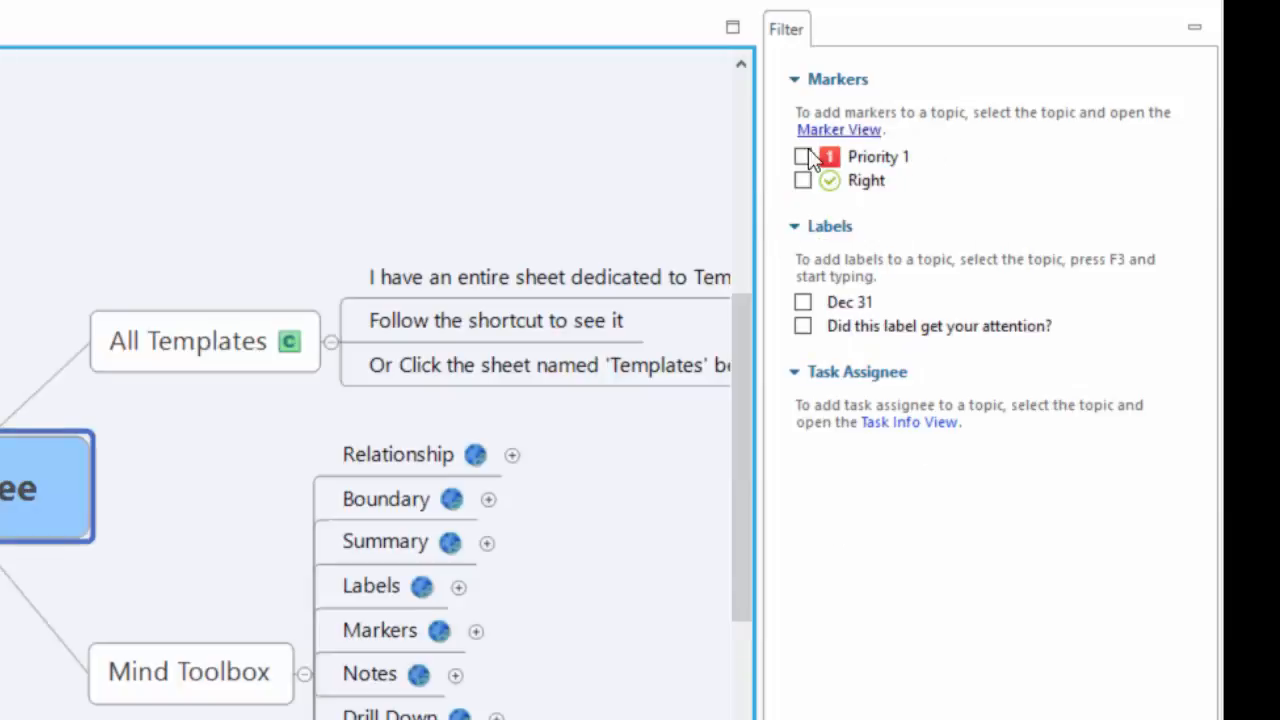
Step: Filter the map by the Priority 1 marker
{"action": "left_click", "coordinate": [878, 157]}
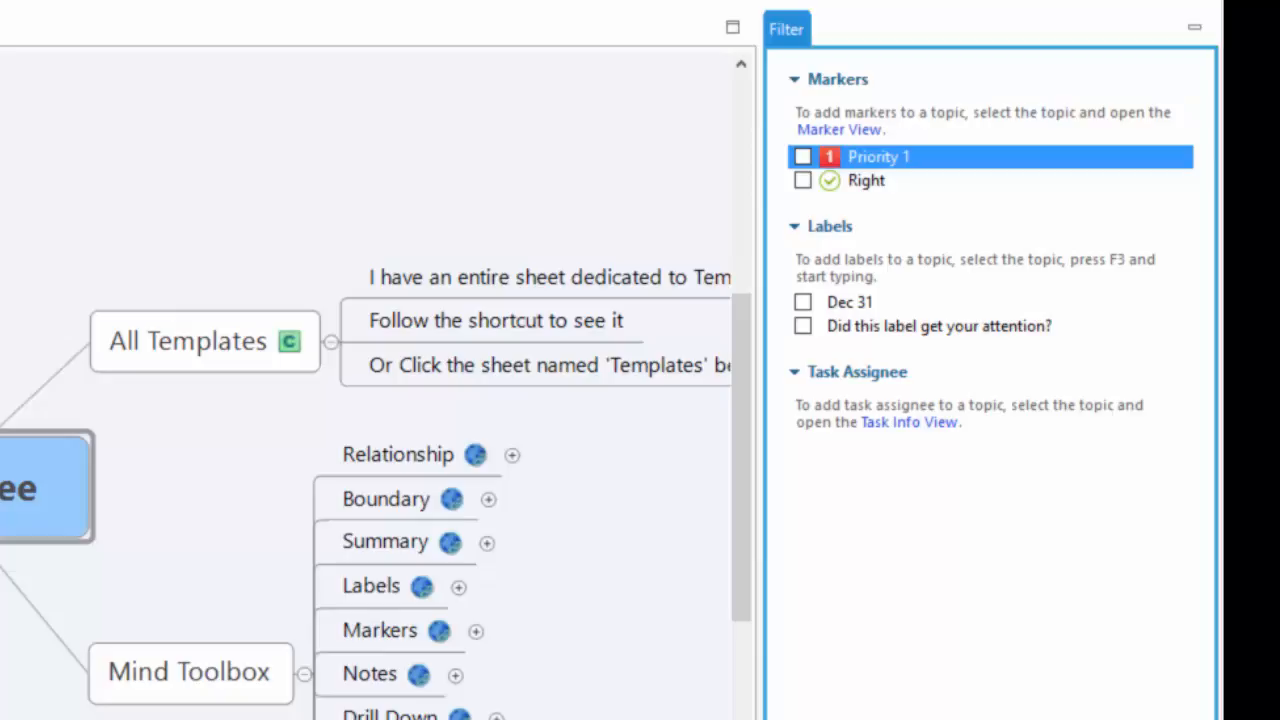
{"action": "mouse_move", "coordinate": [994, 48]}
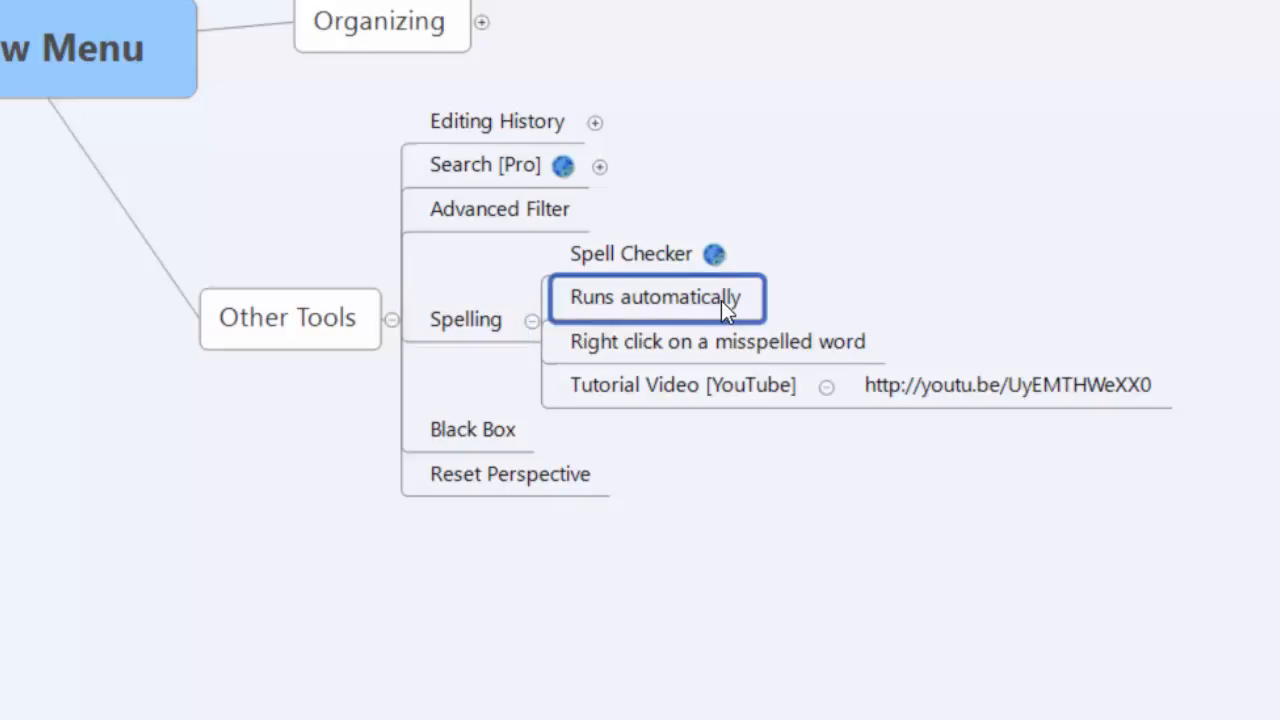
Step: Type the misspelled word 'misttt' and 'p' to trigger the spell-check underline
{"action": "type", "text": "misttt"}
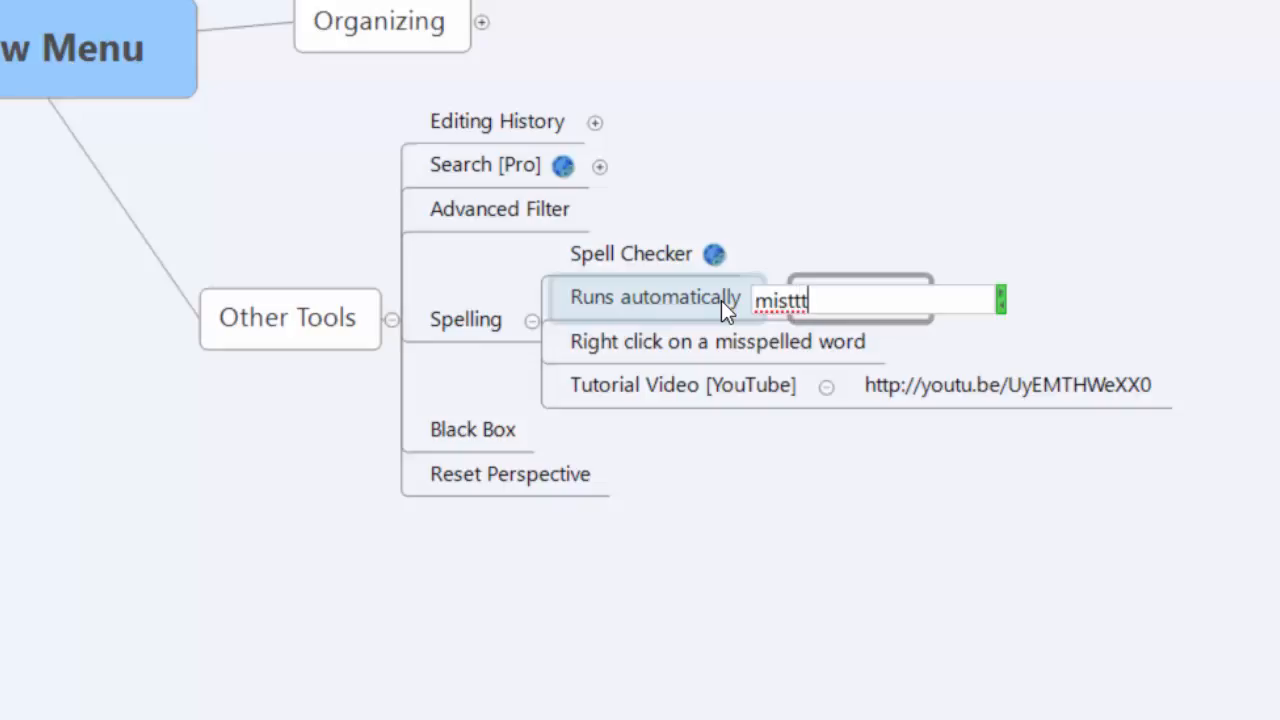
{"action": "type", "text": "p"}
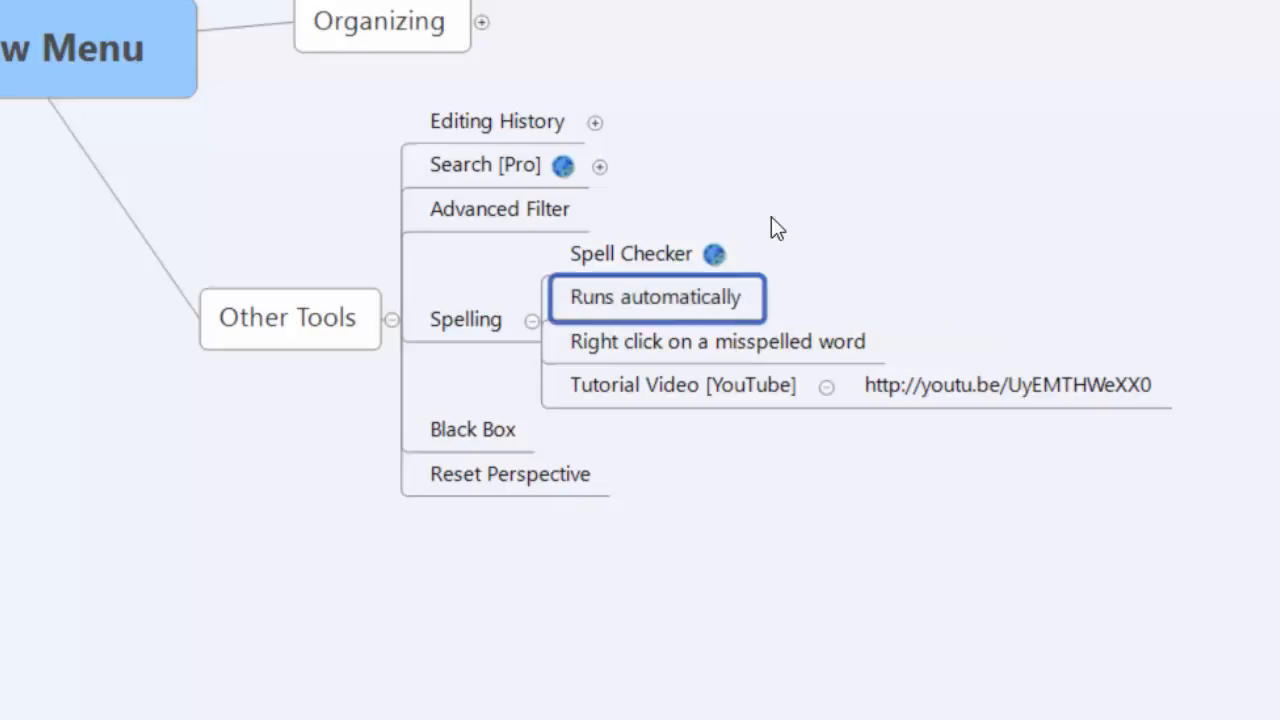
{"action": "mouse_move", "coordinate": [615, 440]}
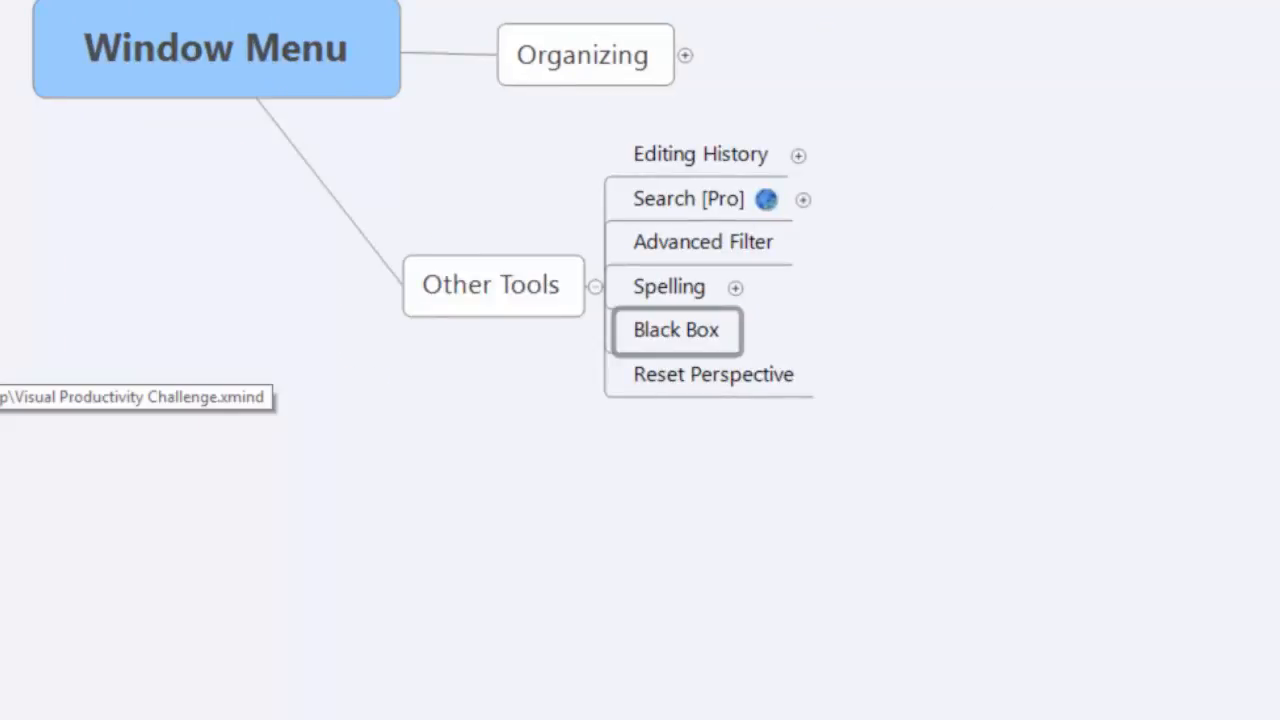
Step: Open the Black Box panel listing automatic file backups
{"action": "left_click", "coordinate": [676, 330]}
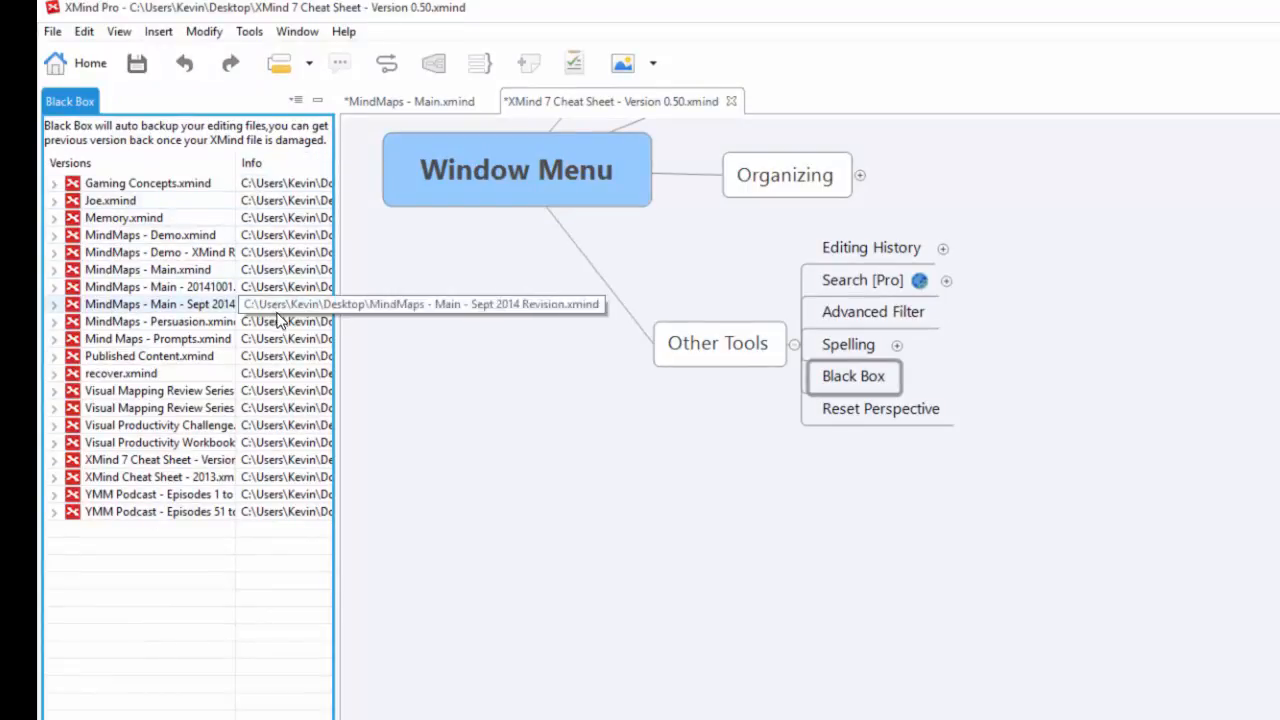
{"action": "mouse_move", "coordinate": [283, 338]}
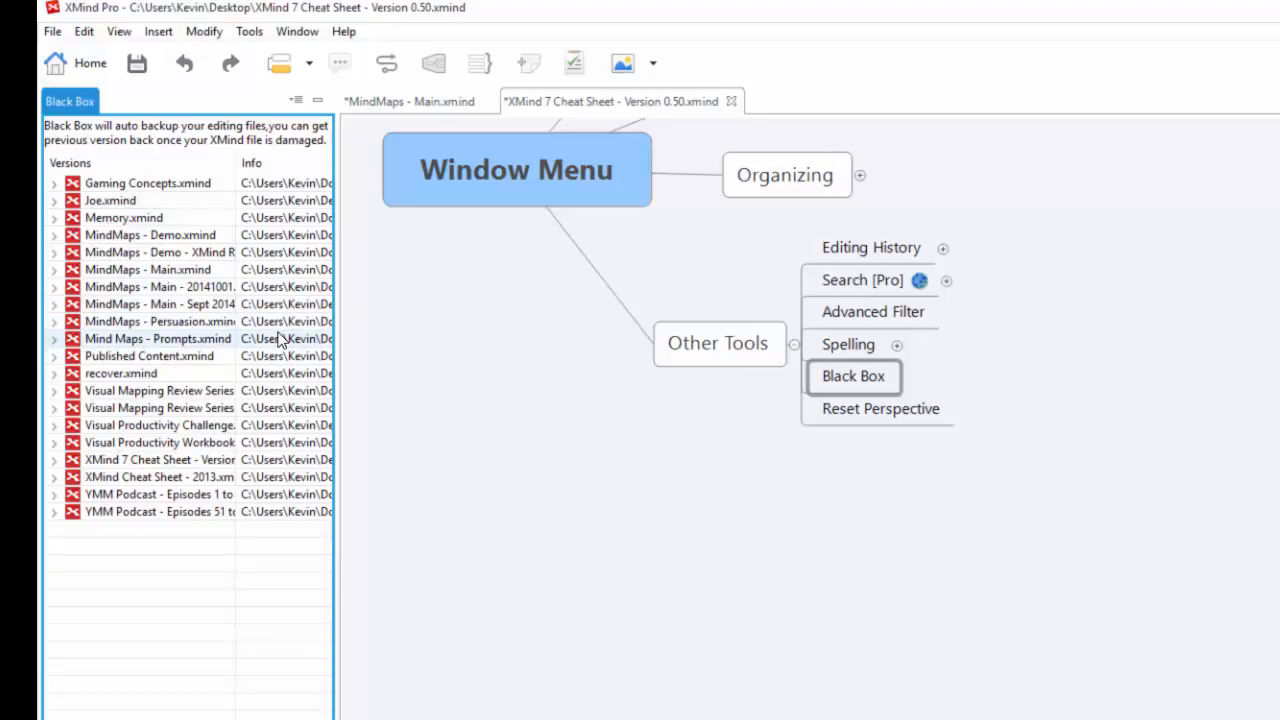
{"action": "mouse_move", "coordinate": [70, 101]}
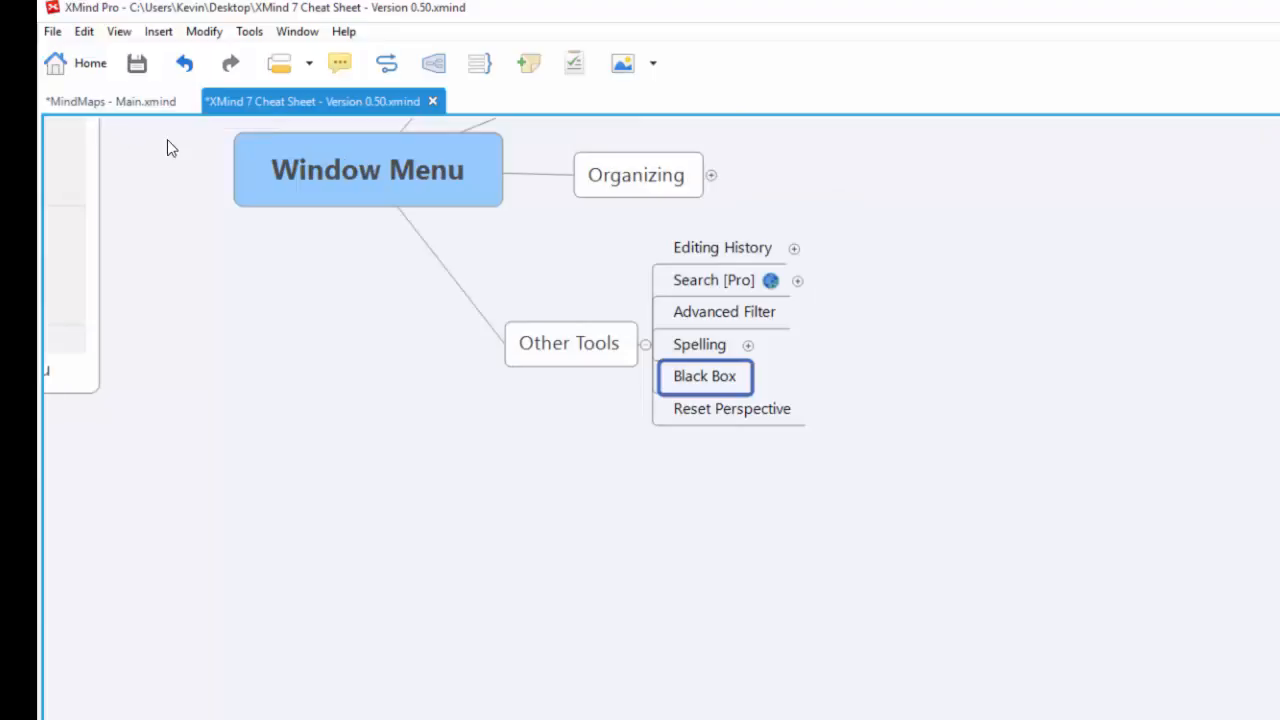
{"action": "mouse_move", "coordinate": [935, 500]}
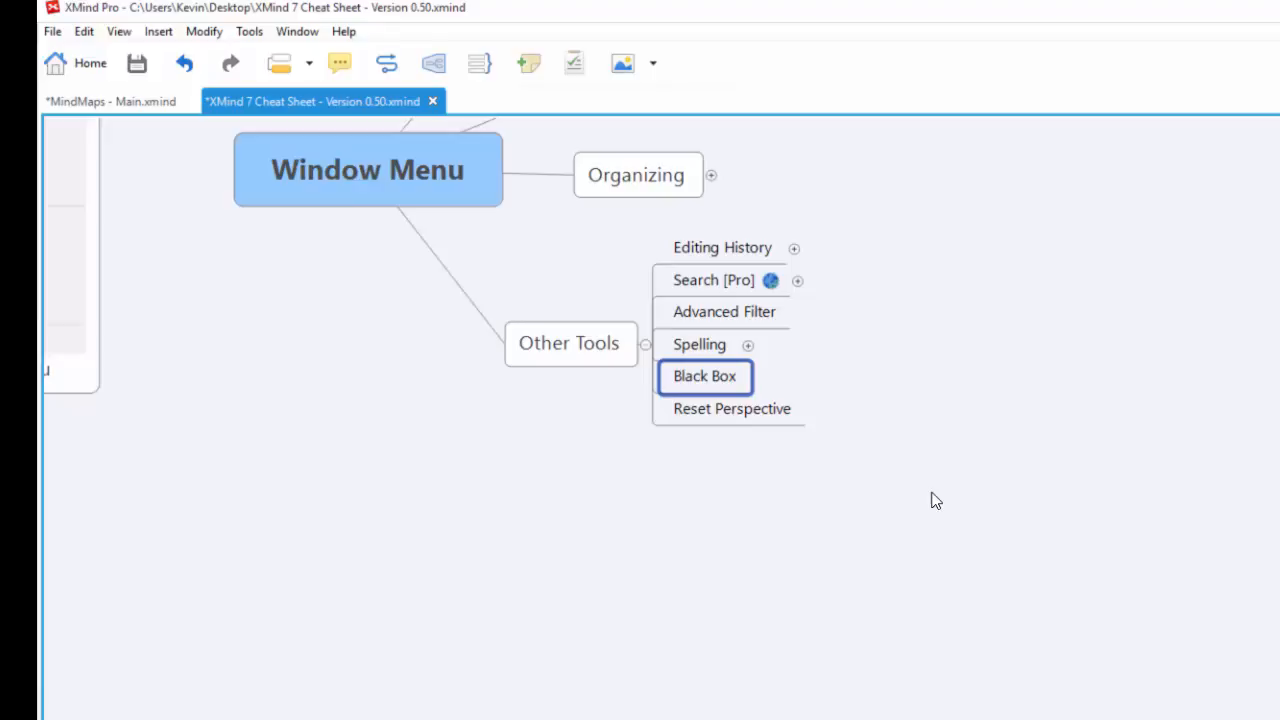
{"action": "mouse_move", "coordinate": [1020, 343]}
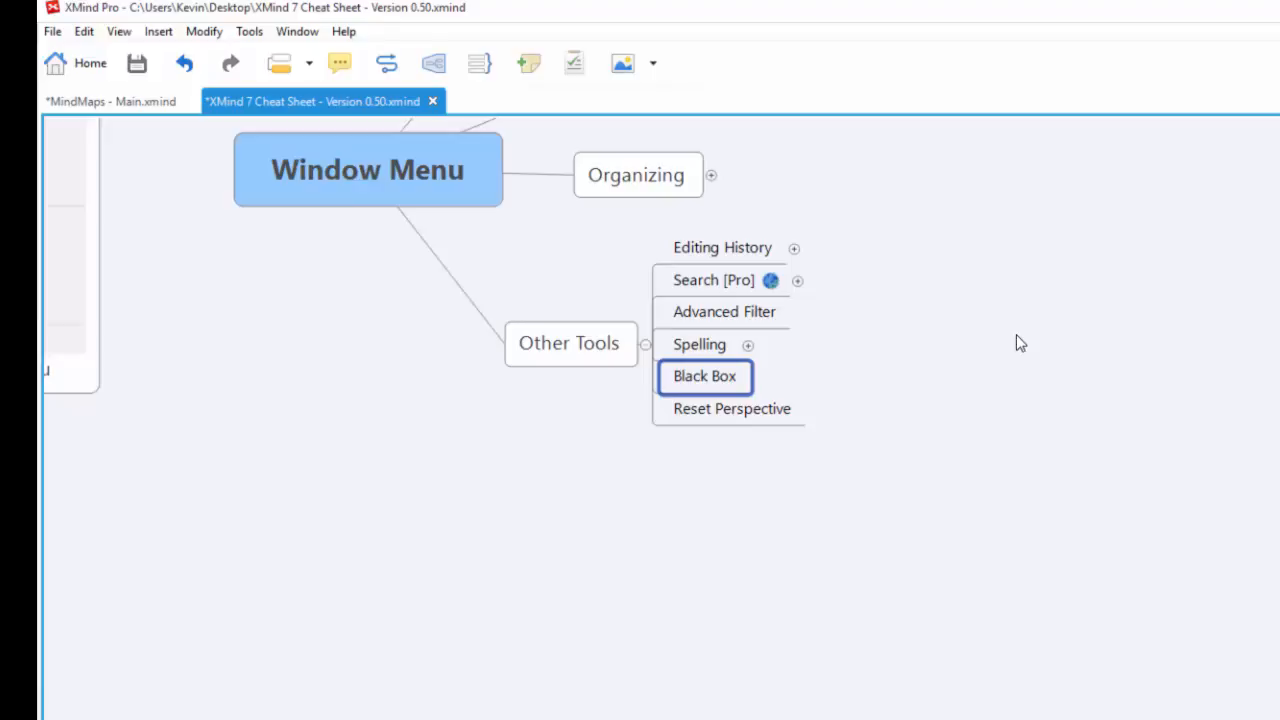
{"action": "mouse_move", "coordinate": [1040, 555]}
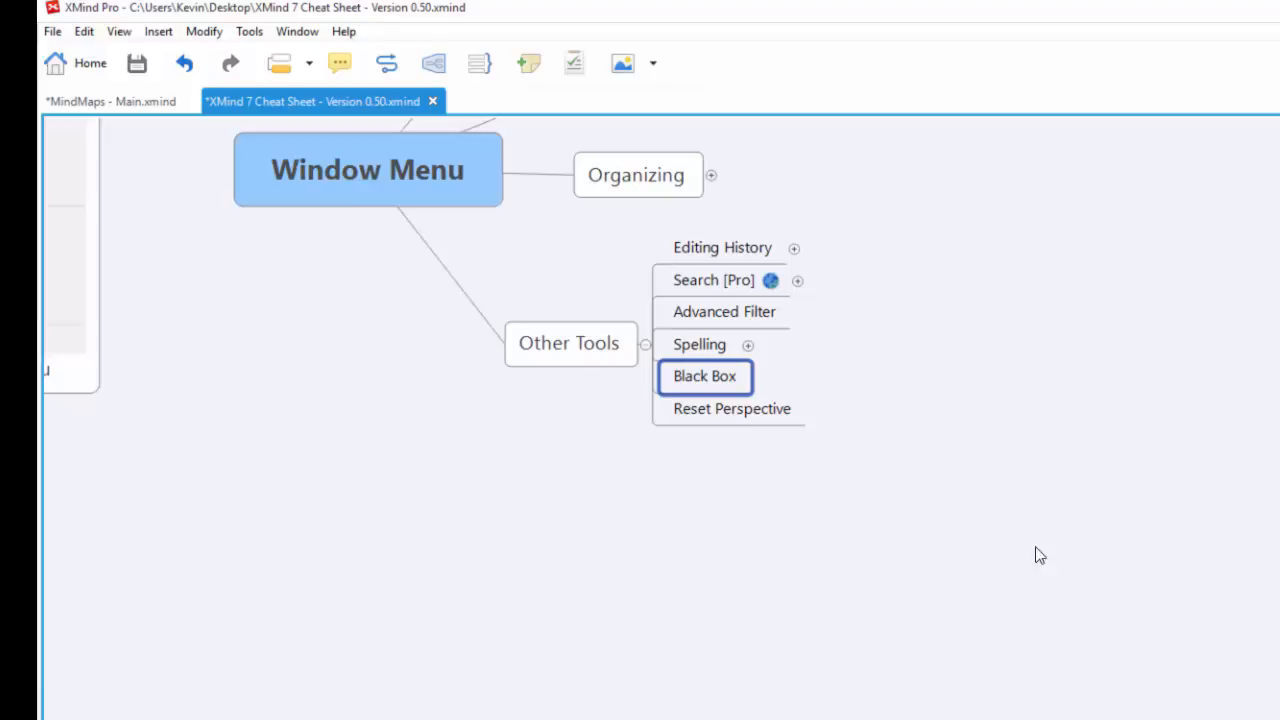
{"action": "mouse_move", "coordinate": [758, 307]}
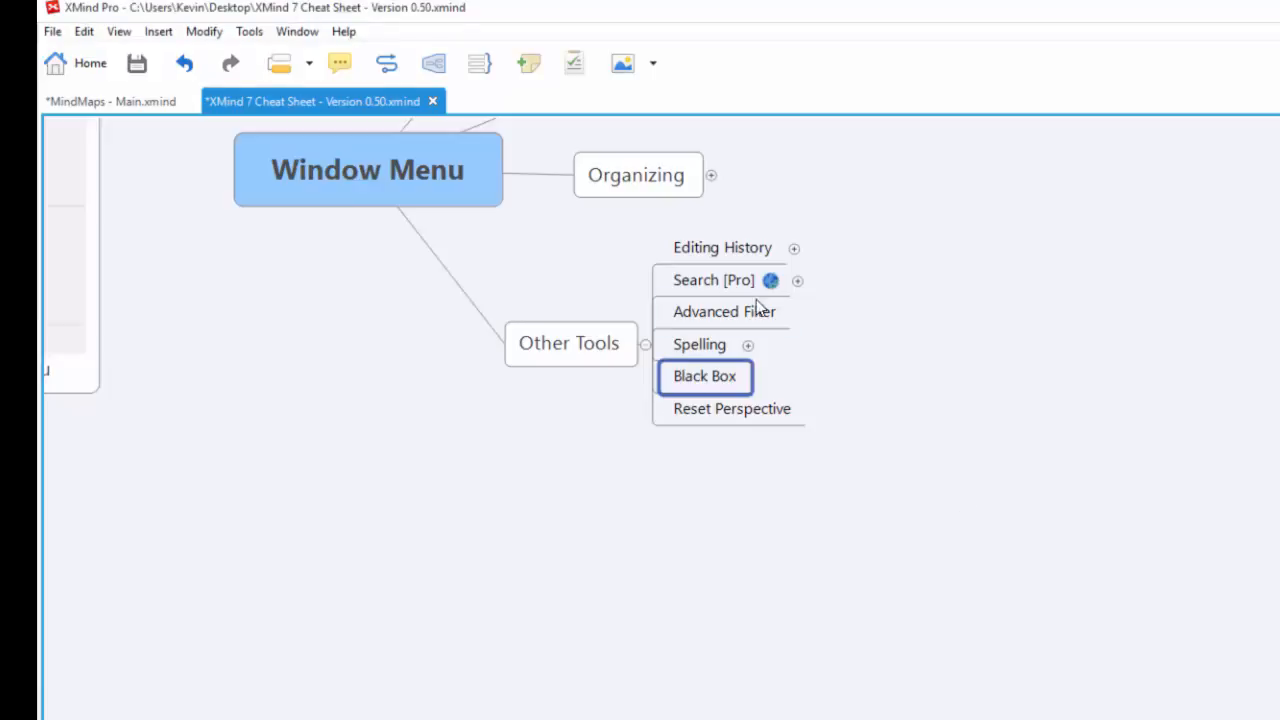
{"action": "mouse_move", "coordinate": [732, 408]}
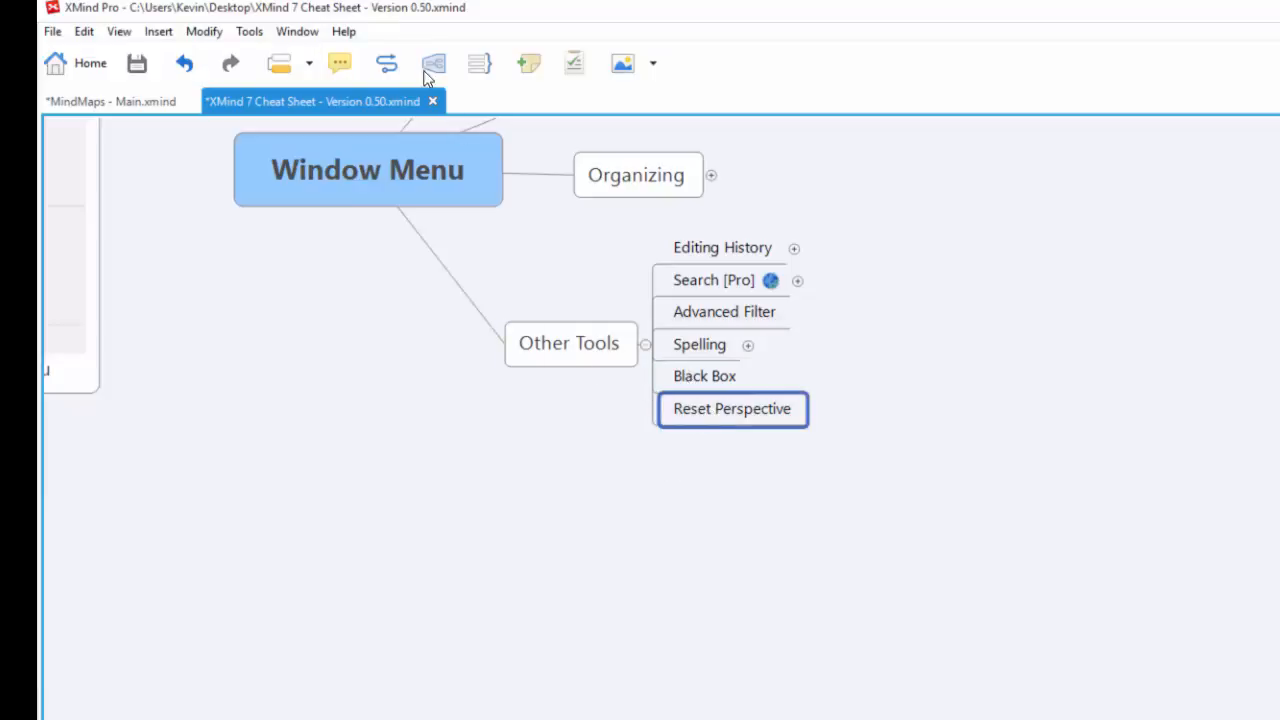
Step: Request Reset Perspective, then dismiss the confirmation prompt without resetting
{"action": "left_click", "coordinate": [731, 408]}
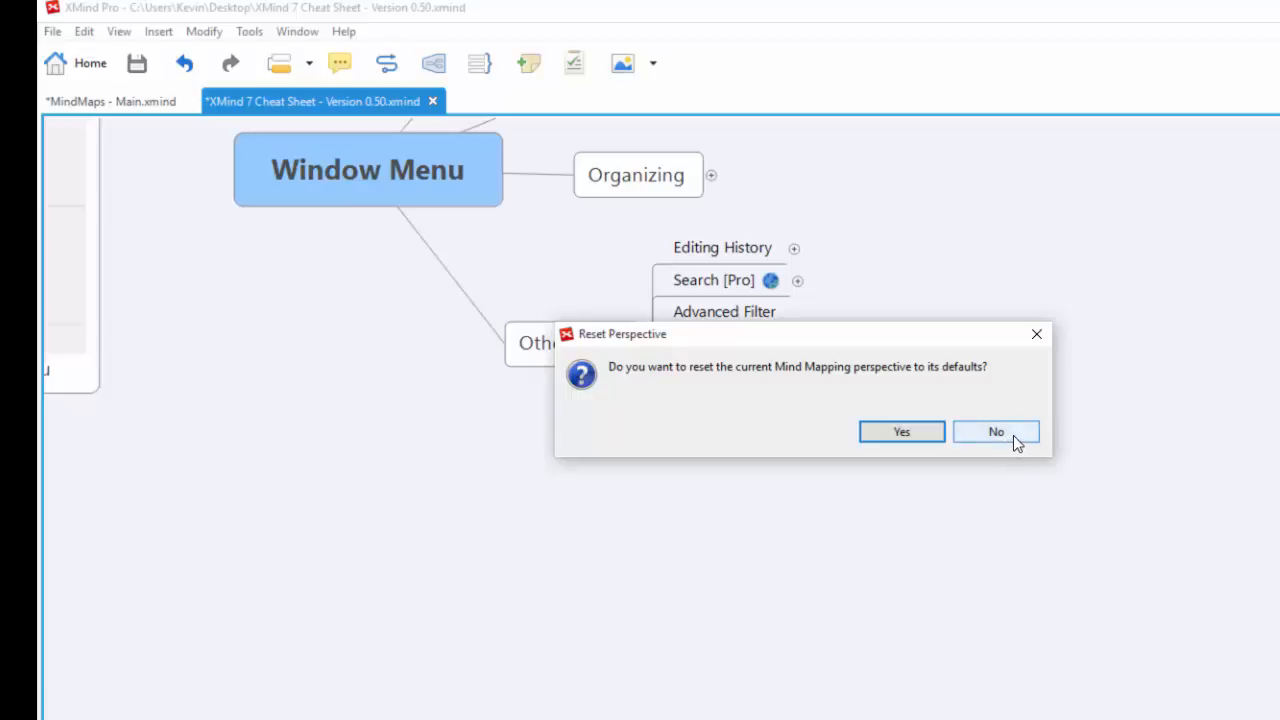
{"action": "mouse_move", "coordinate": [1037, 334]}
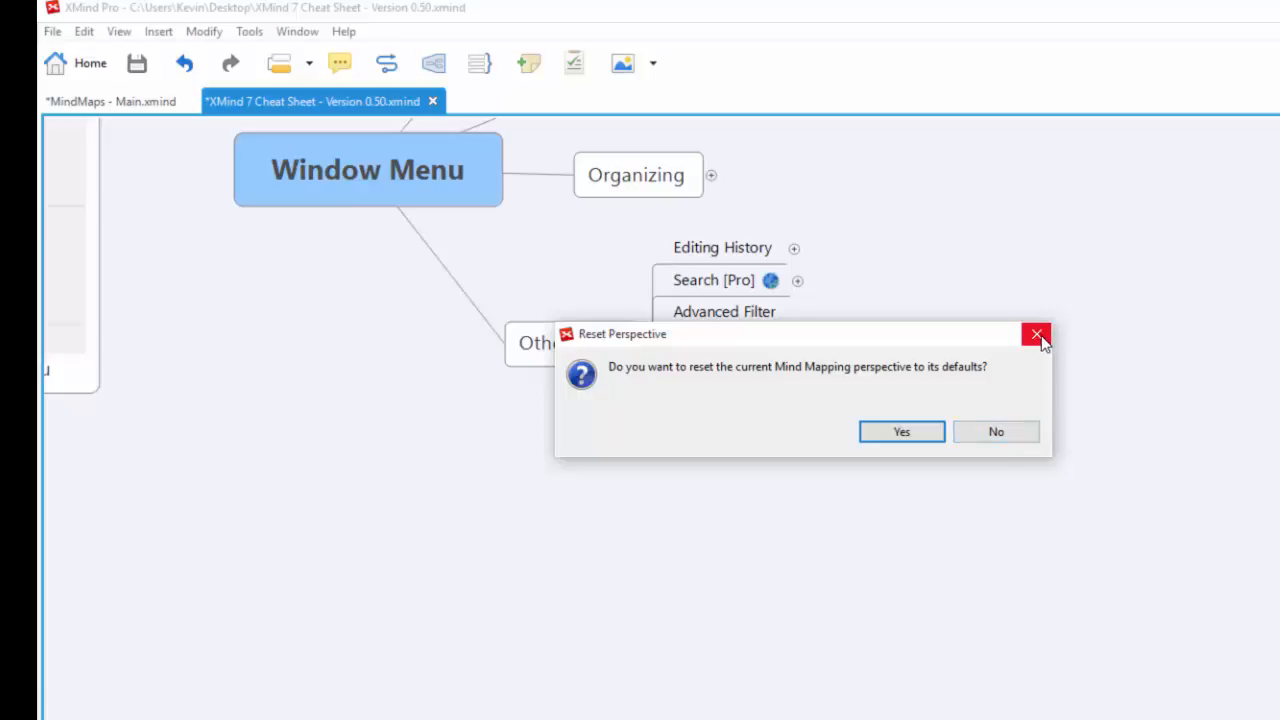
{"action": "left_click", "coordinate": [1037, 334]}
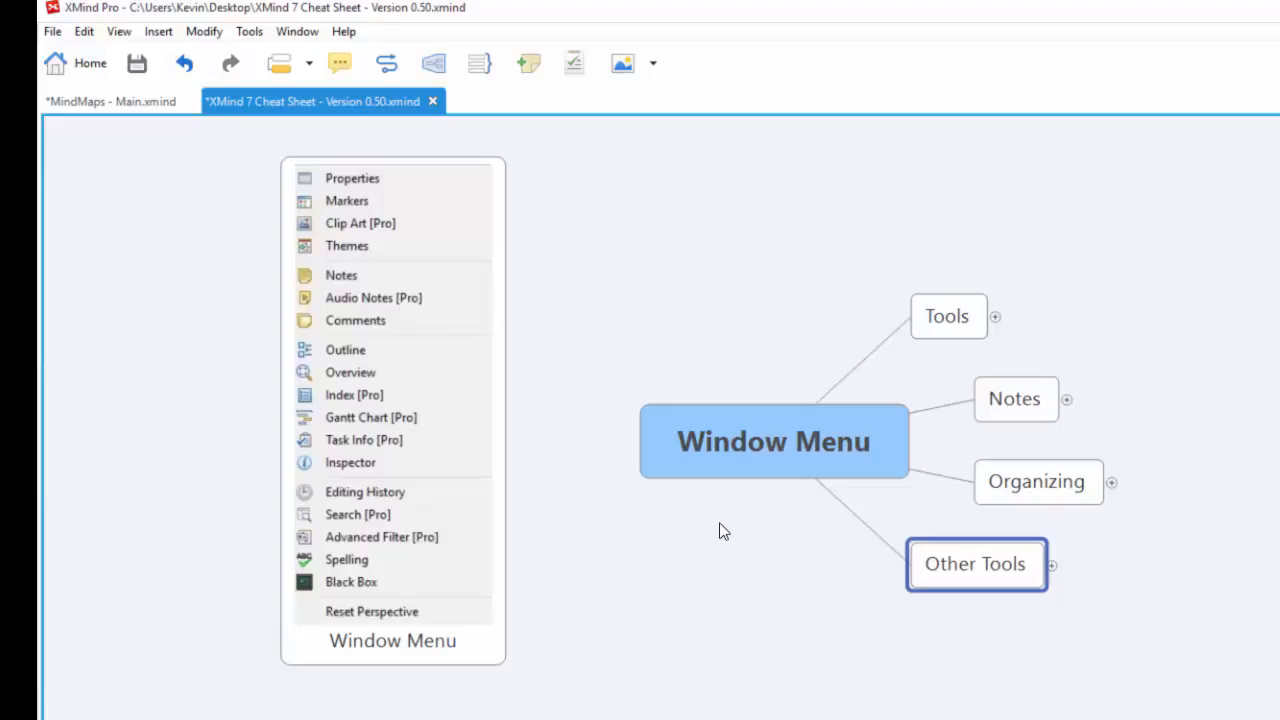
{"action": "mouse_move", "coordinate": [679, 569]}
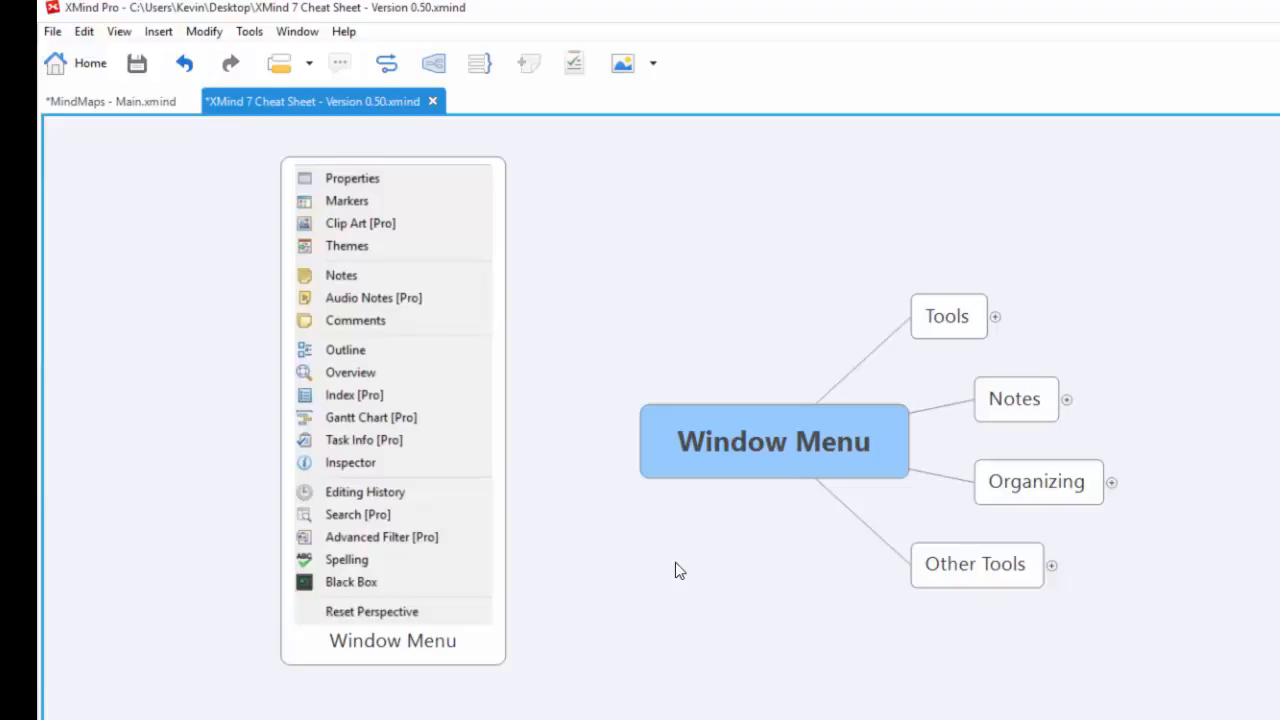
{"action": "mouse_move", "coordinate": [673, 583]}
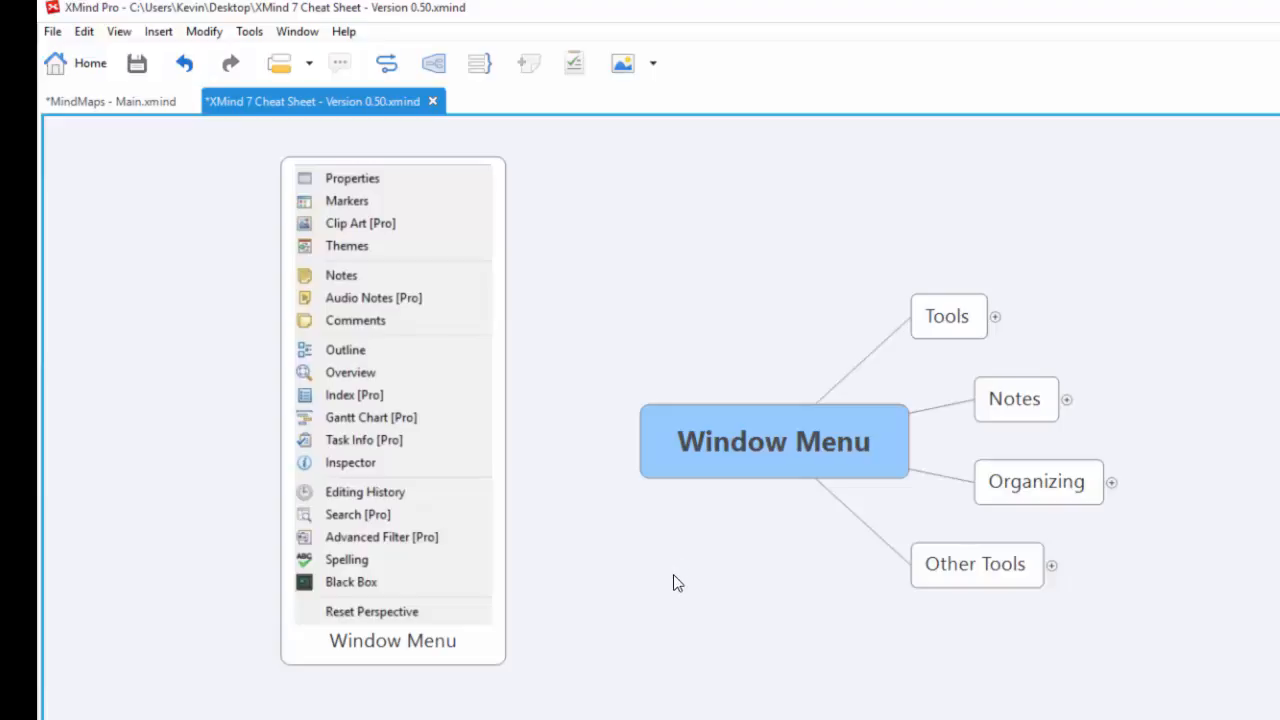